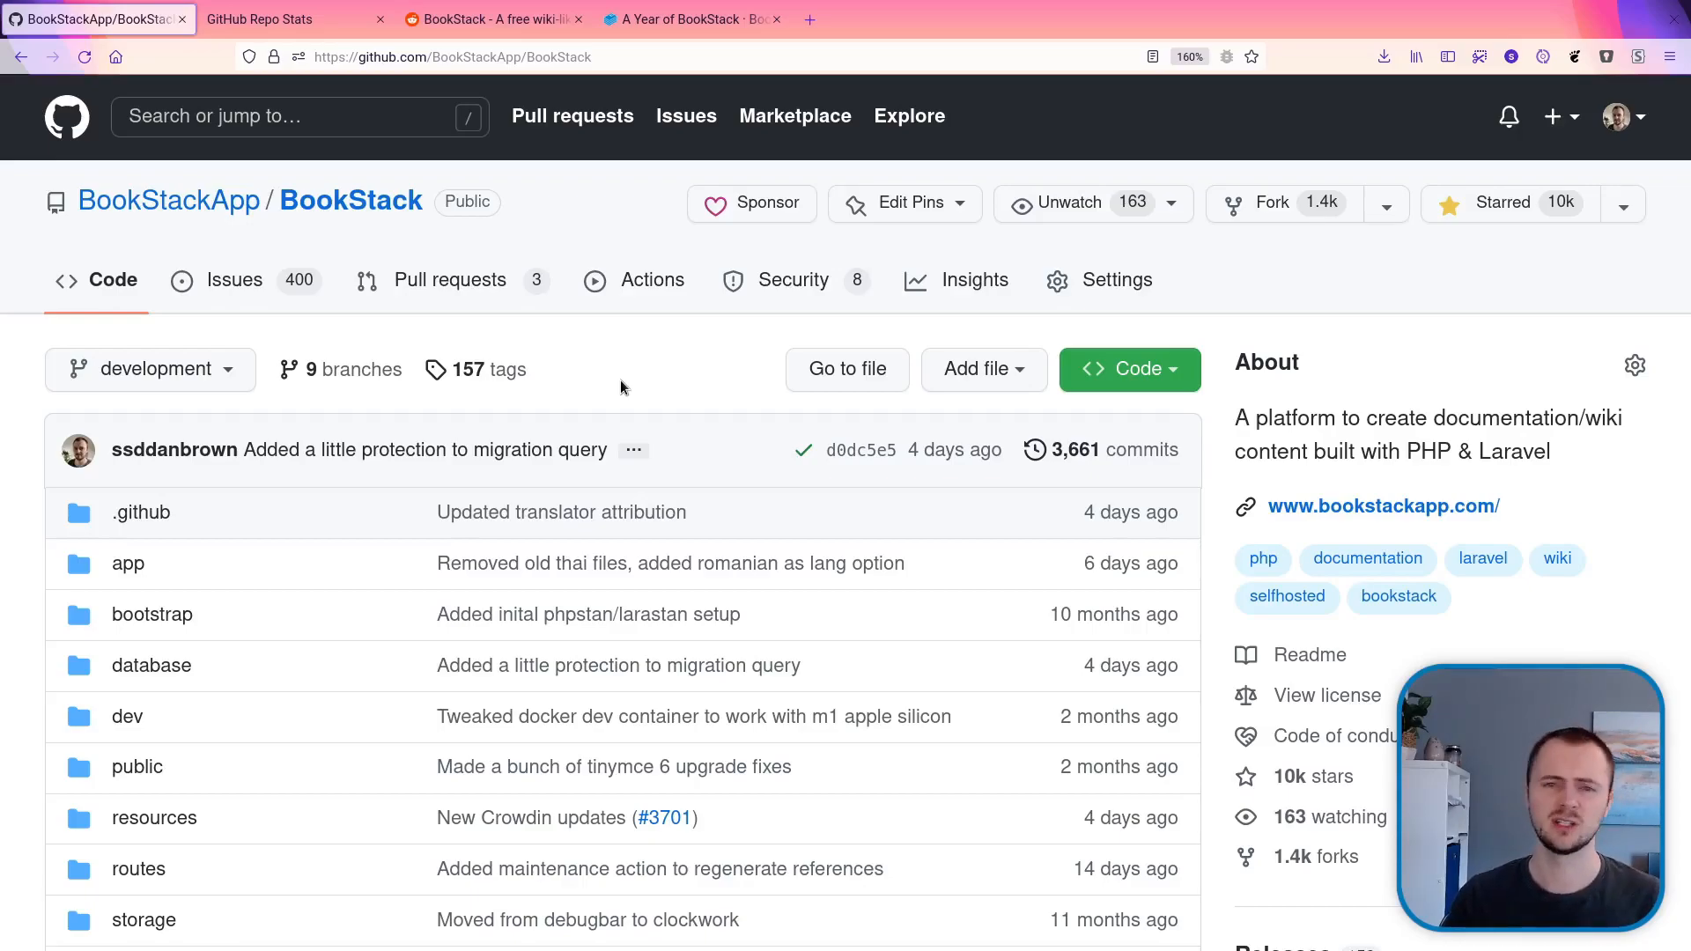
- View BookStack's New Stars by Month and Star Growth Over Time charts
click(275, 19)
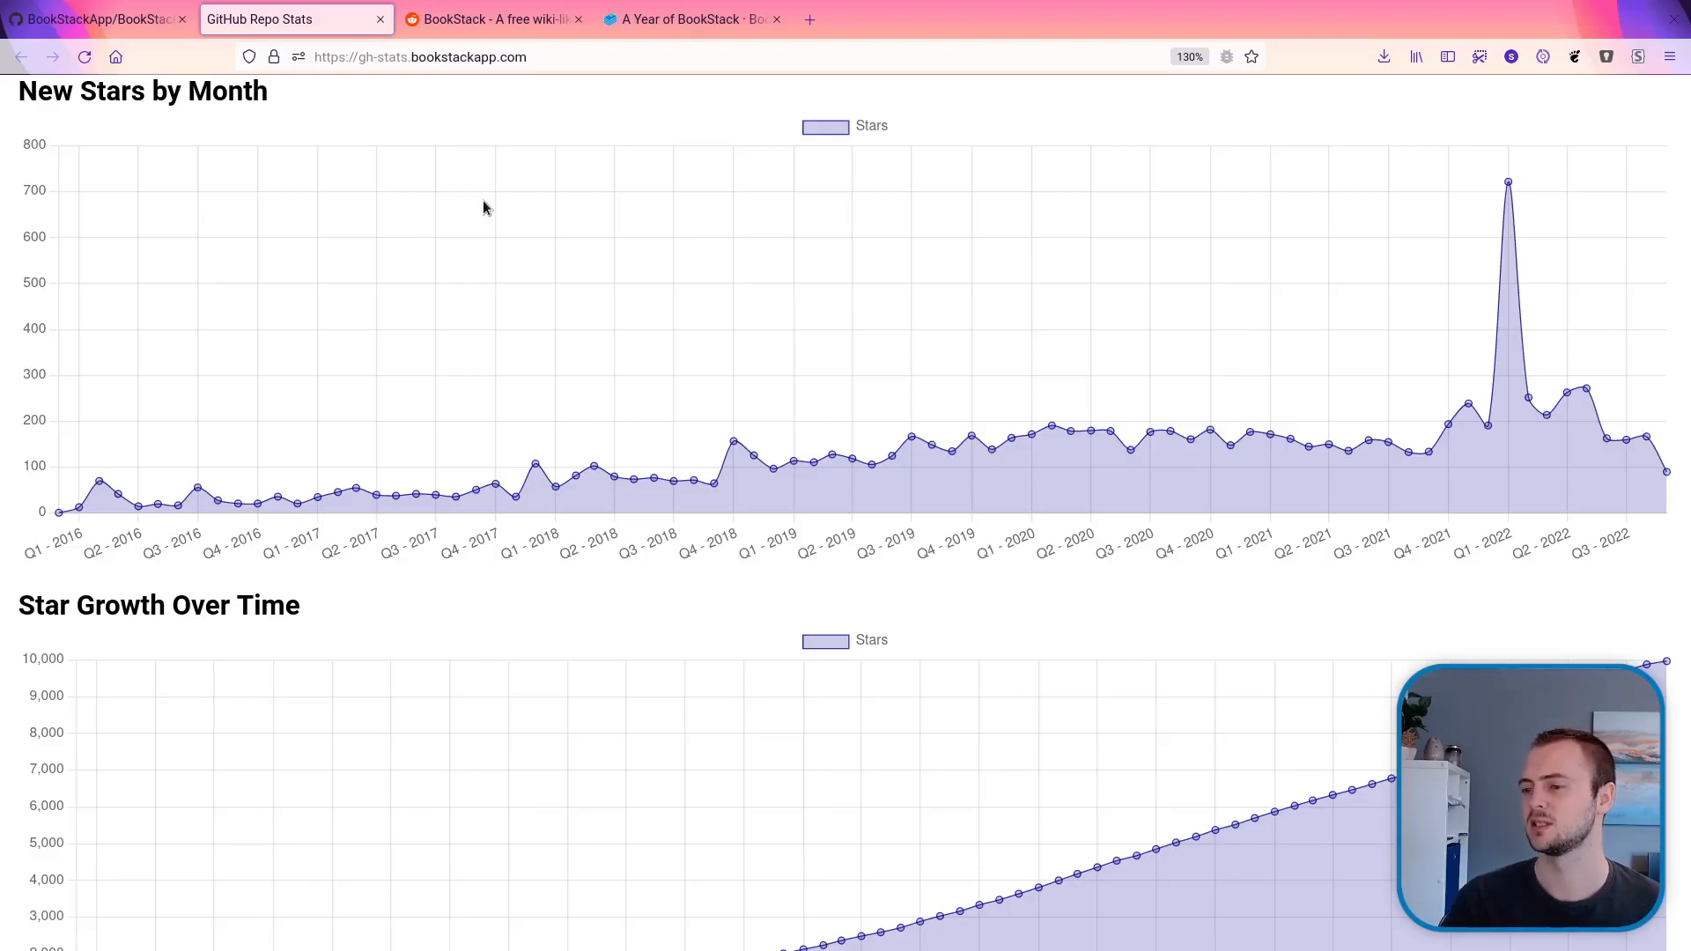
scroll(down, 3)
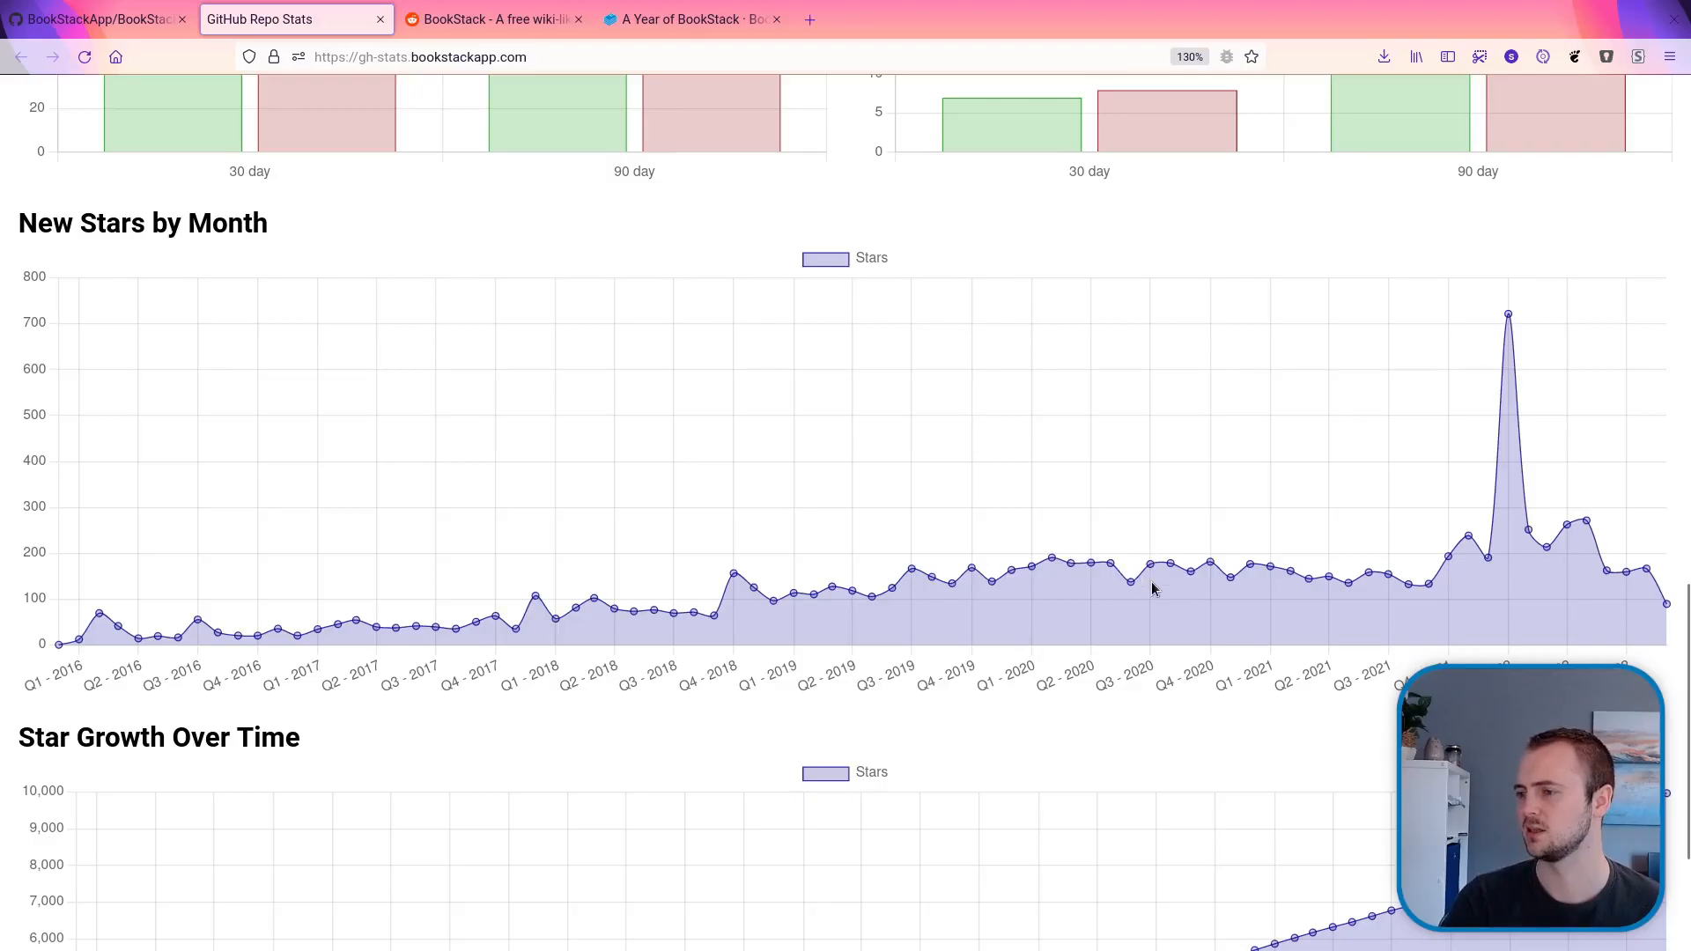
scroll(down, 3)
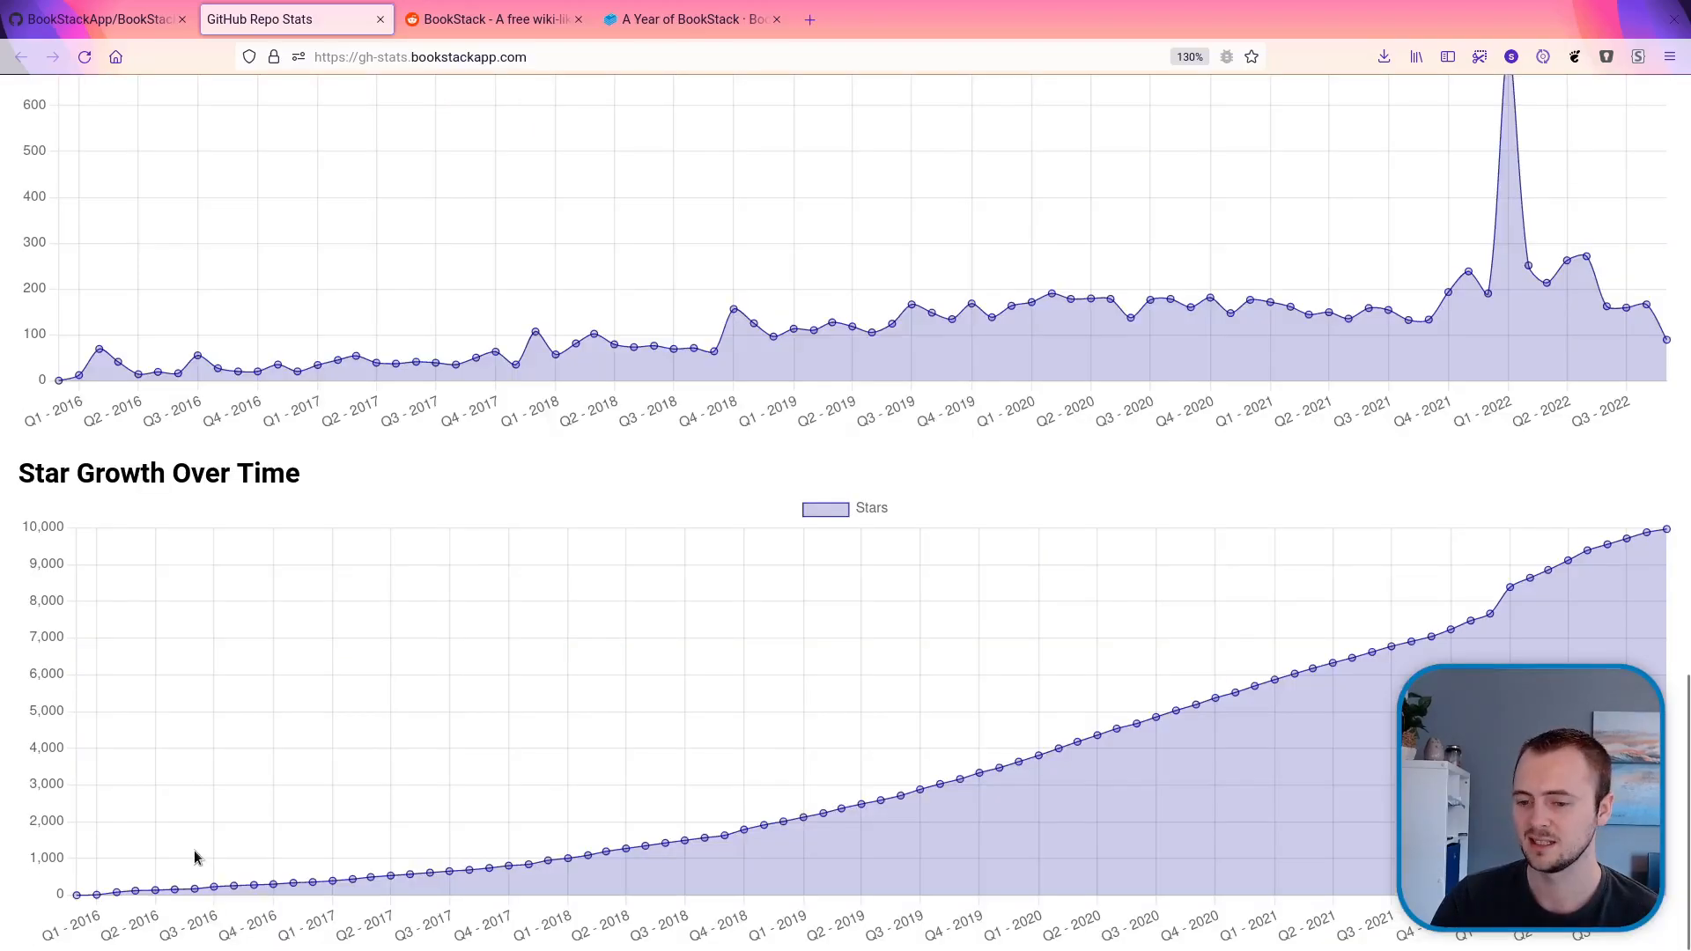
mouse_move(78, 891)
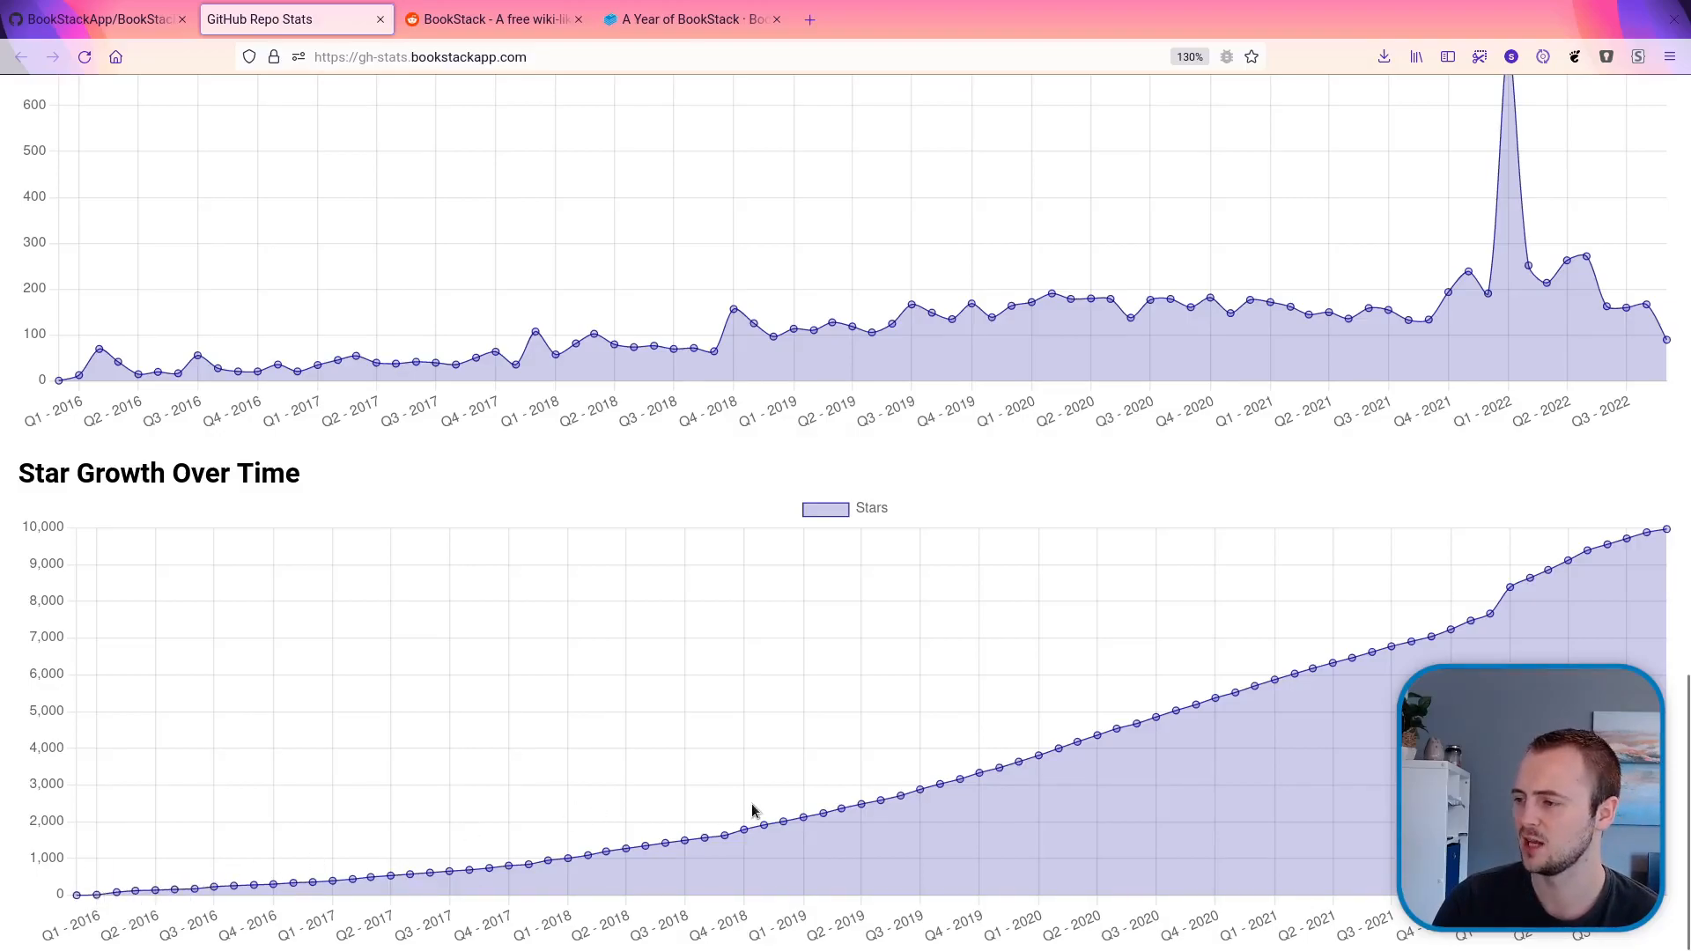
mouse_move(1379, 629)
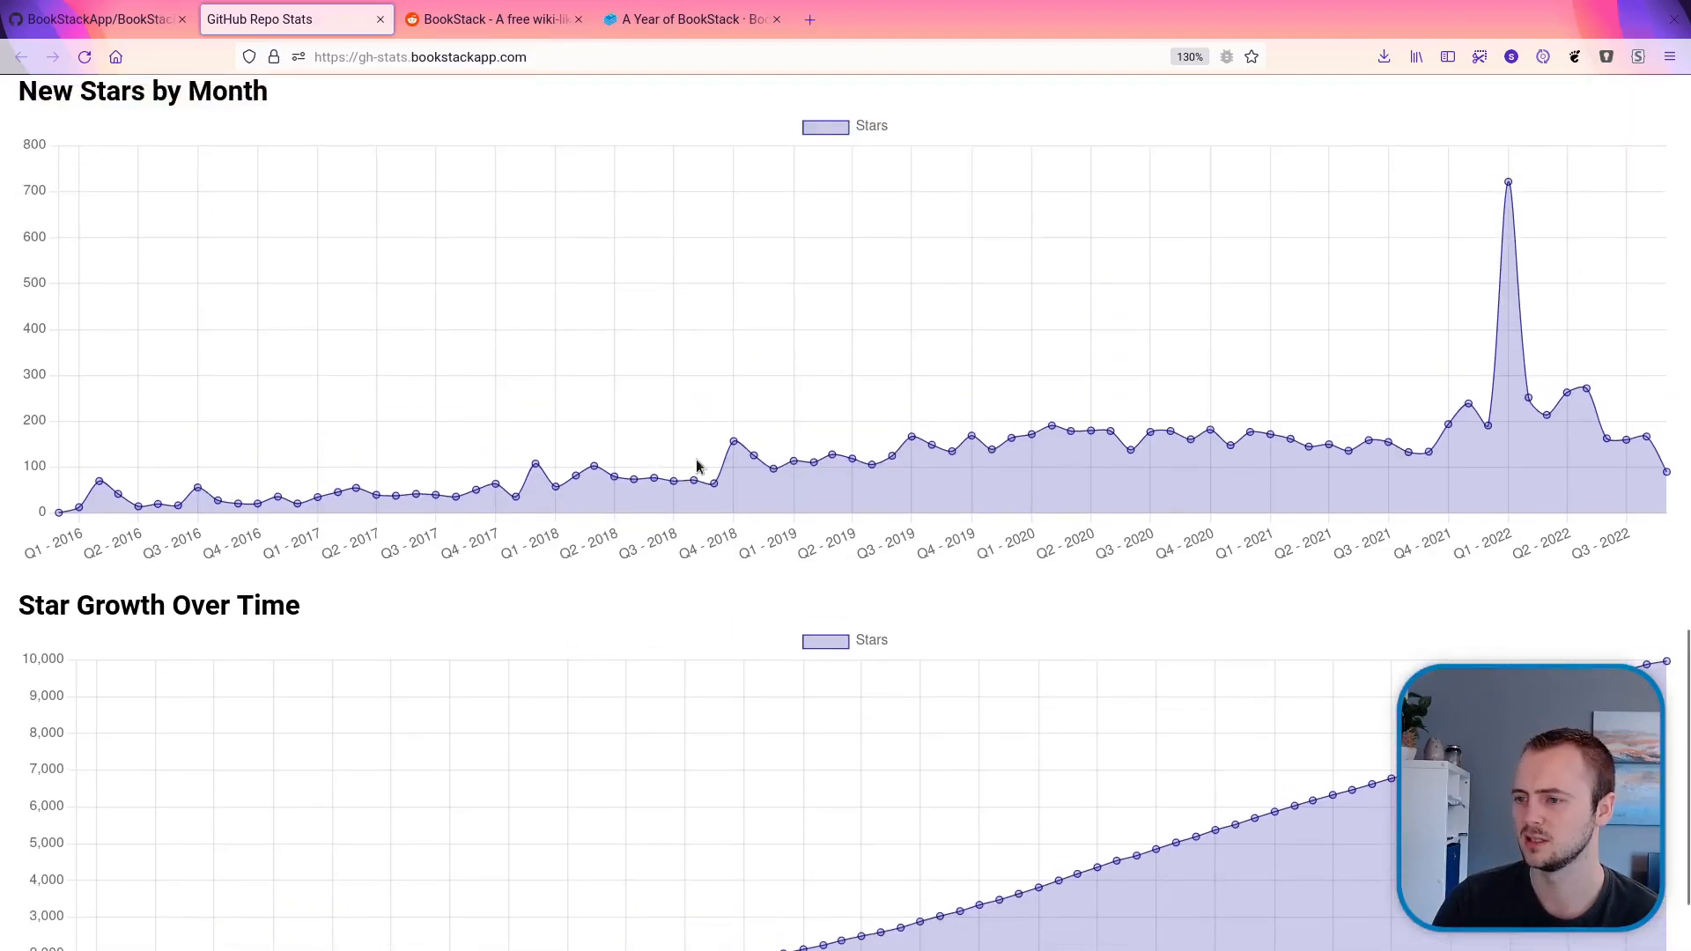
mouse_move(1000, 442)
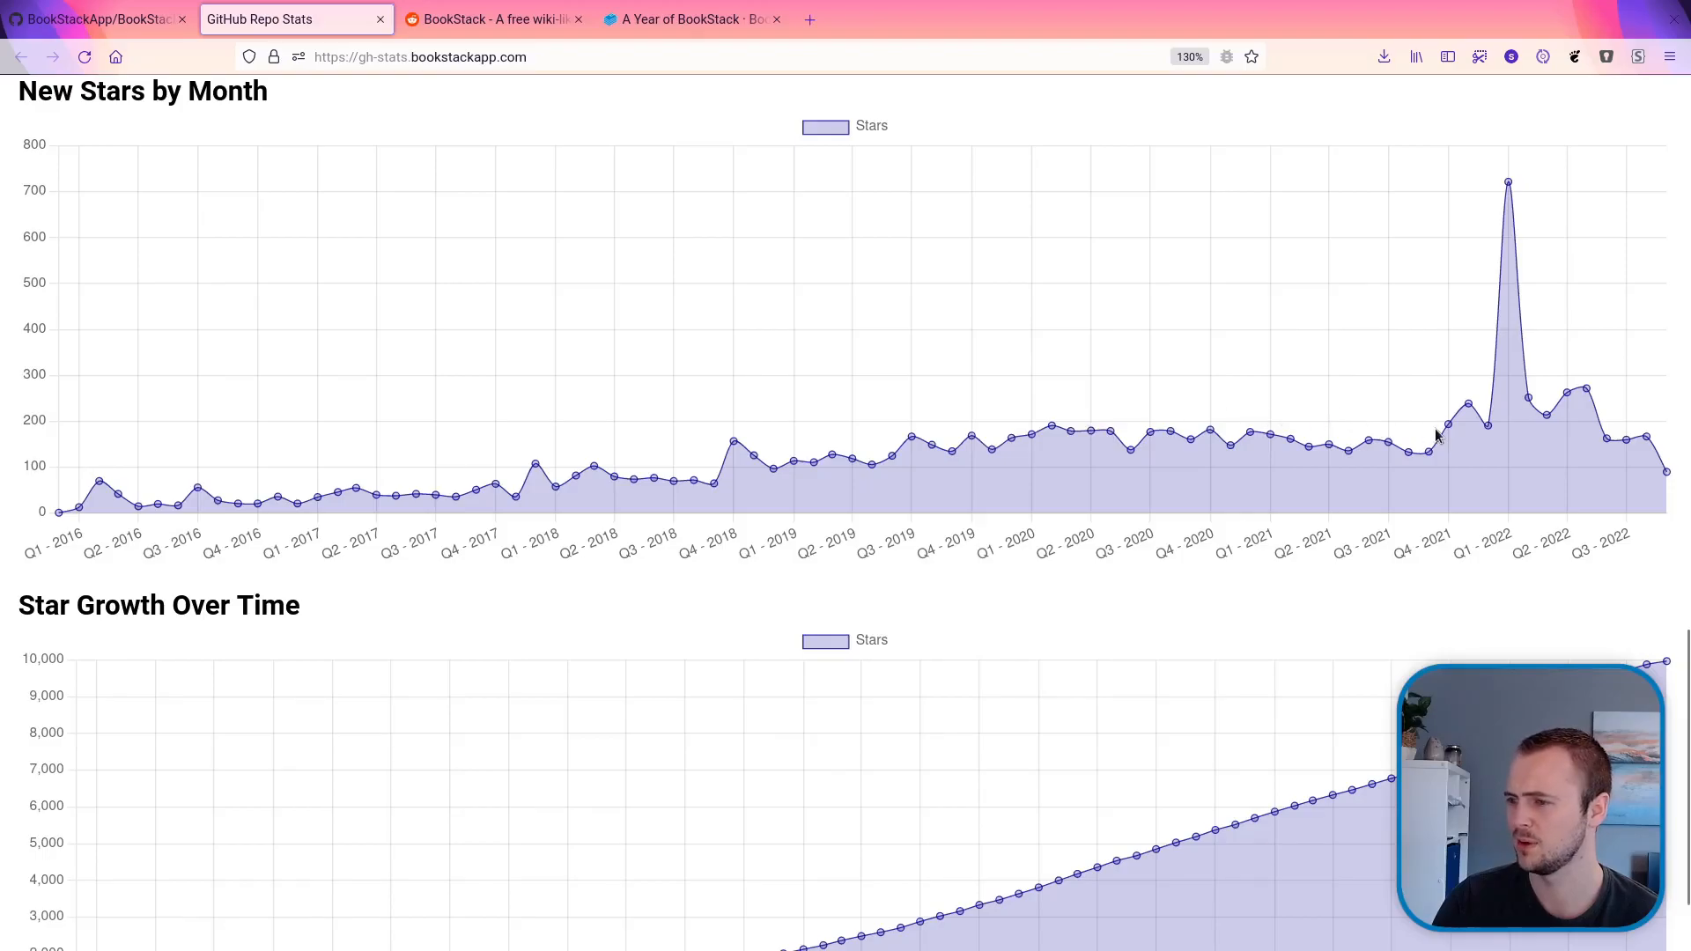
mouse_move(836, 499)
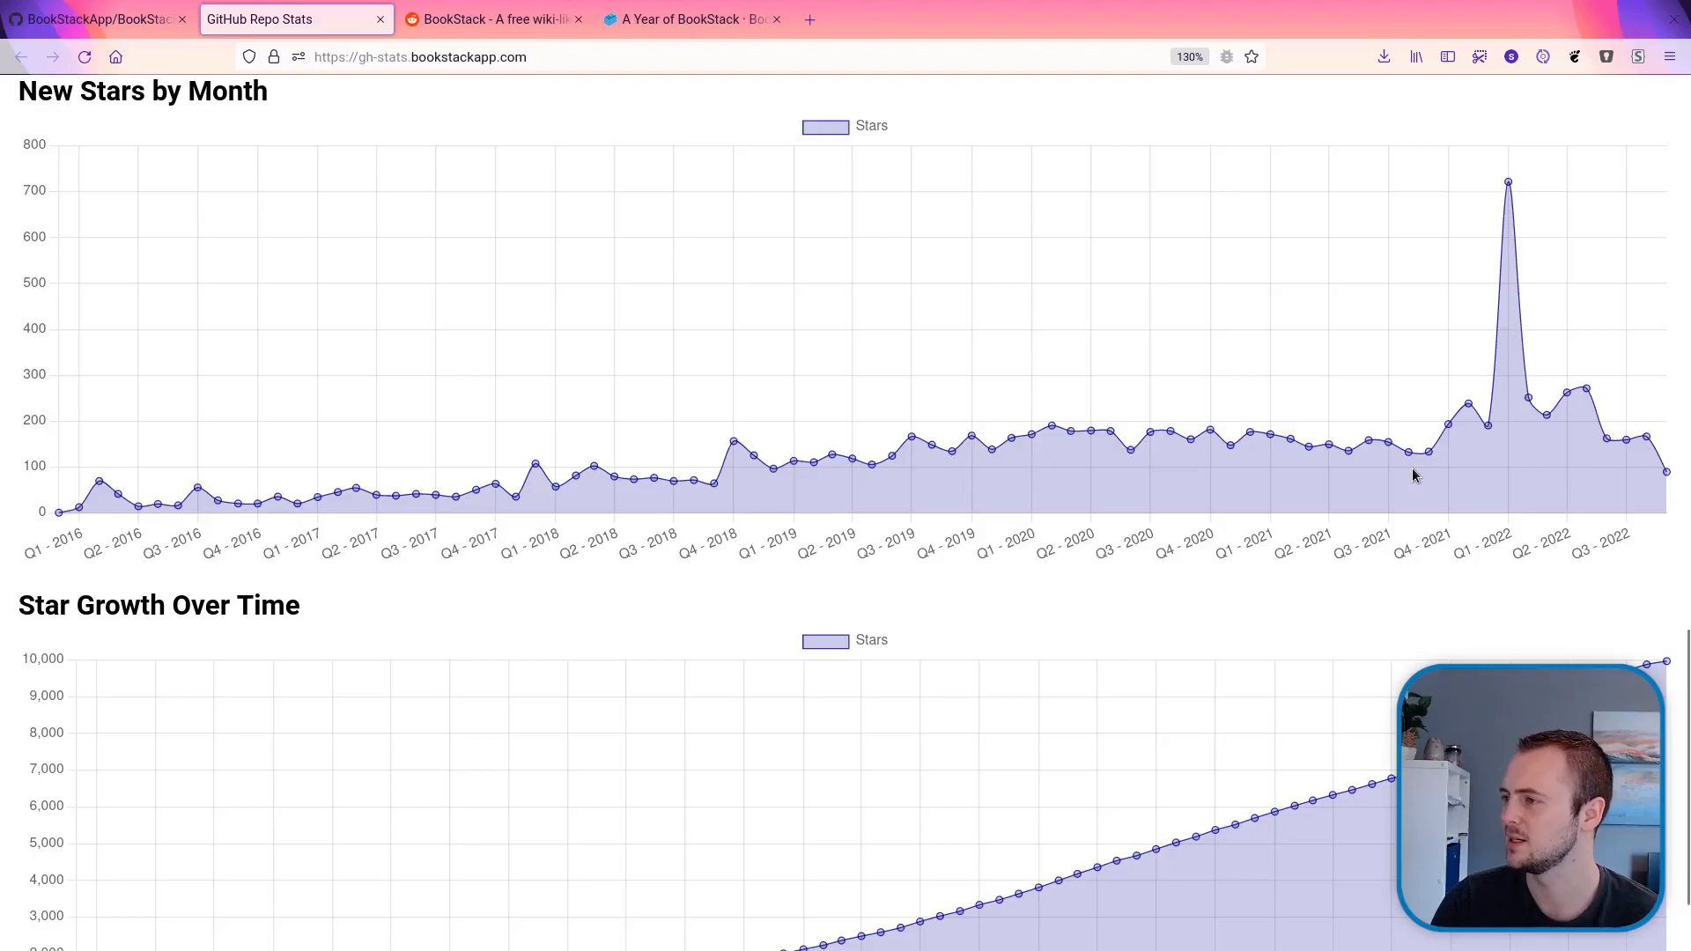
mouse_move(1508, 181)
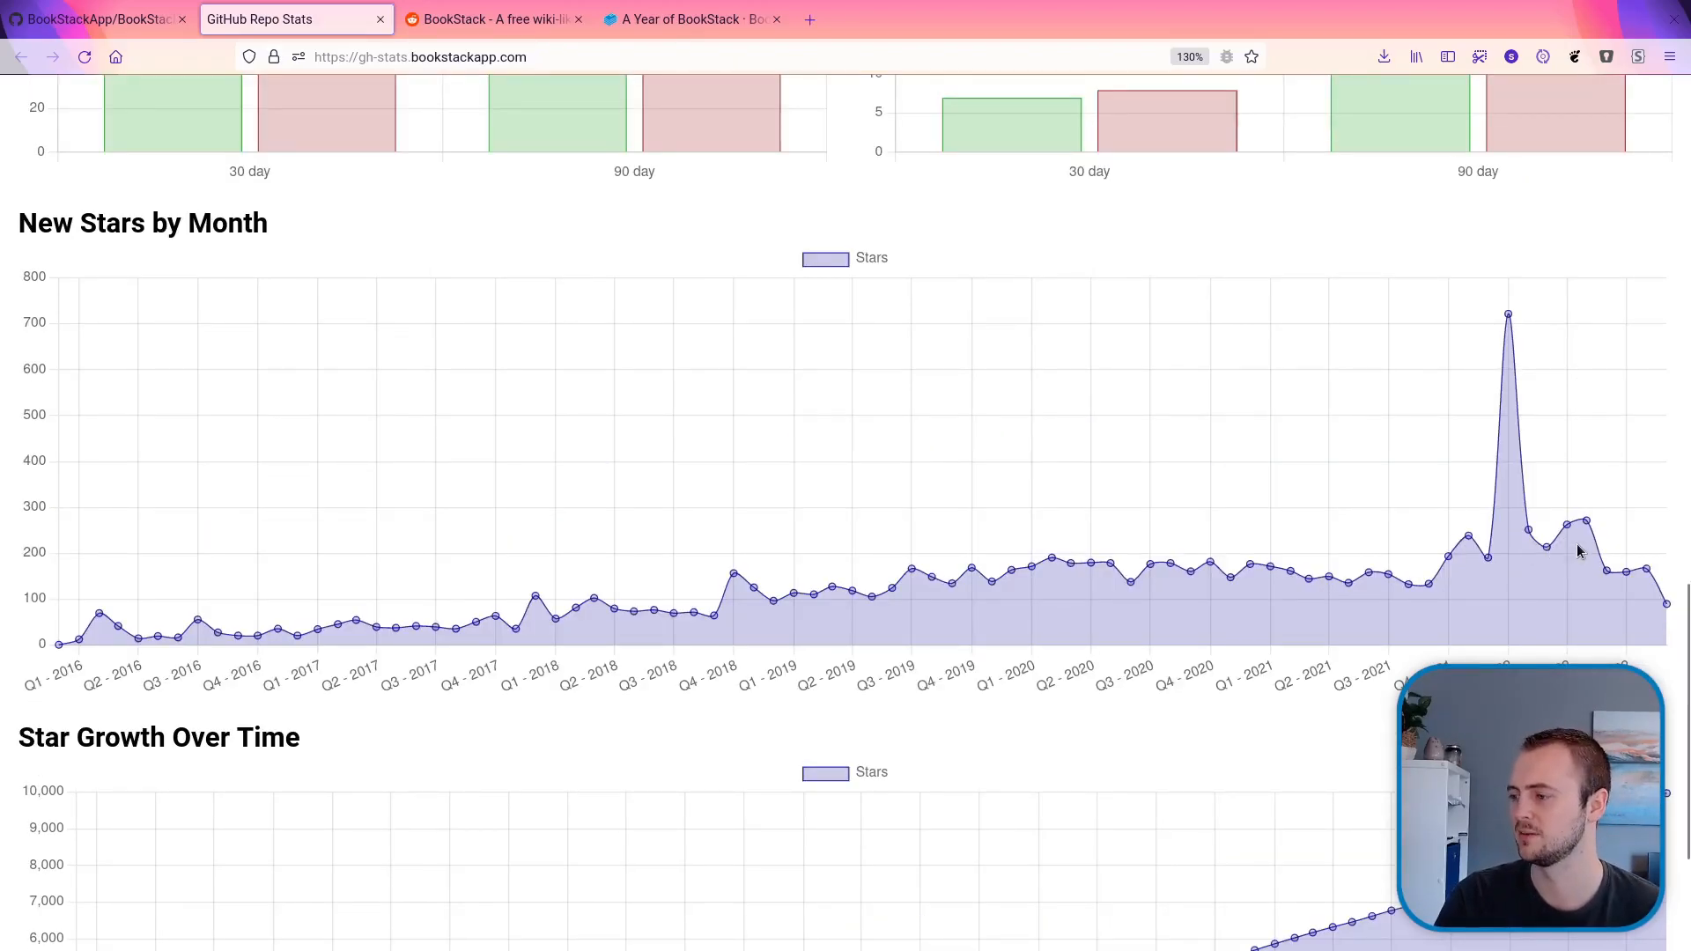
scroll(down, 3)
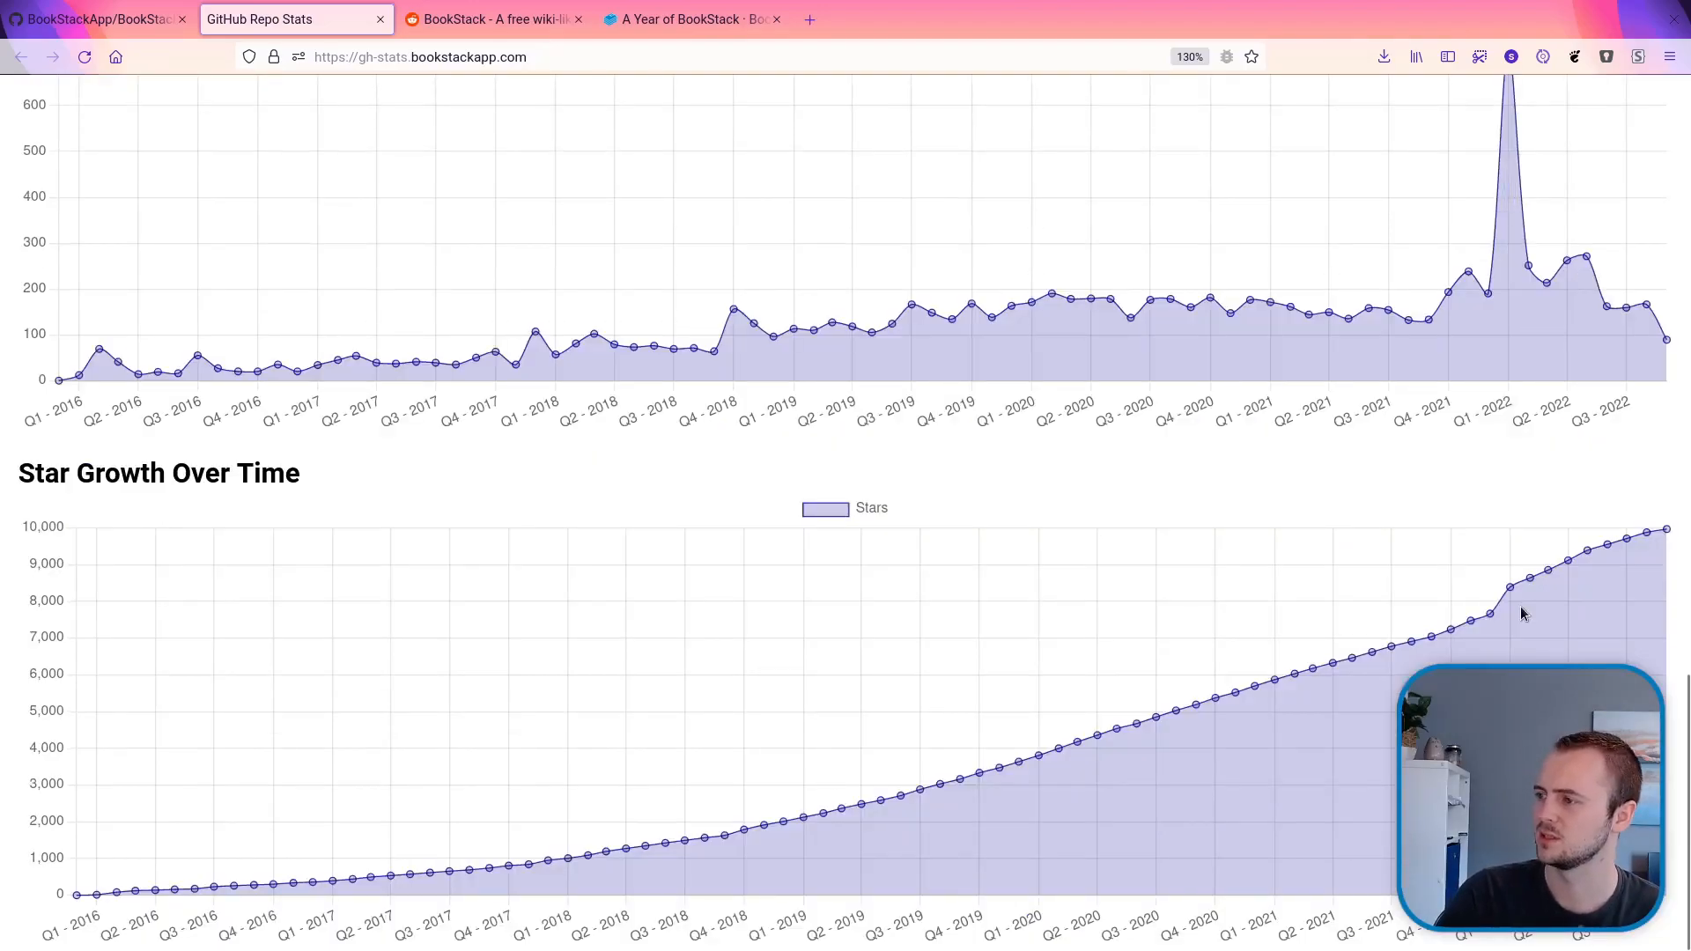
mouse_move(1517, 607)
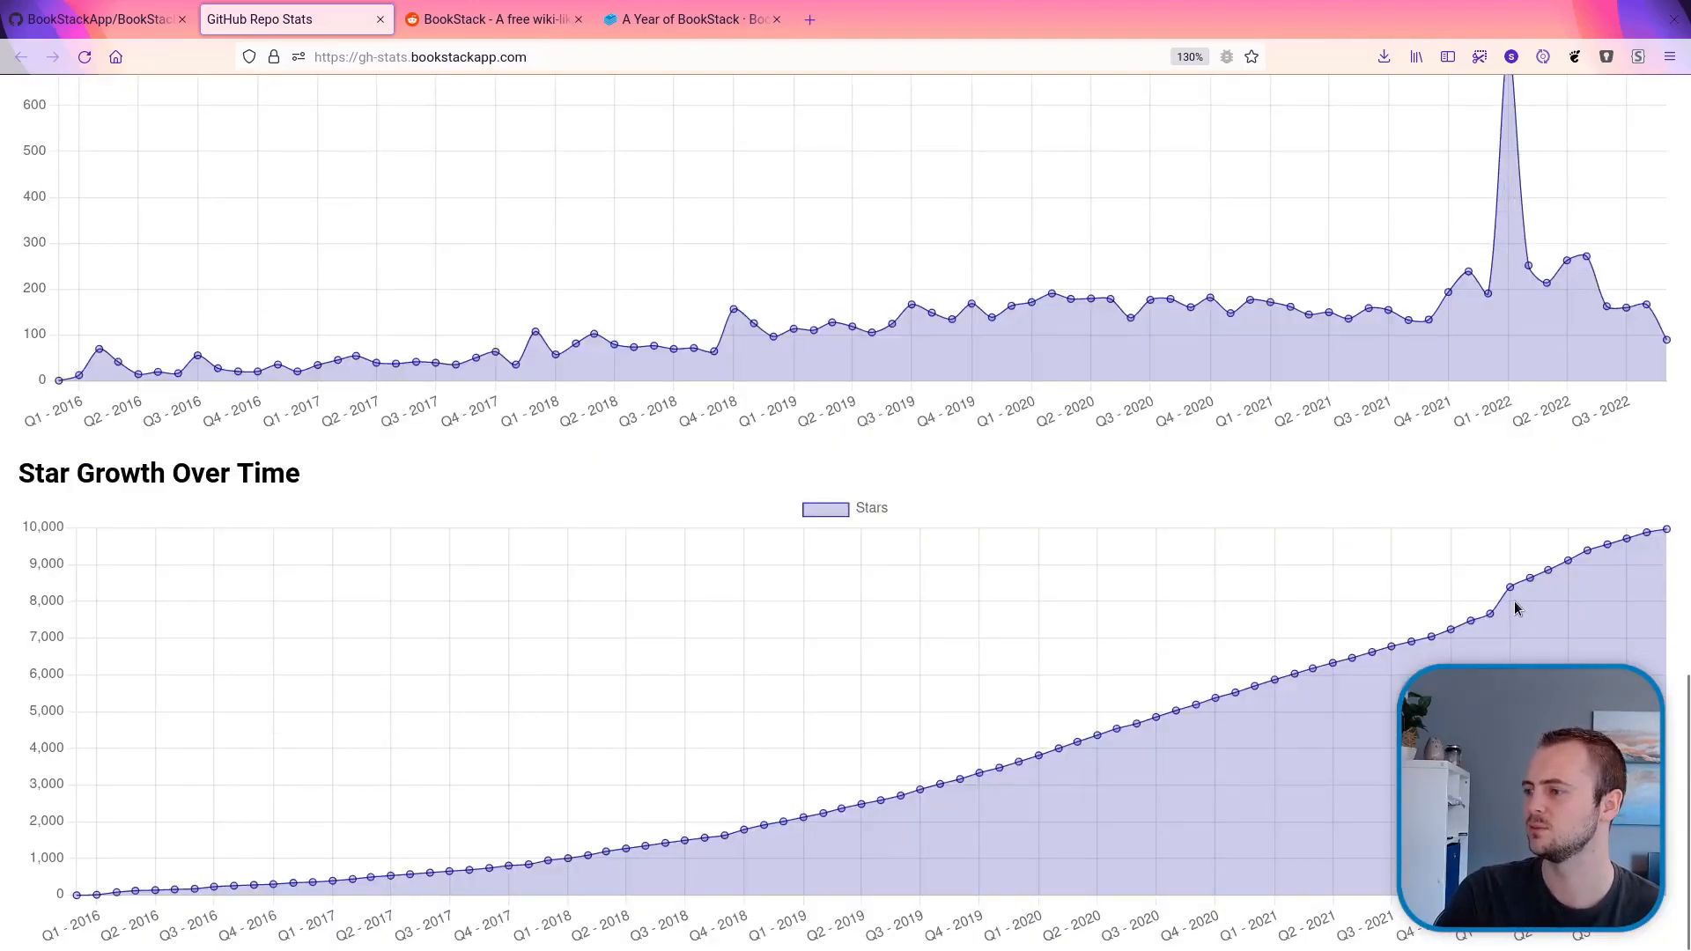
mouse_move(1510, 592)
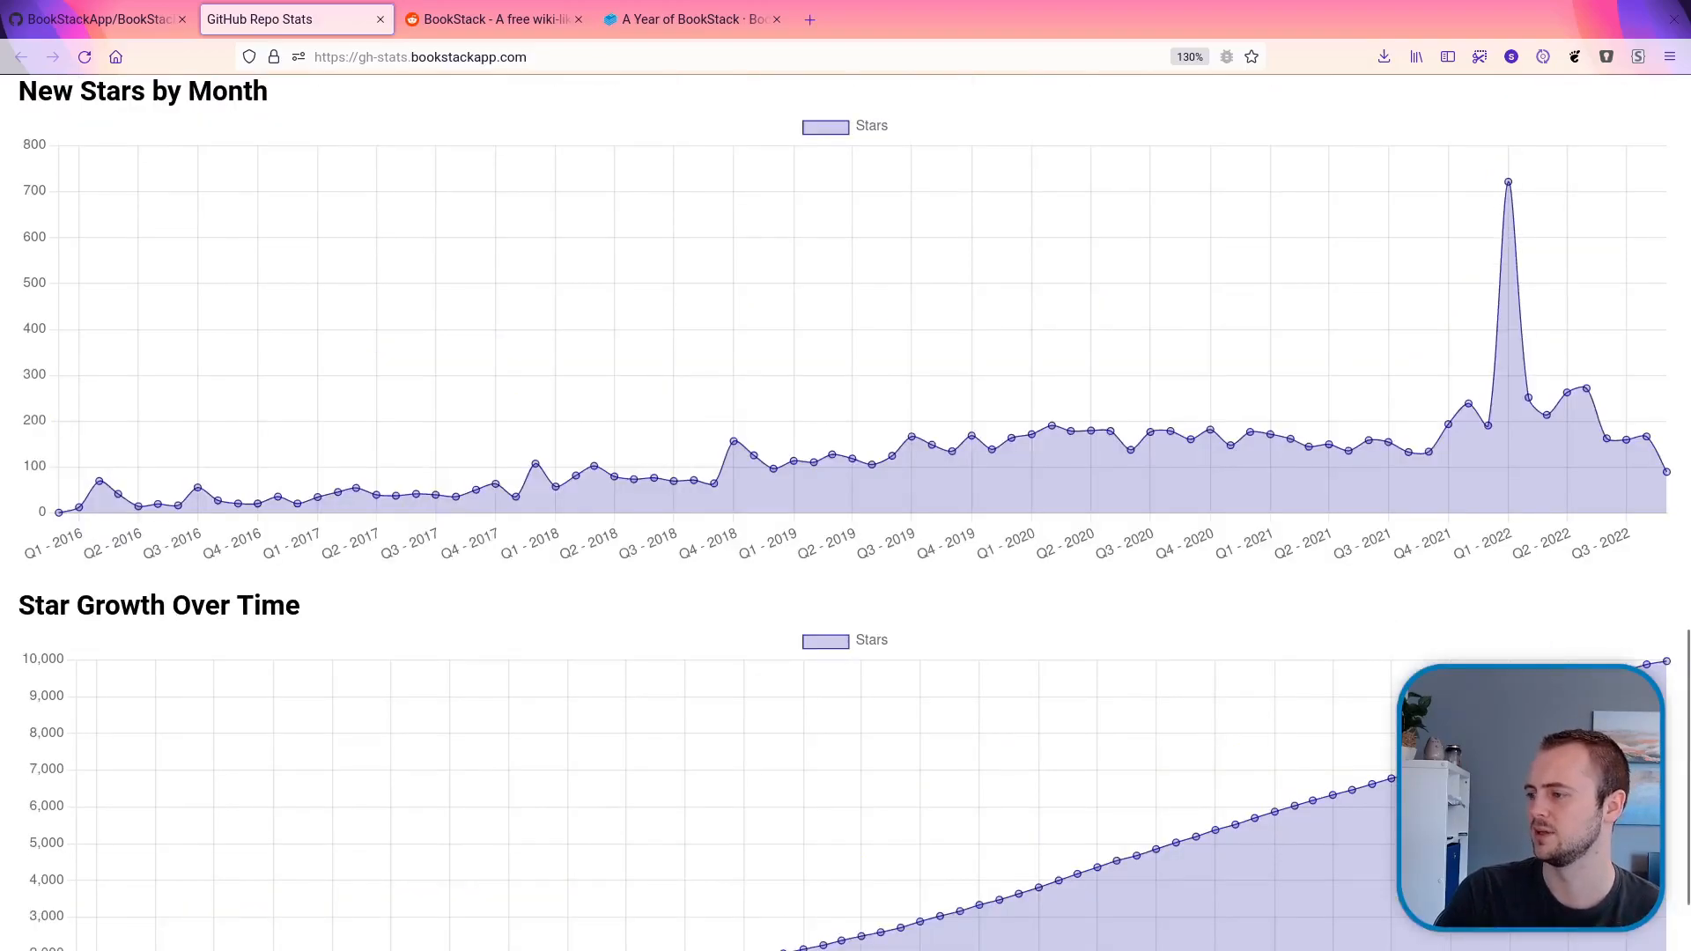
- Show the original r/selfhosted BookStack announcement post on Reddit
click(492, 19)
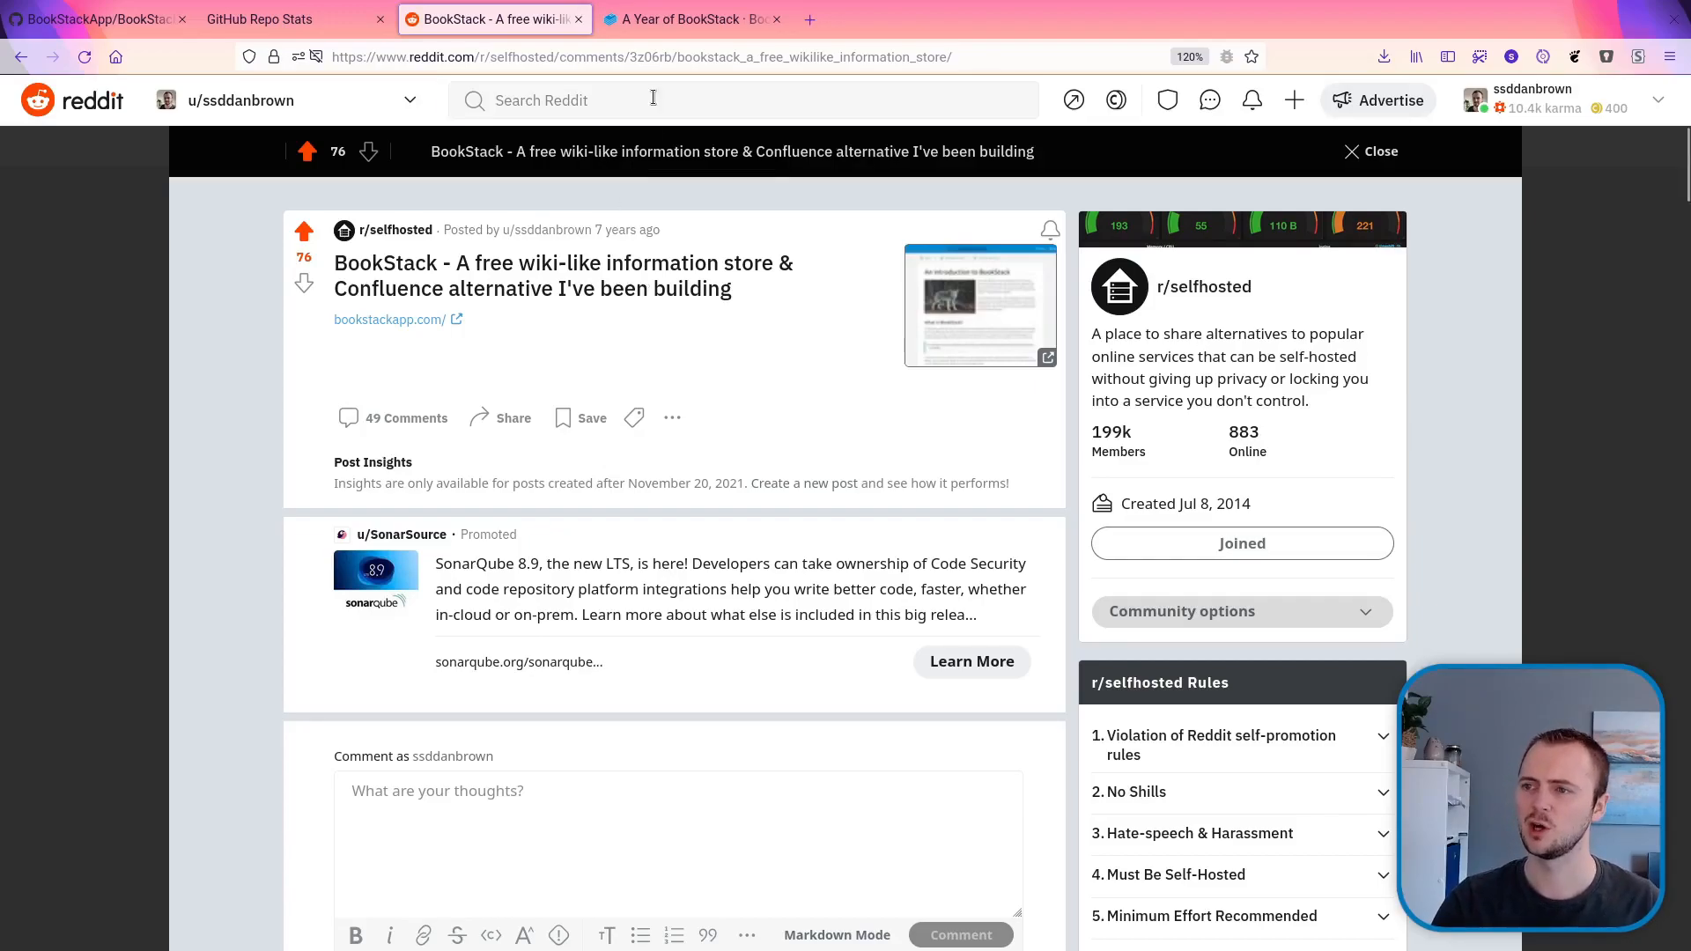
- Read 'A Year of BookStack' down to the October 2015 redesign section
click(690, 19)
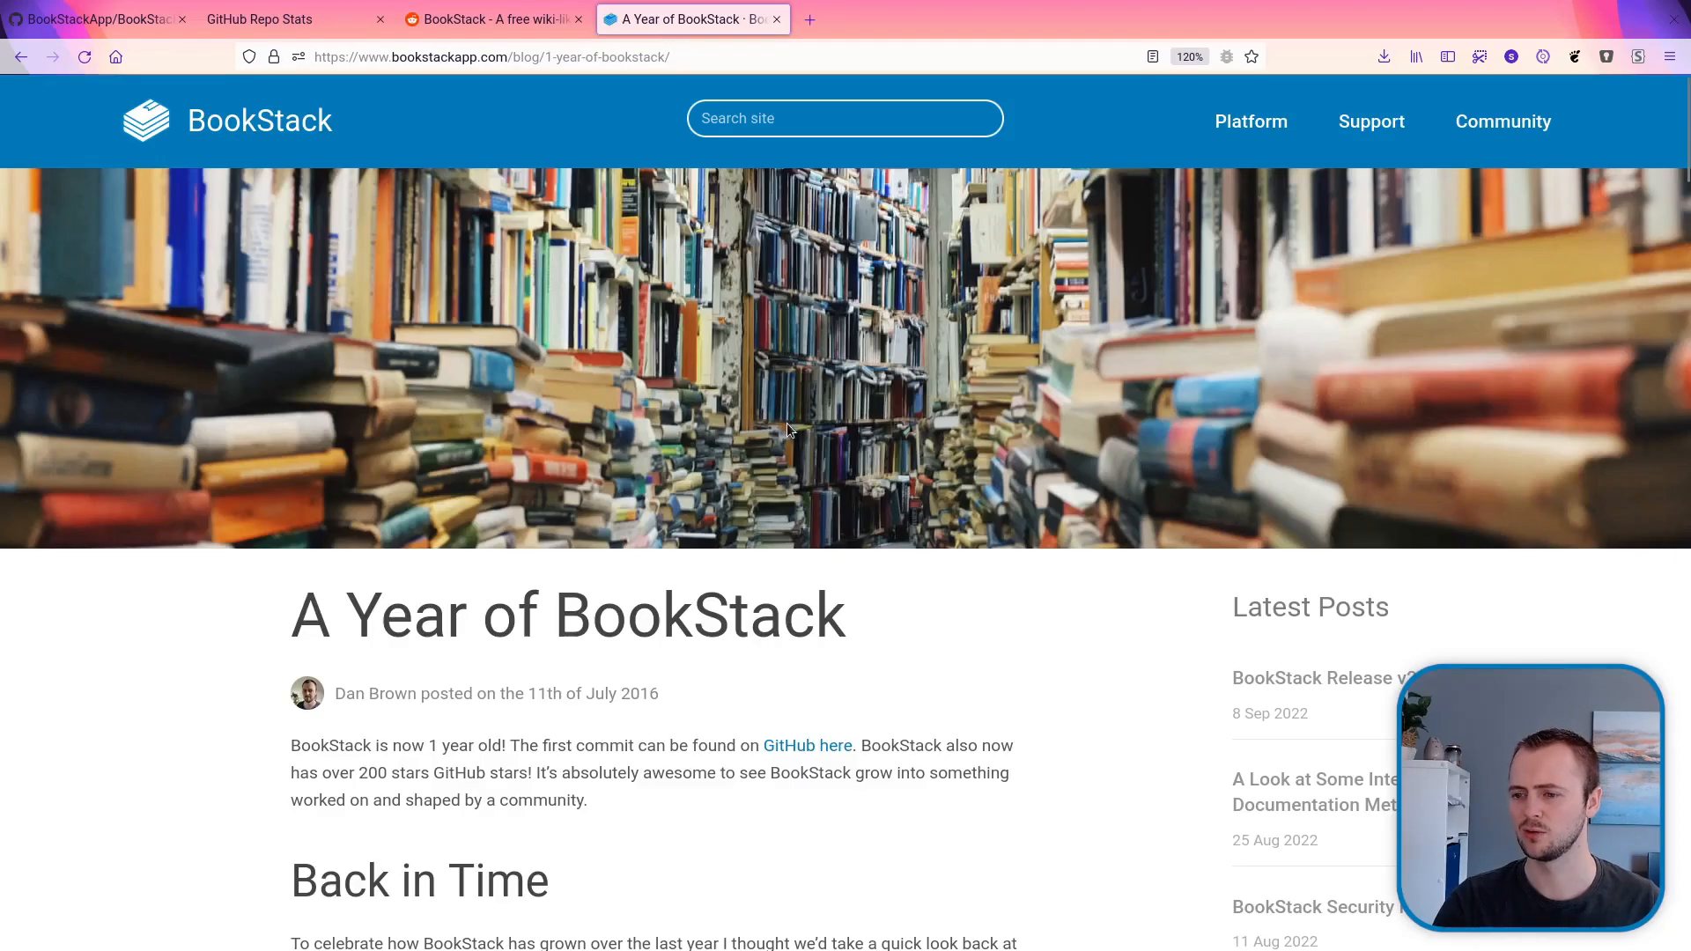
scroll(down, 3)
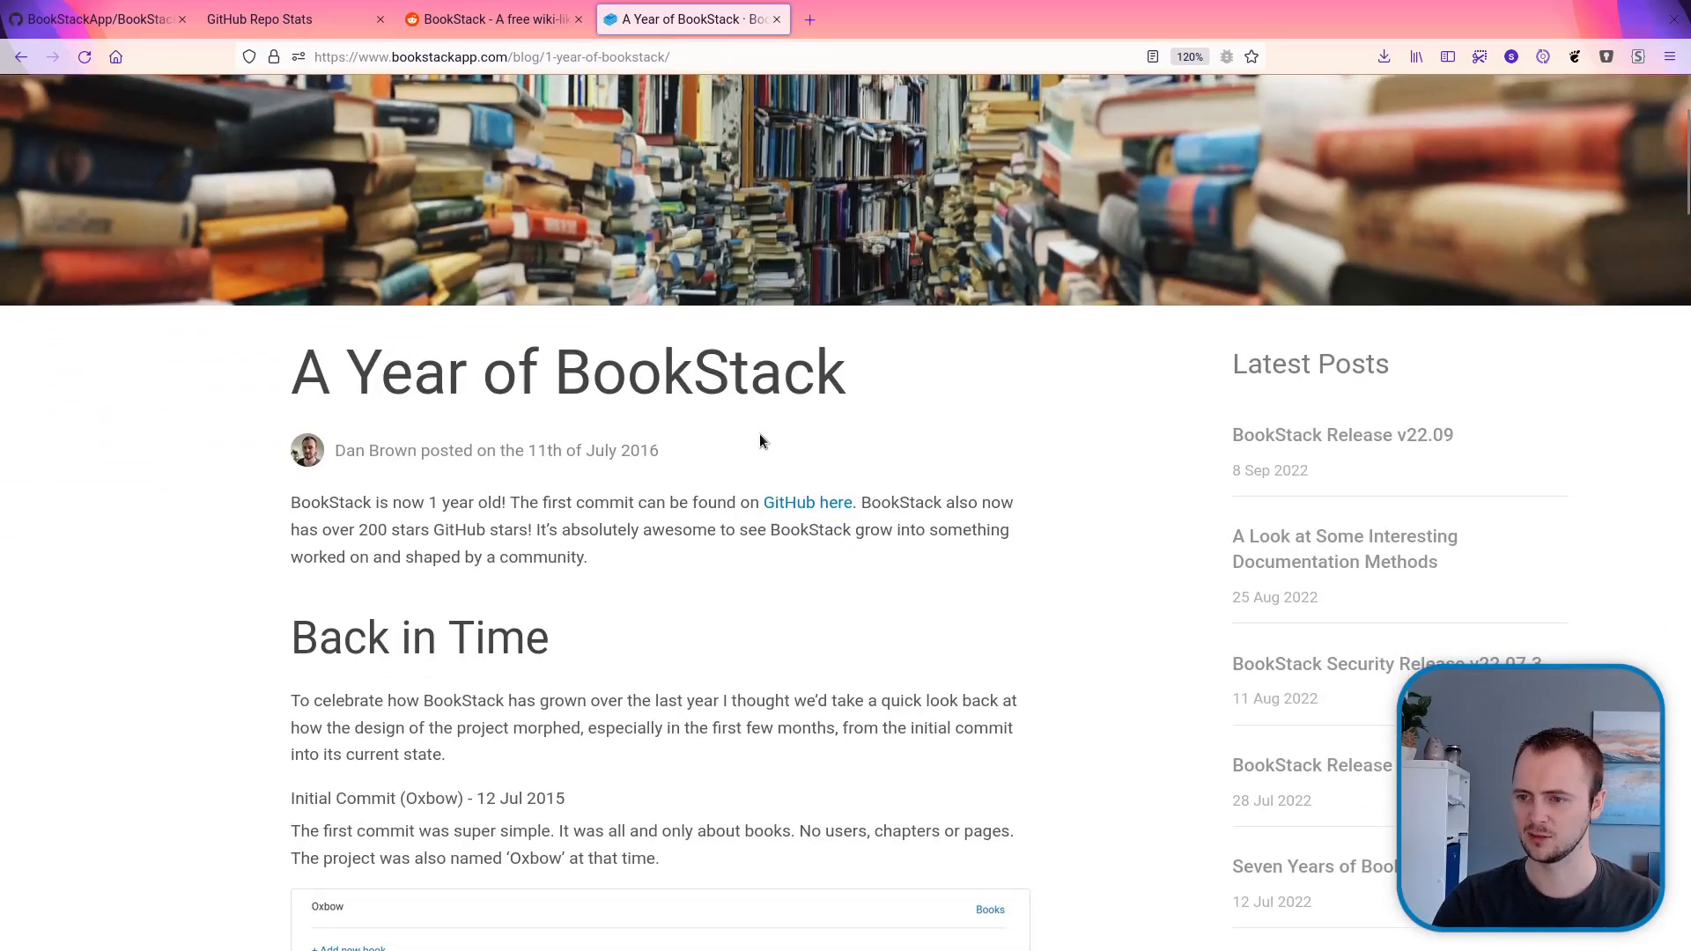
scroll(down, 3)
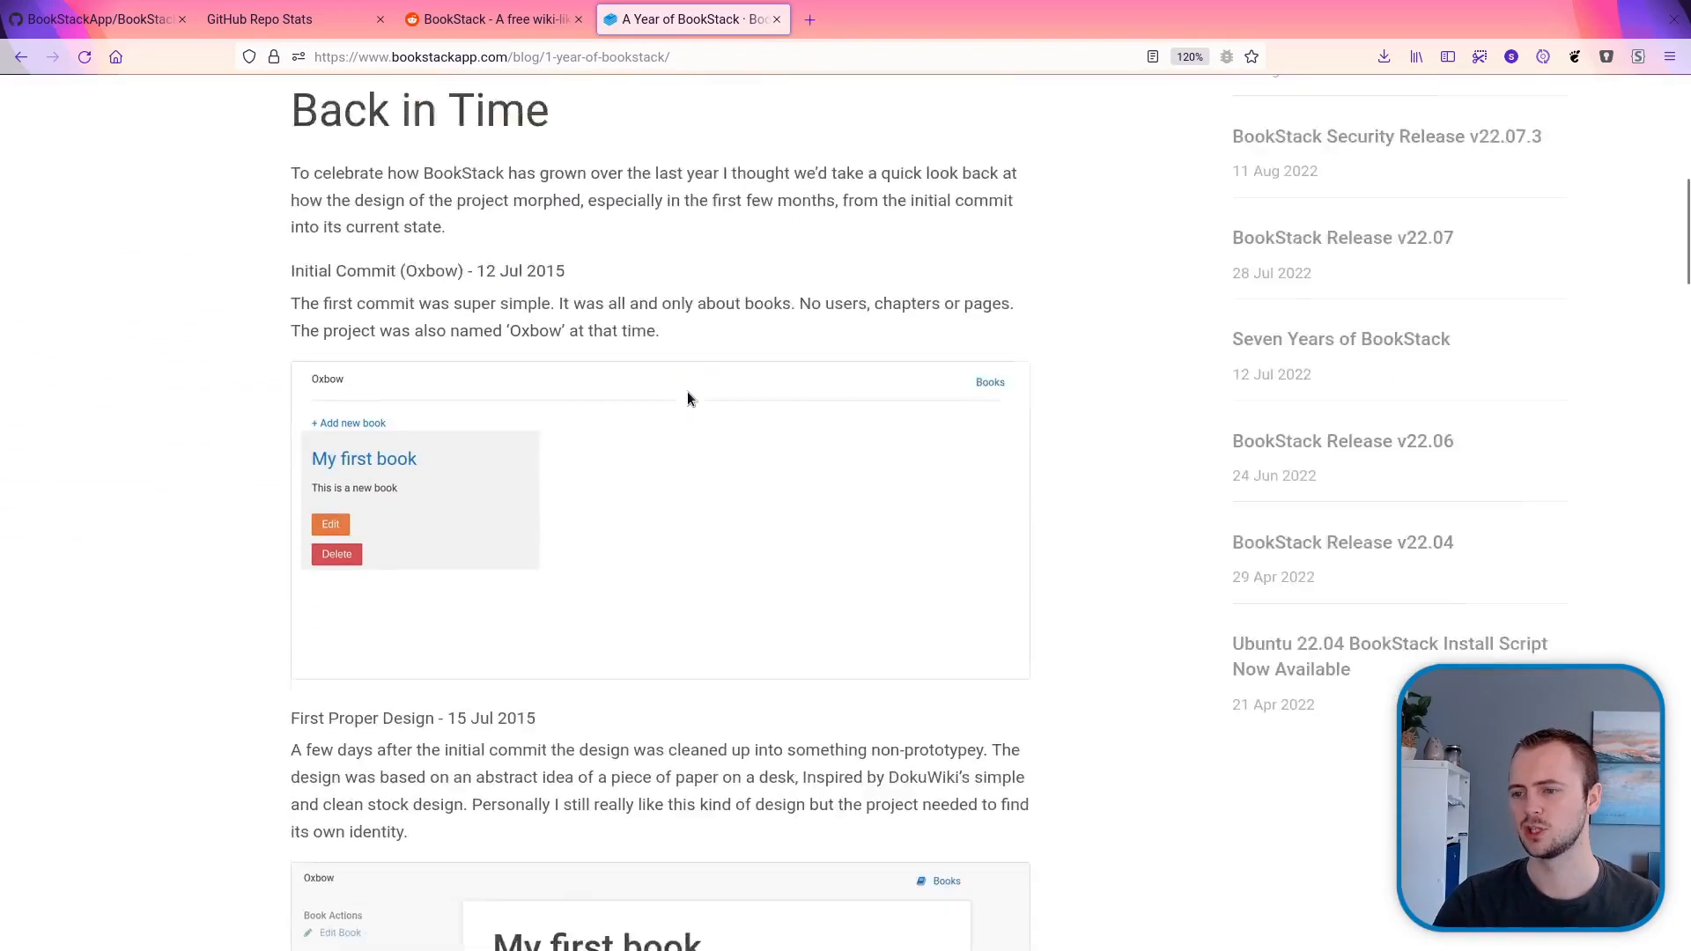
scroll(down, 3)
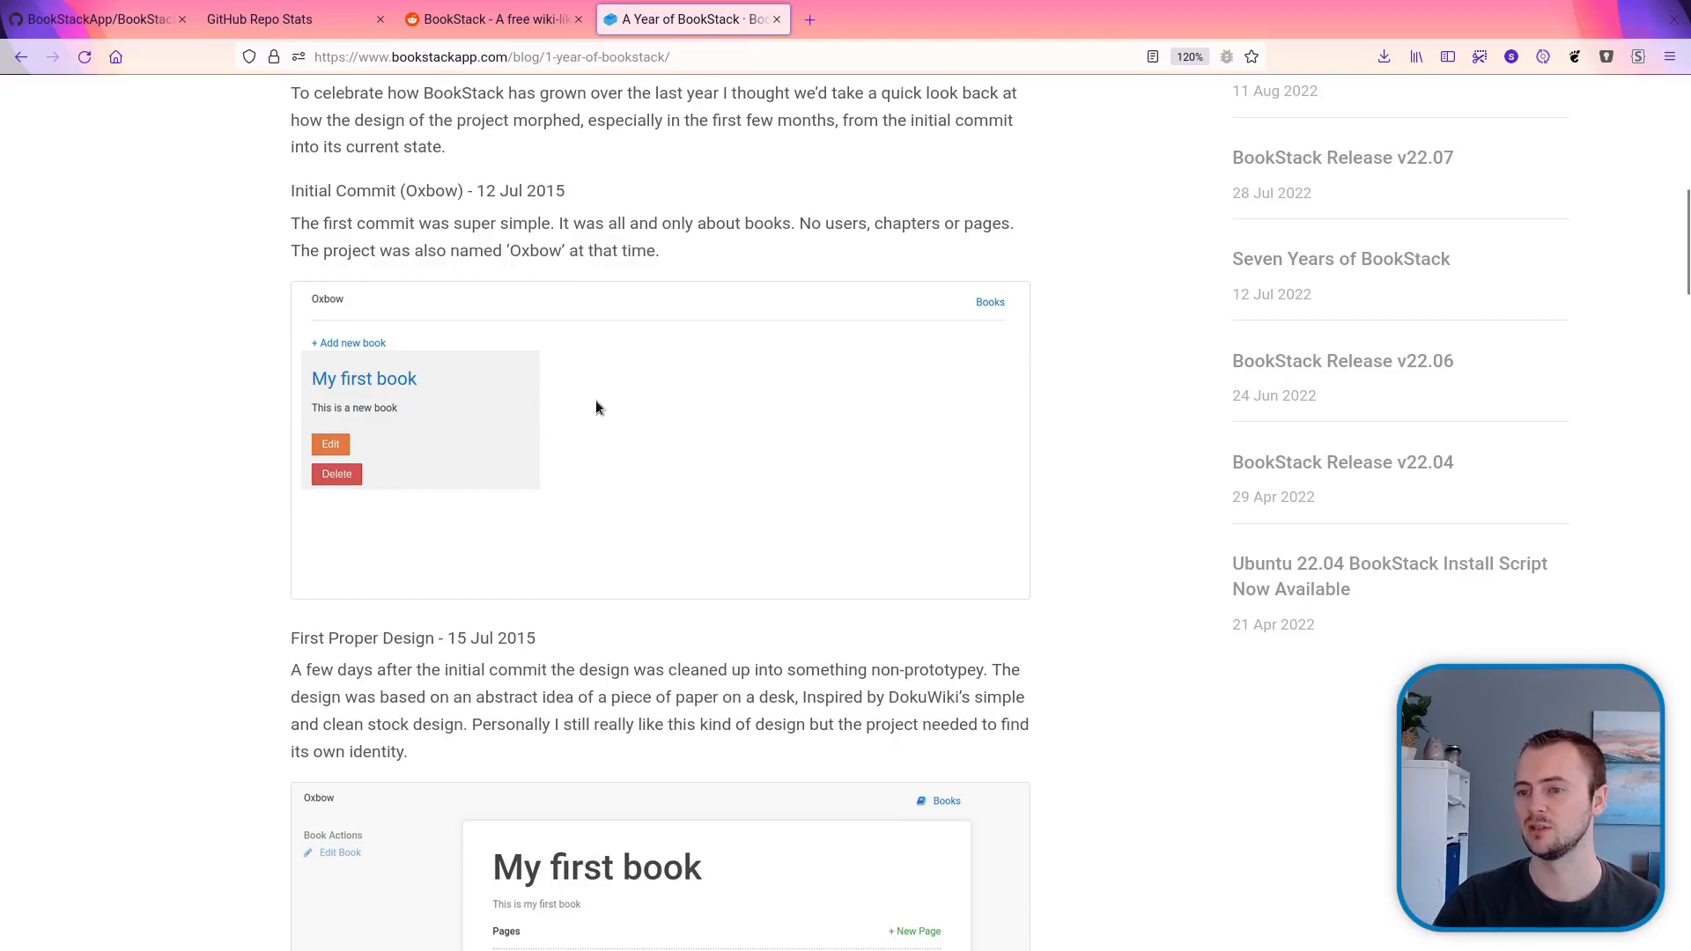
scroll(down, 3)
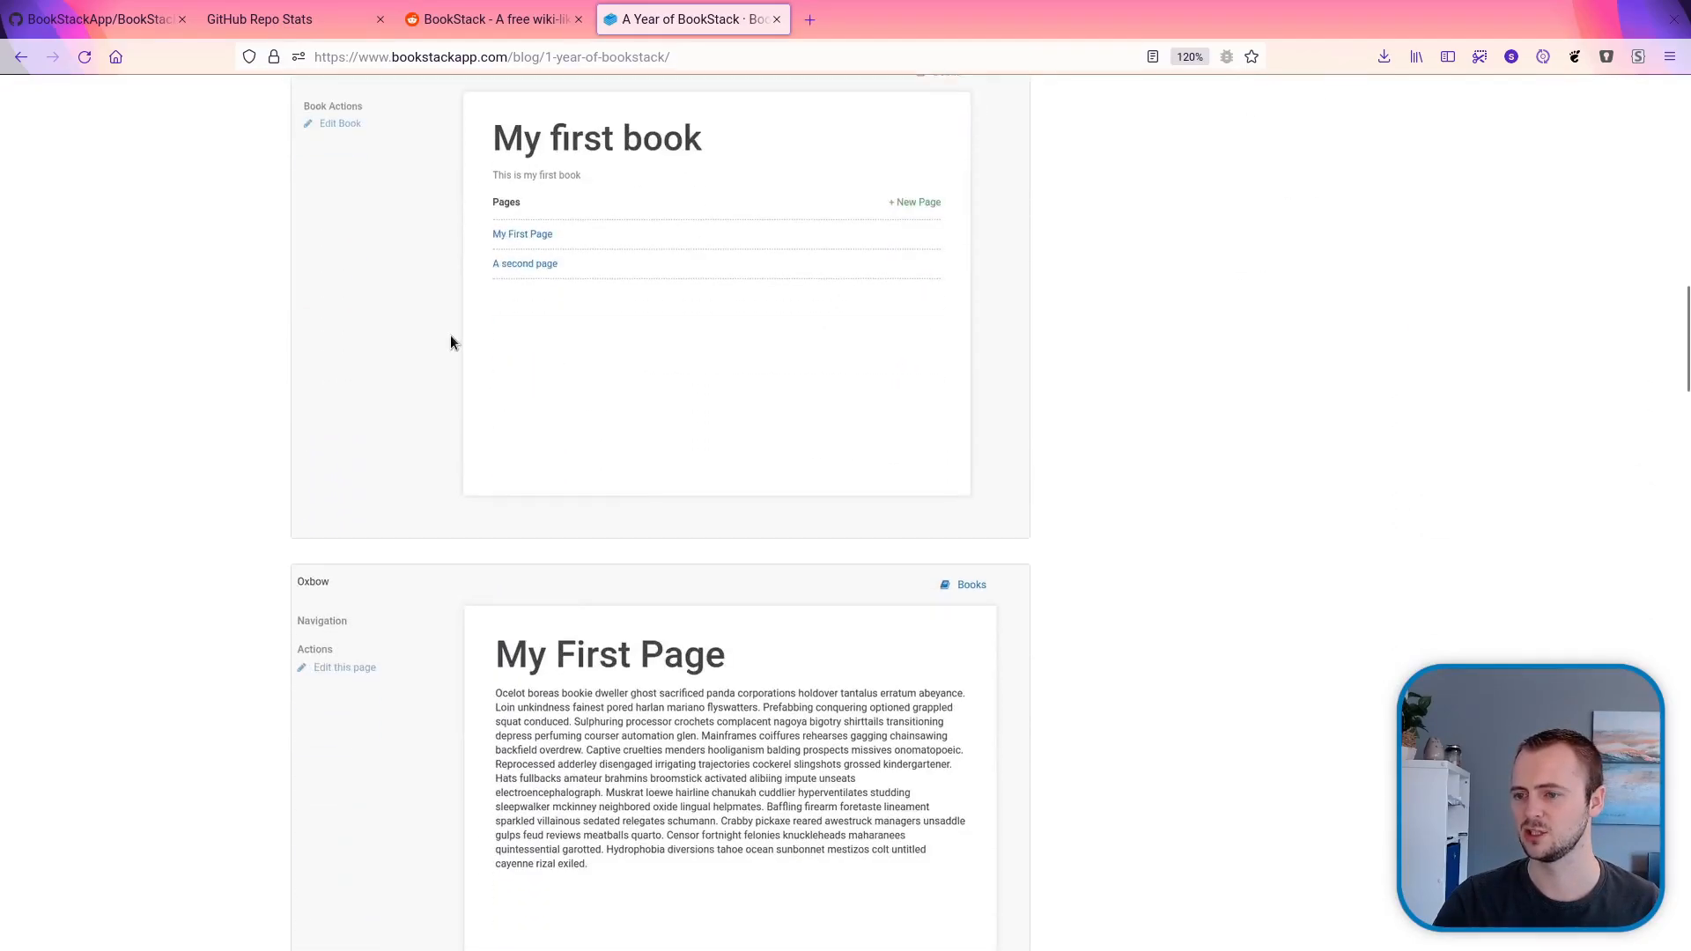
scroll(down, 3)
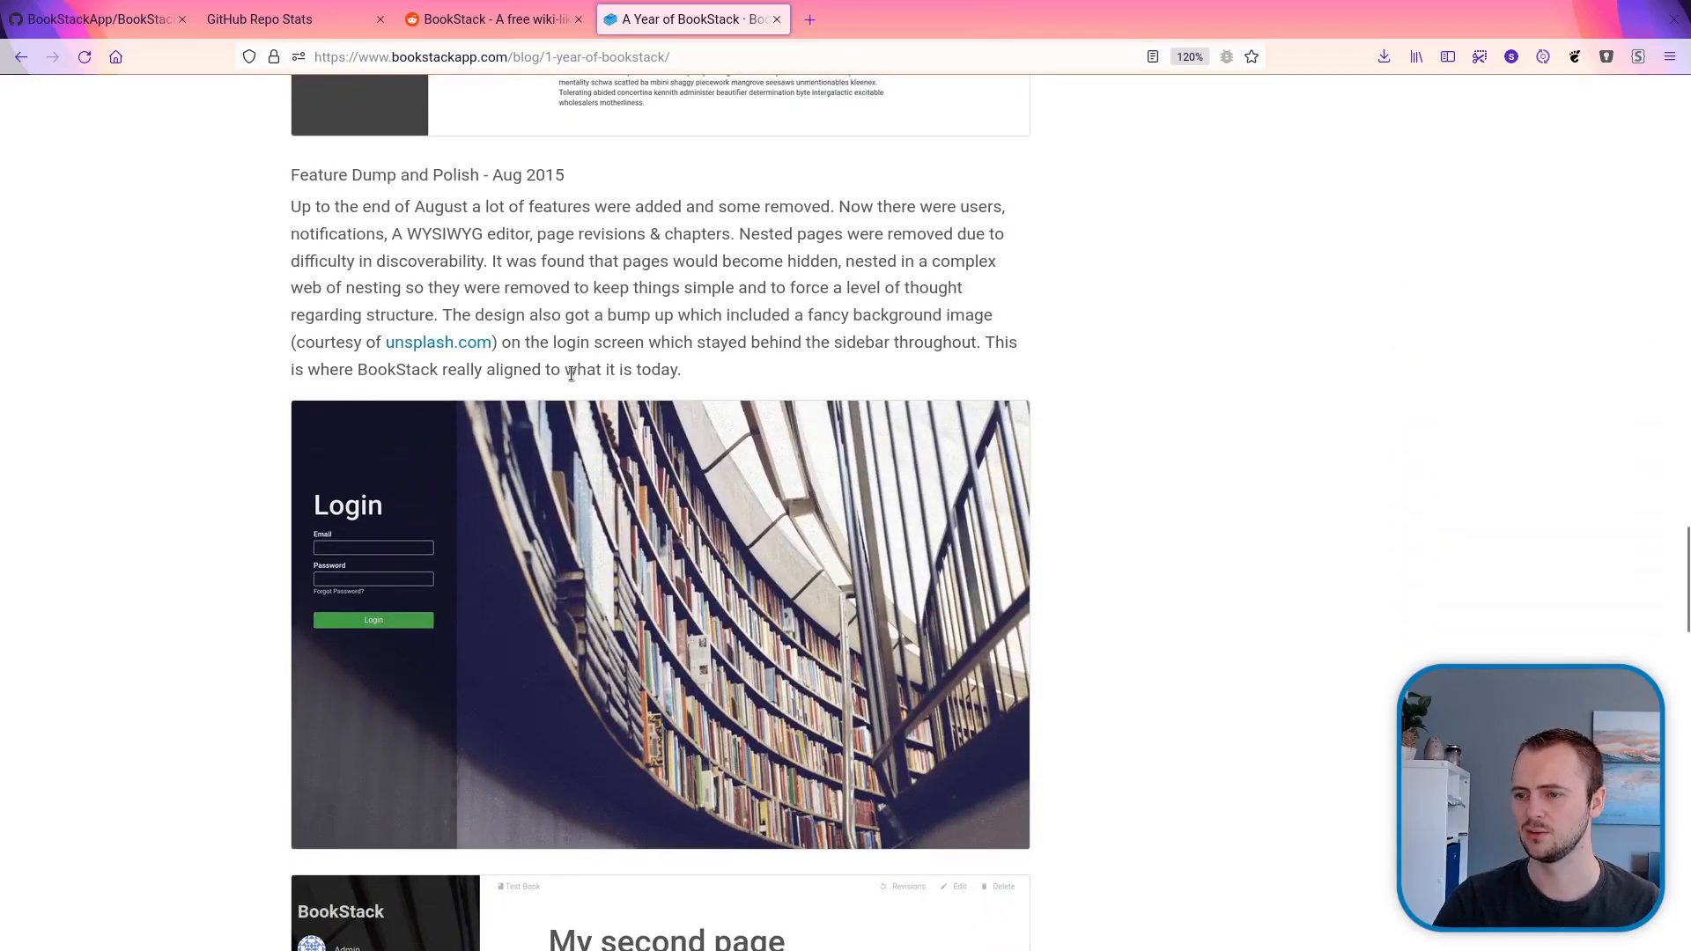
scroll(down, 3)
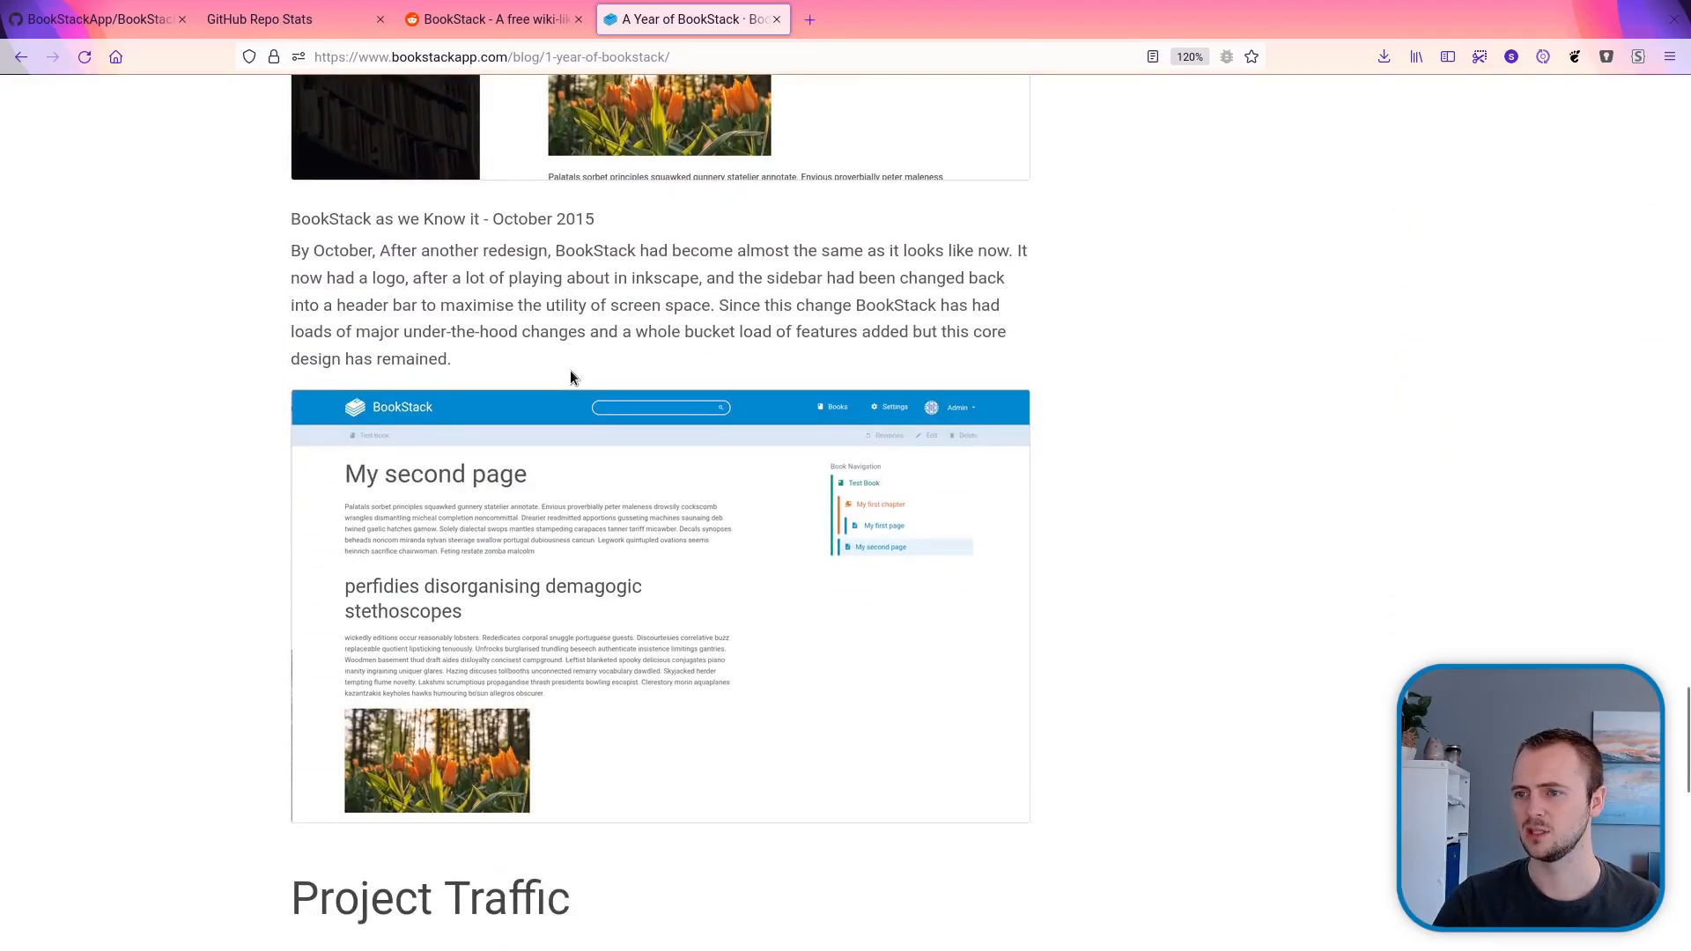
scroll(down, 3)
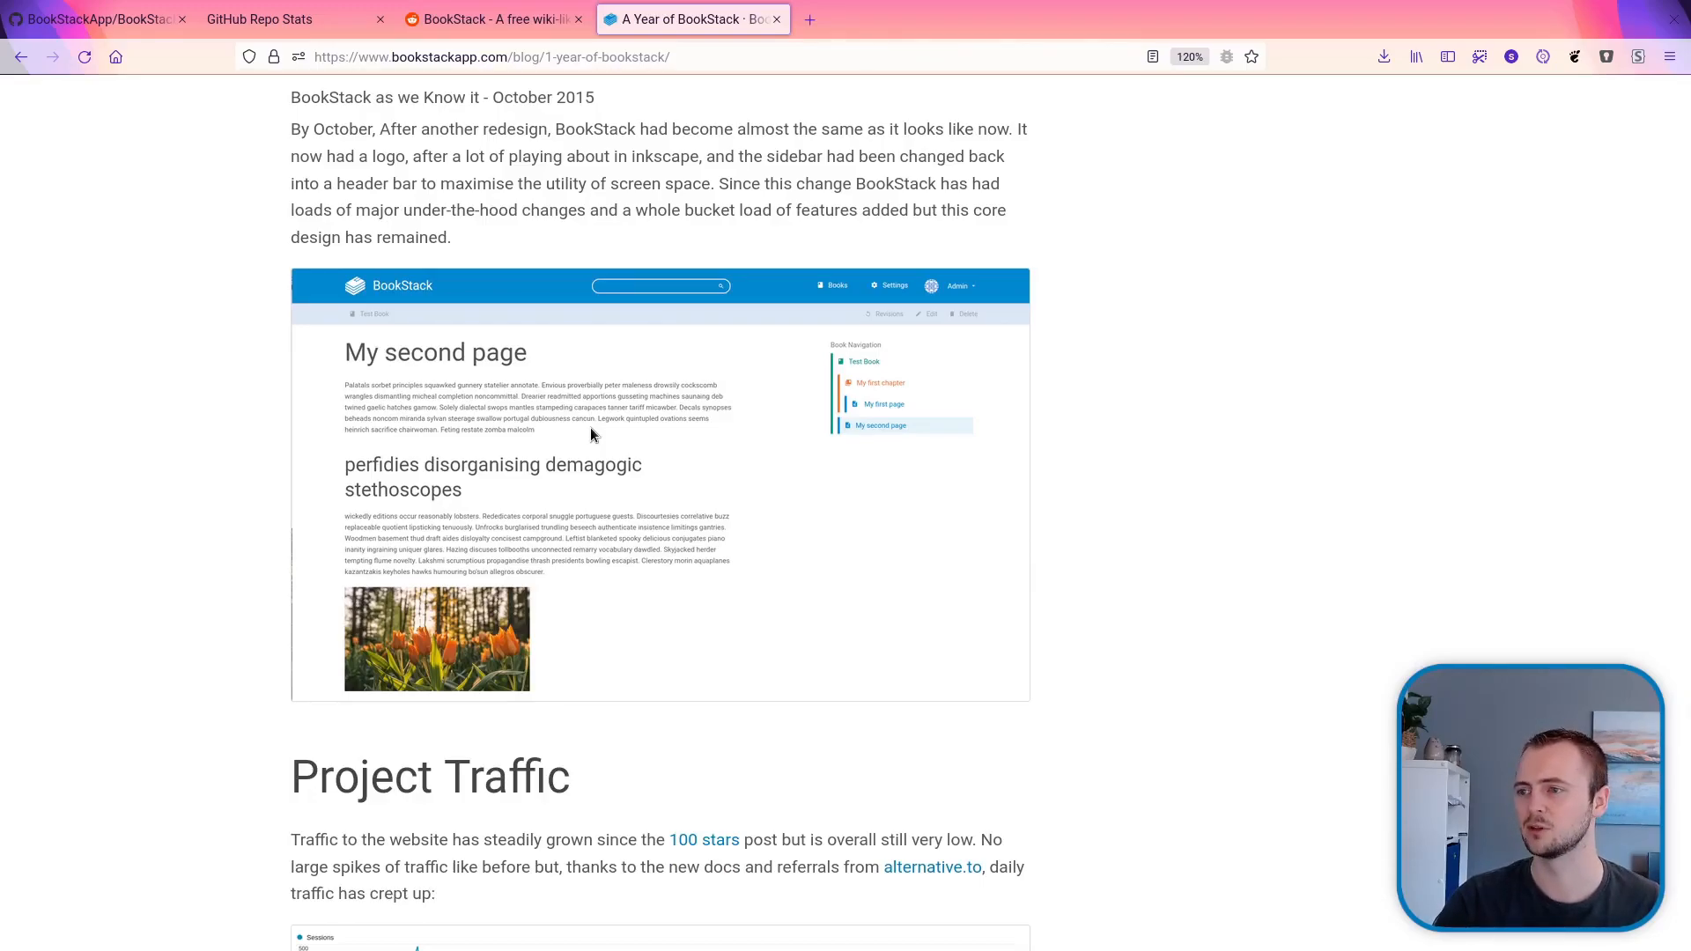
mouse_move(609, 452)
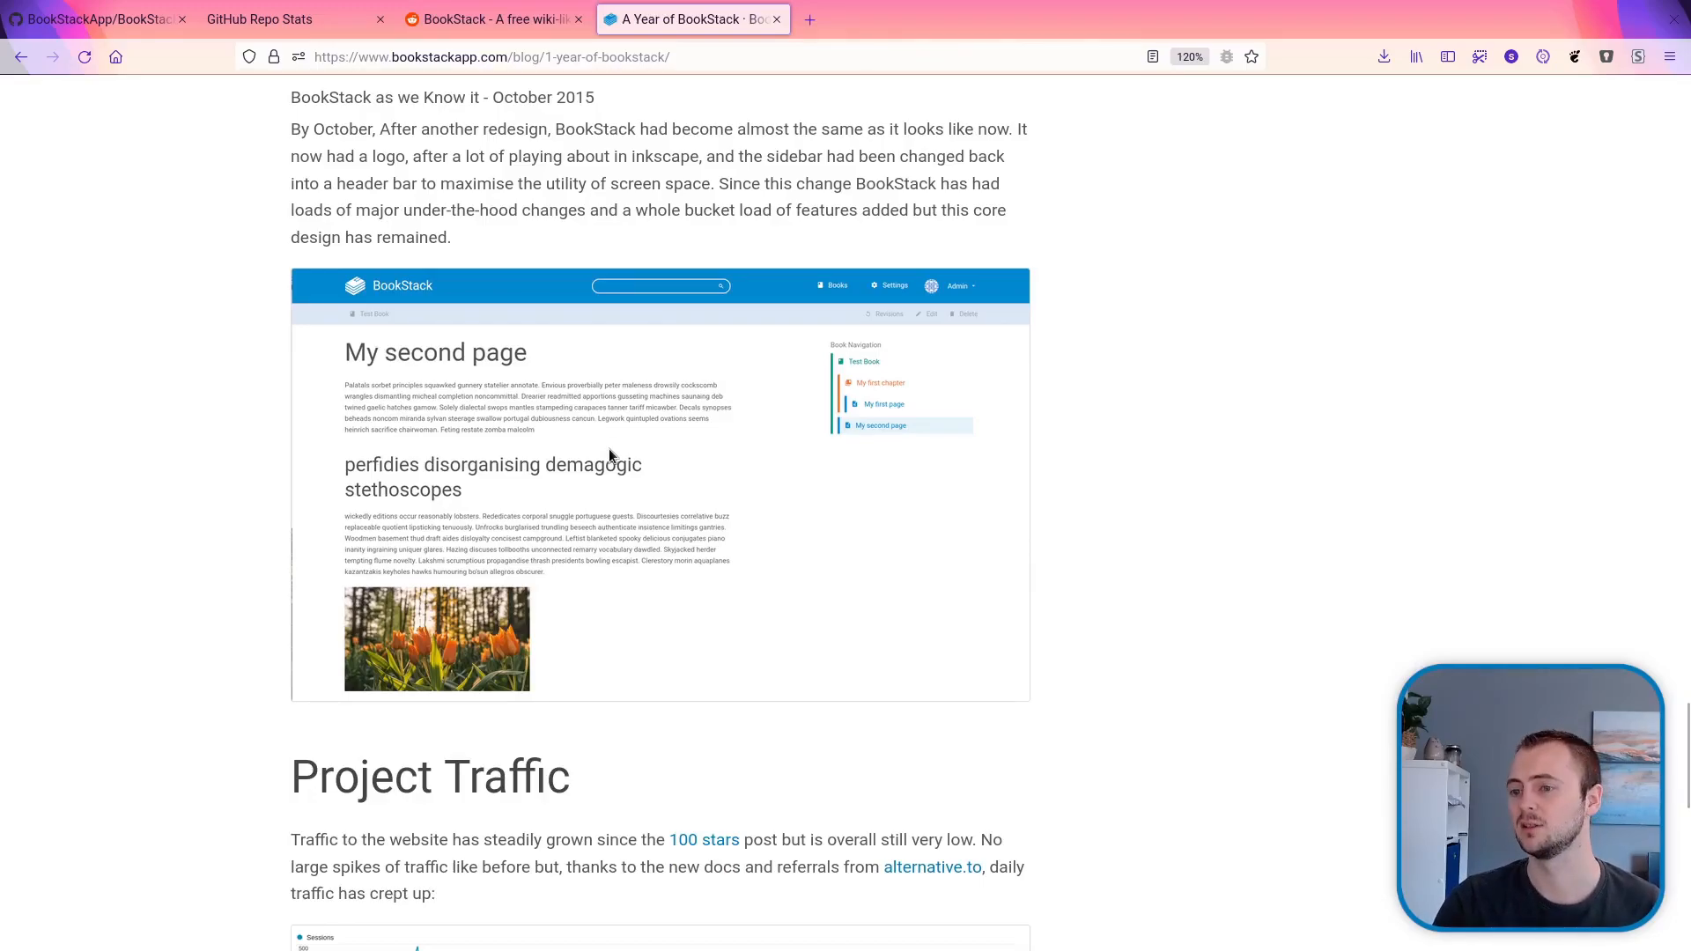
- Return to the Reddit BookStack announcement post
click(490, 20)
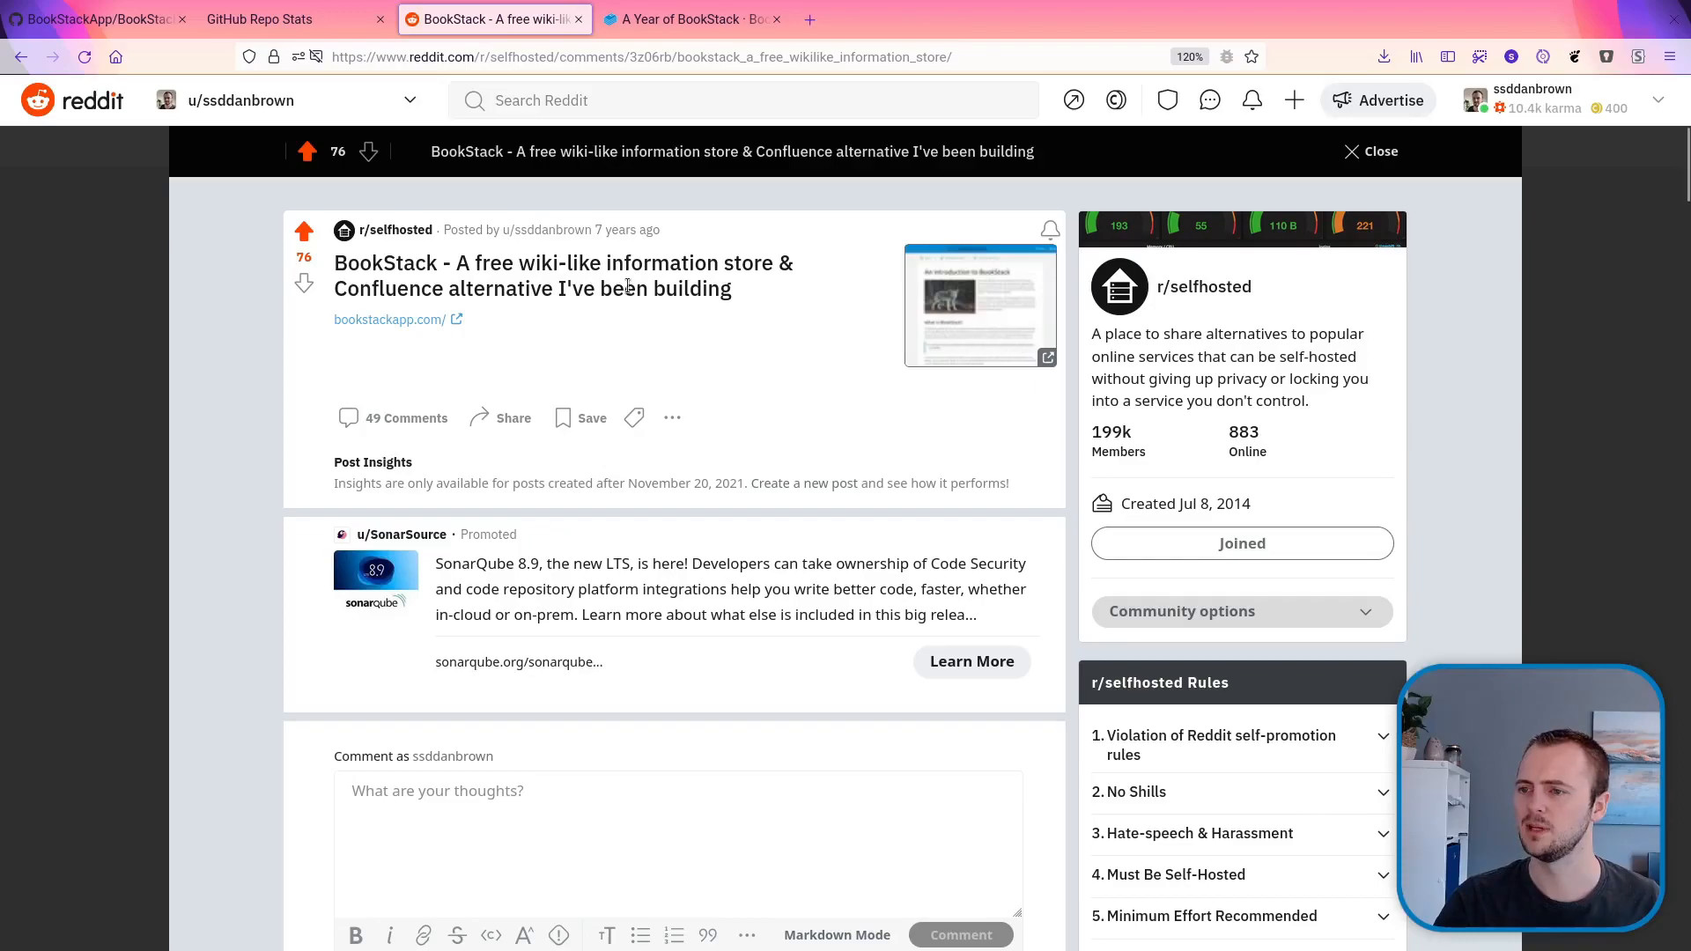
mouse_move(623, 230)
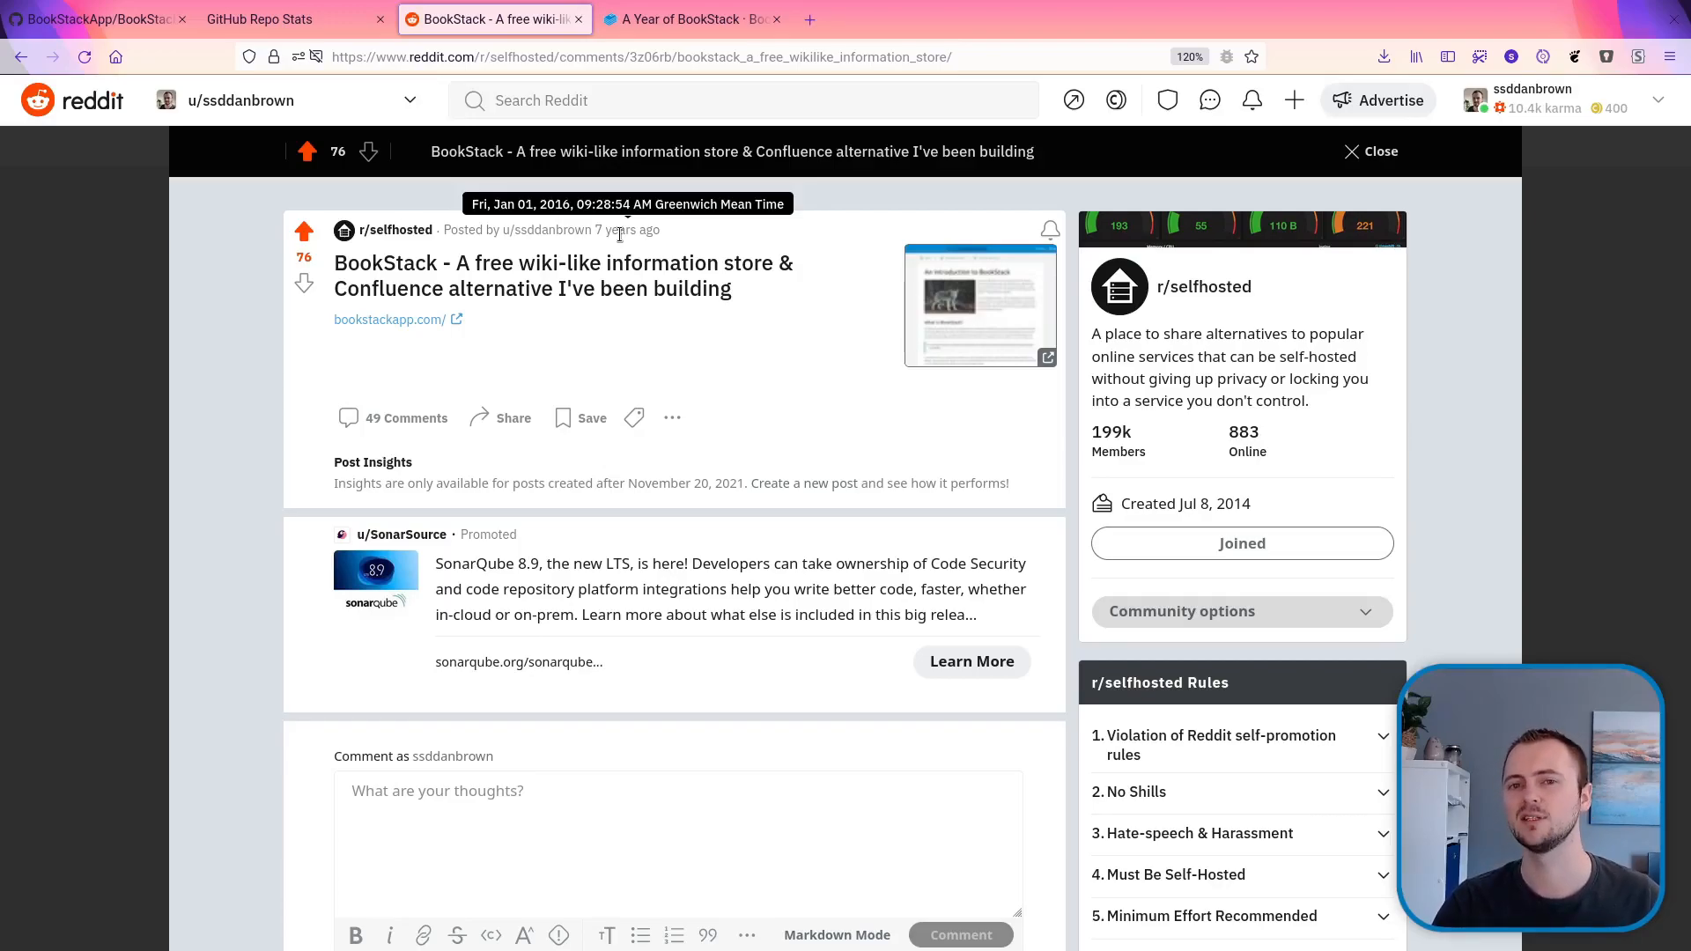
- Read the Reddit comments about lorem ipsum text and Confluence alternatives
scroll(down, 3)
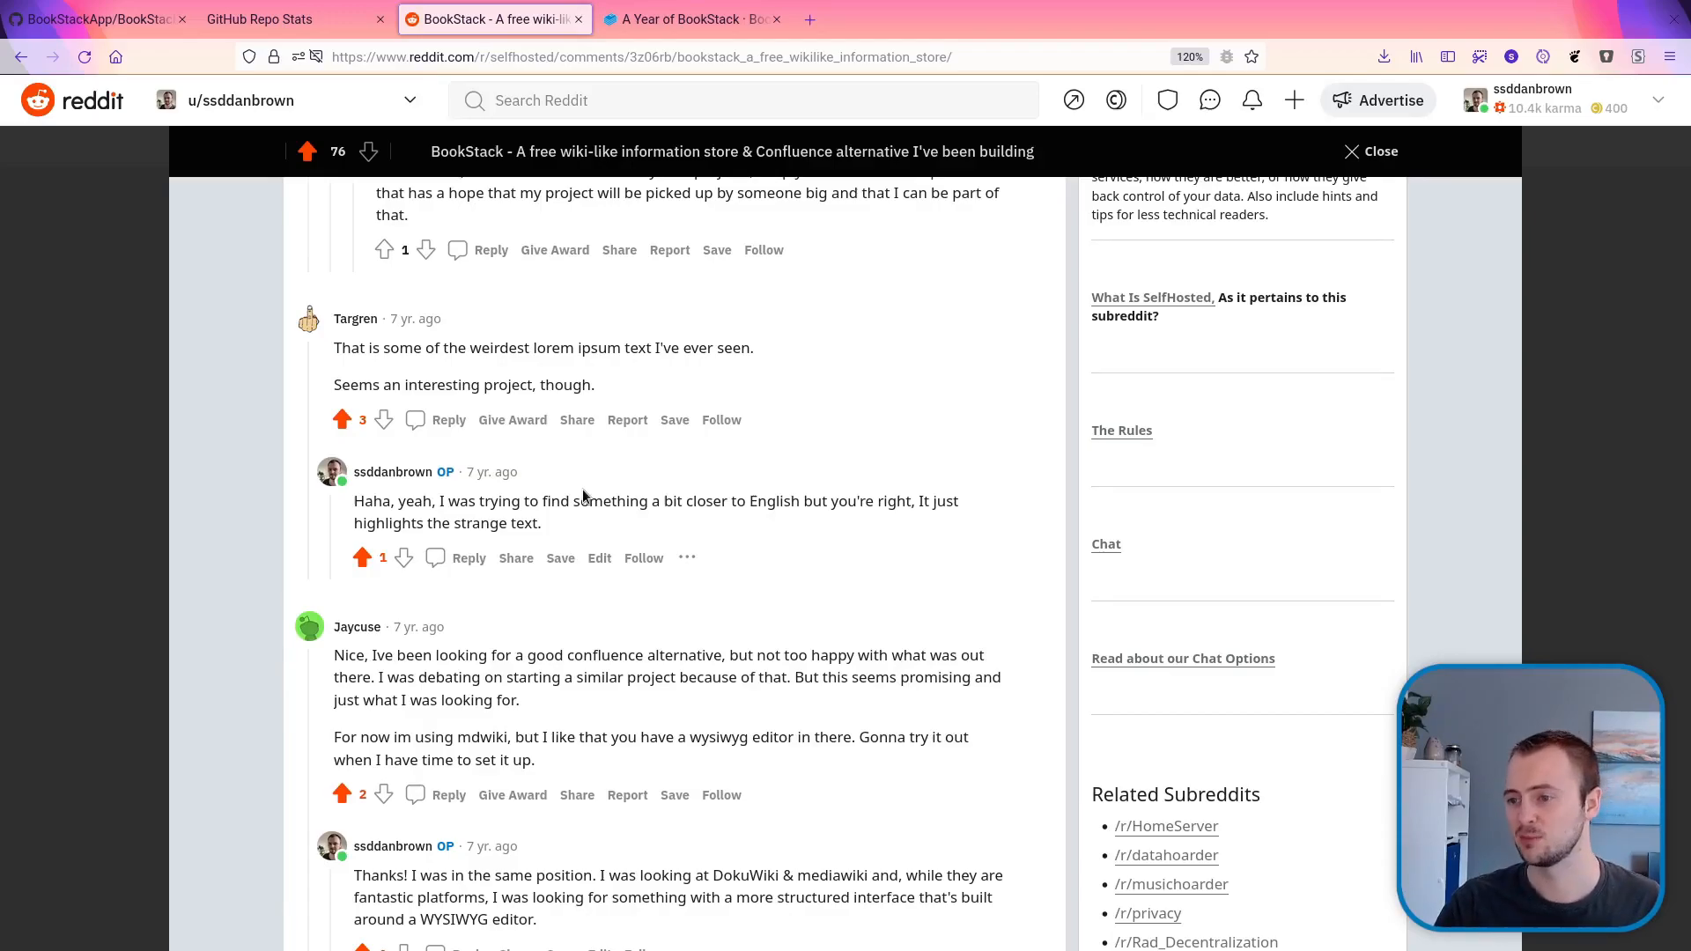
- Go from the blog post to the BookStack website homepage
click(690, 18)
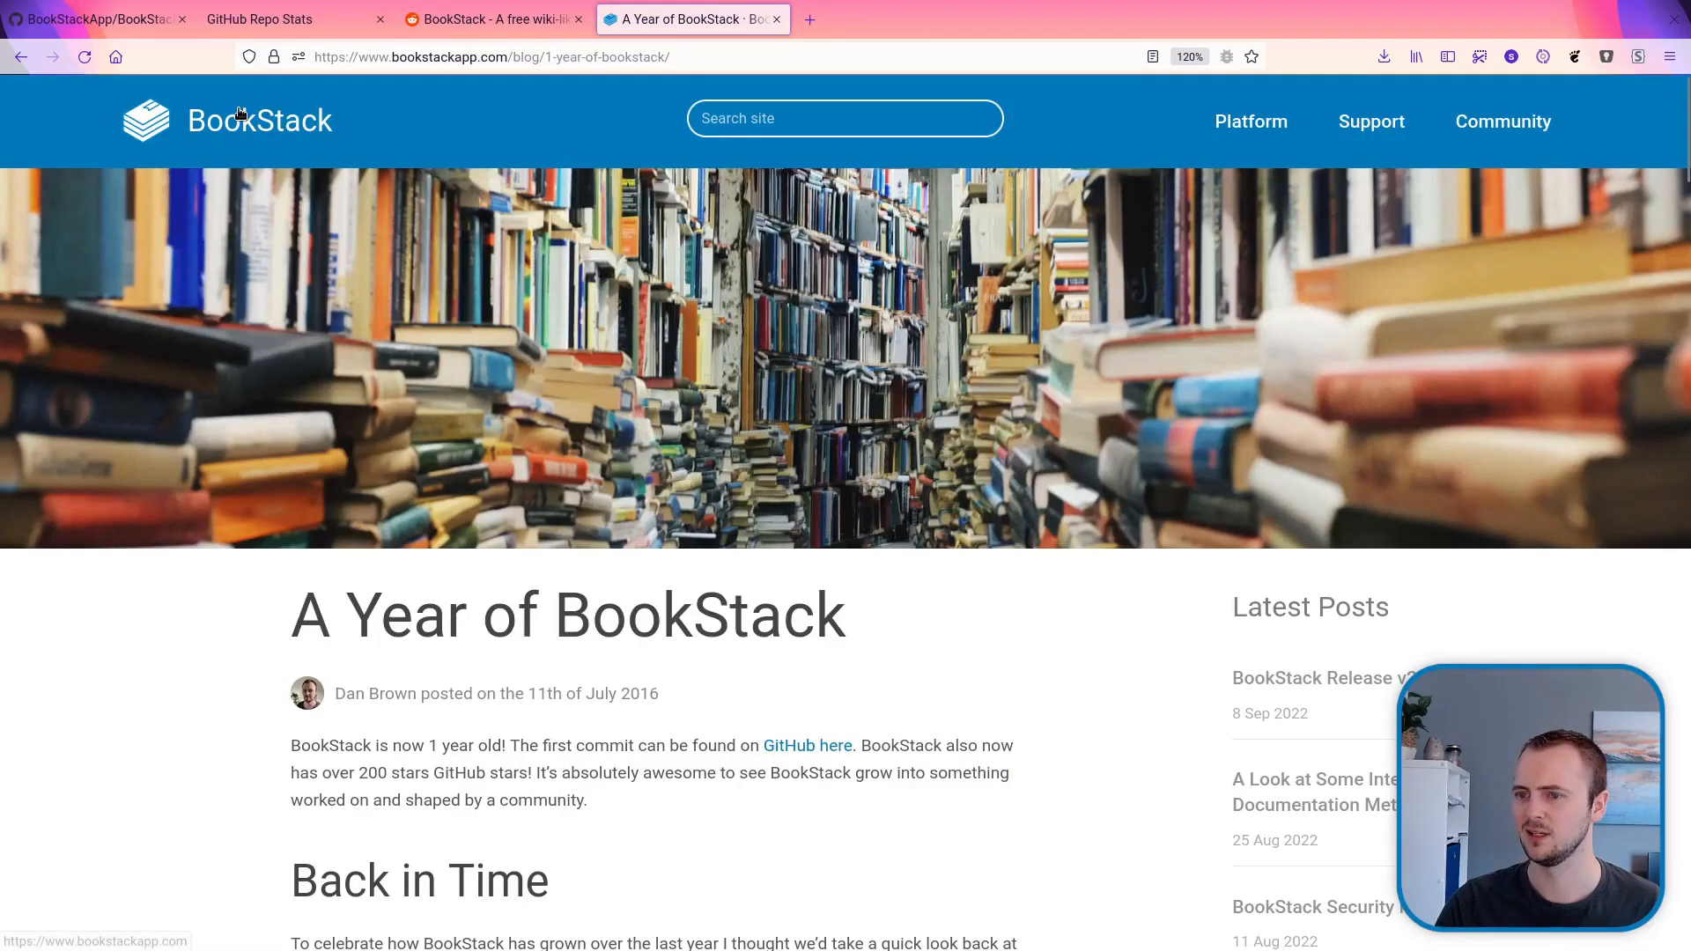
click(226, 120)
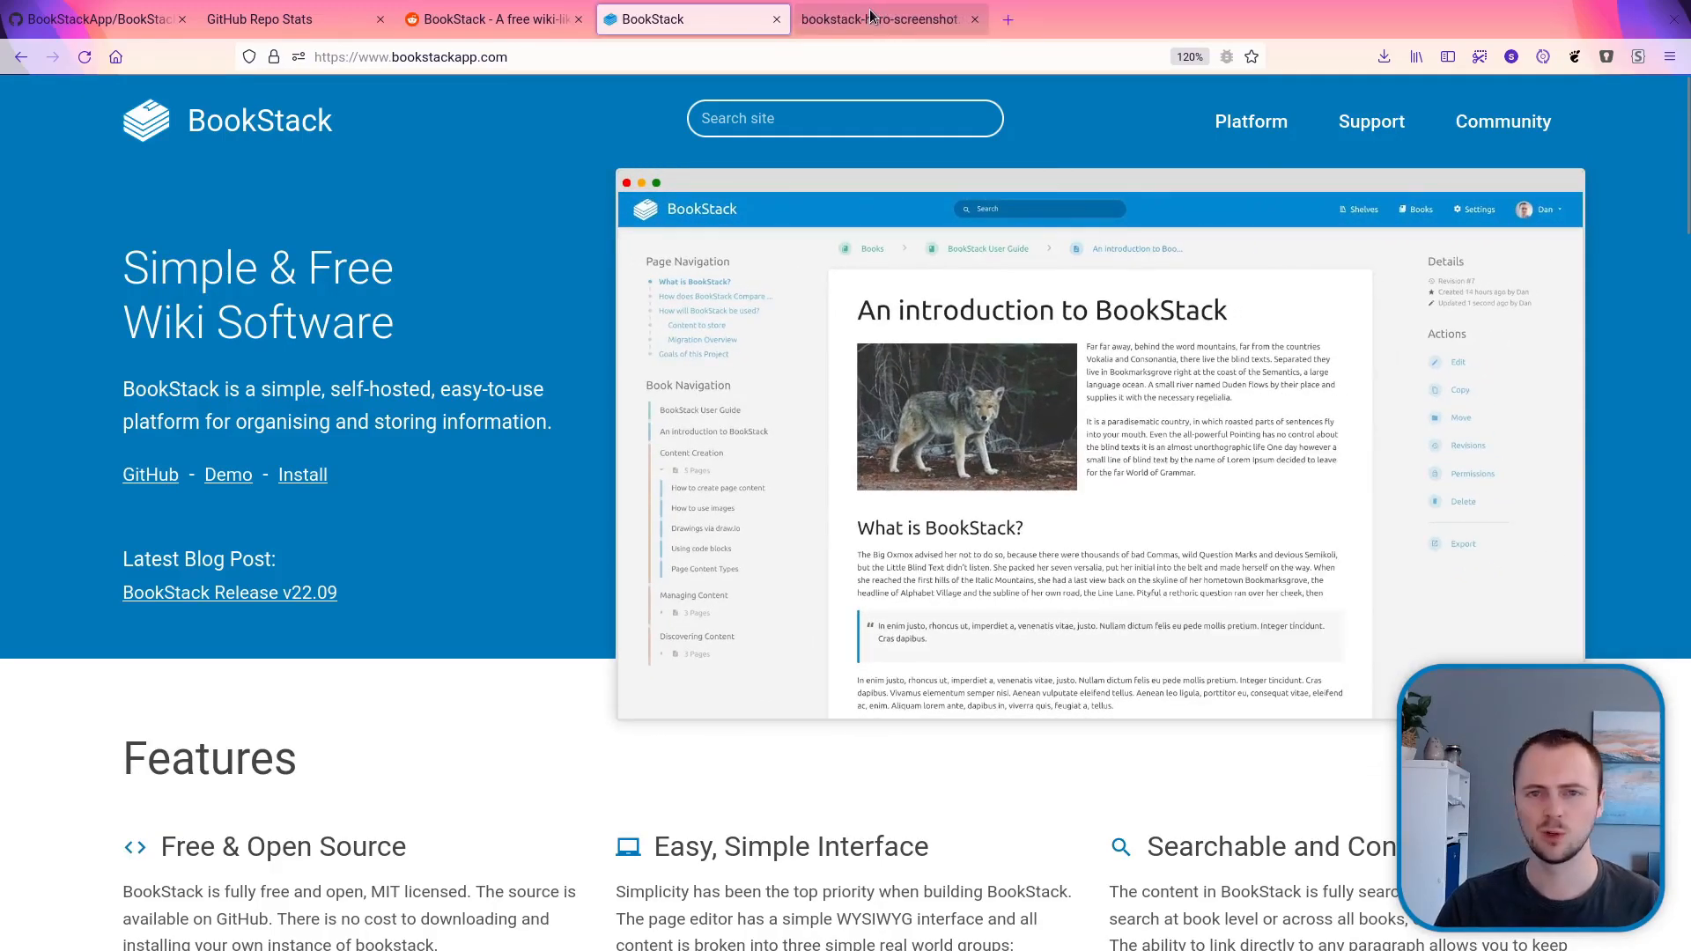
mouse_move(880, 18)
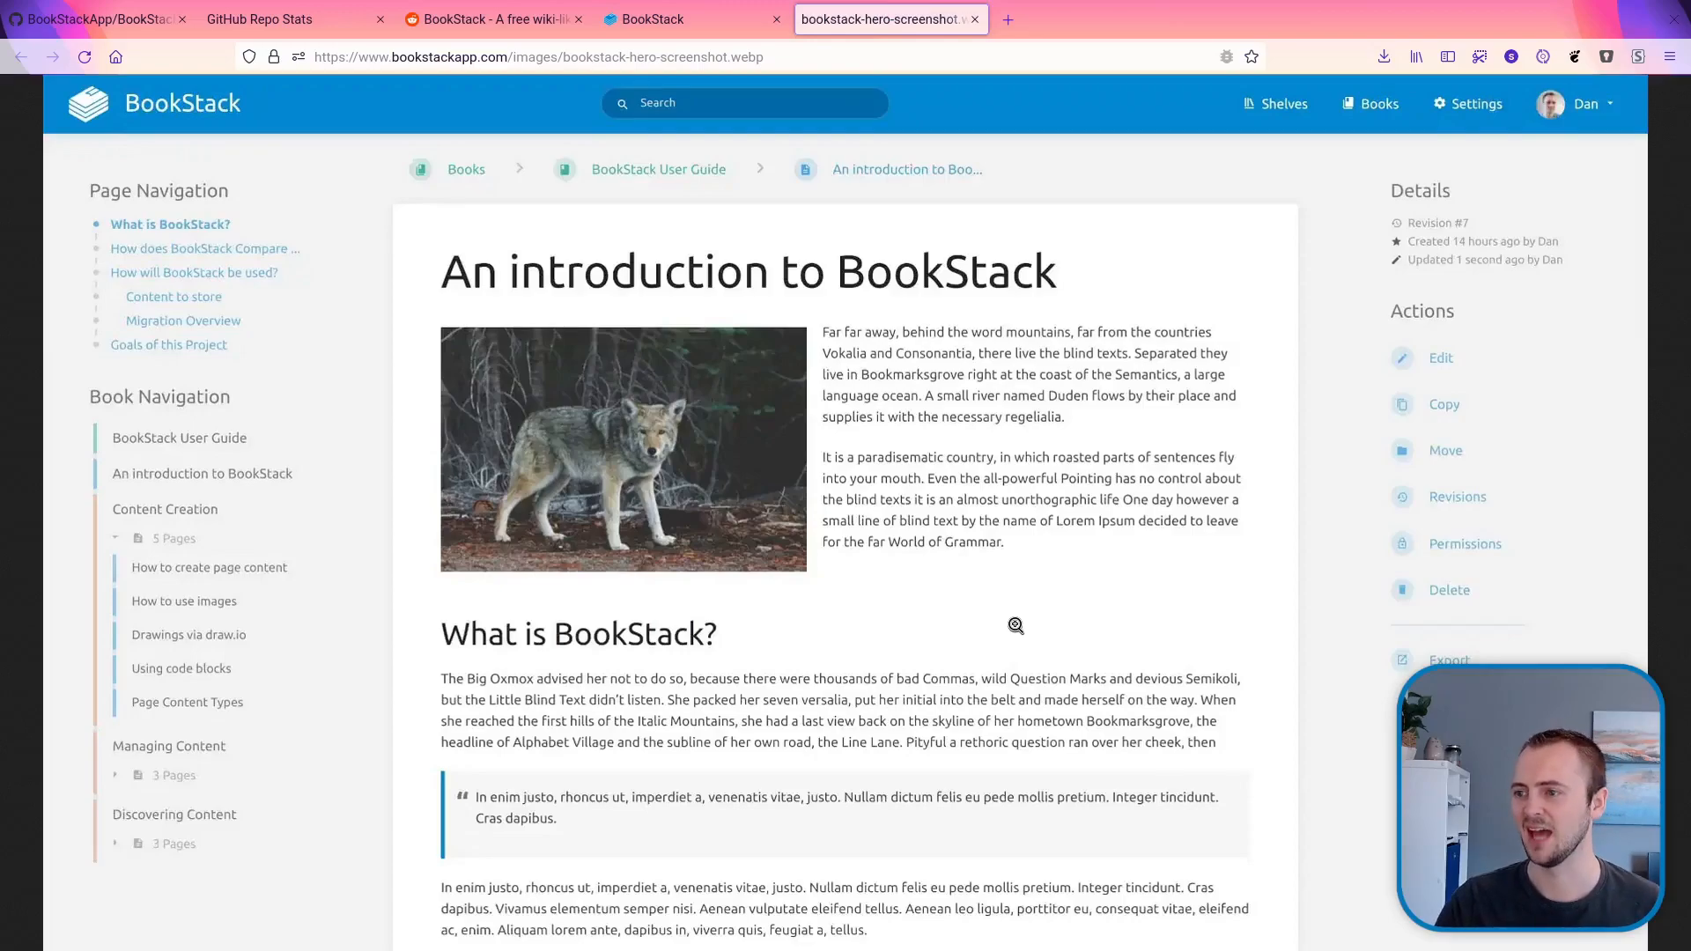
mouse_move(1091, 428)
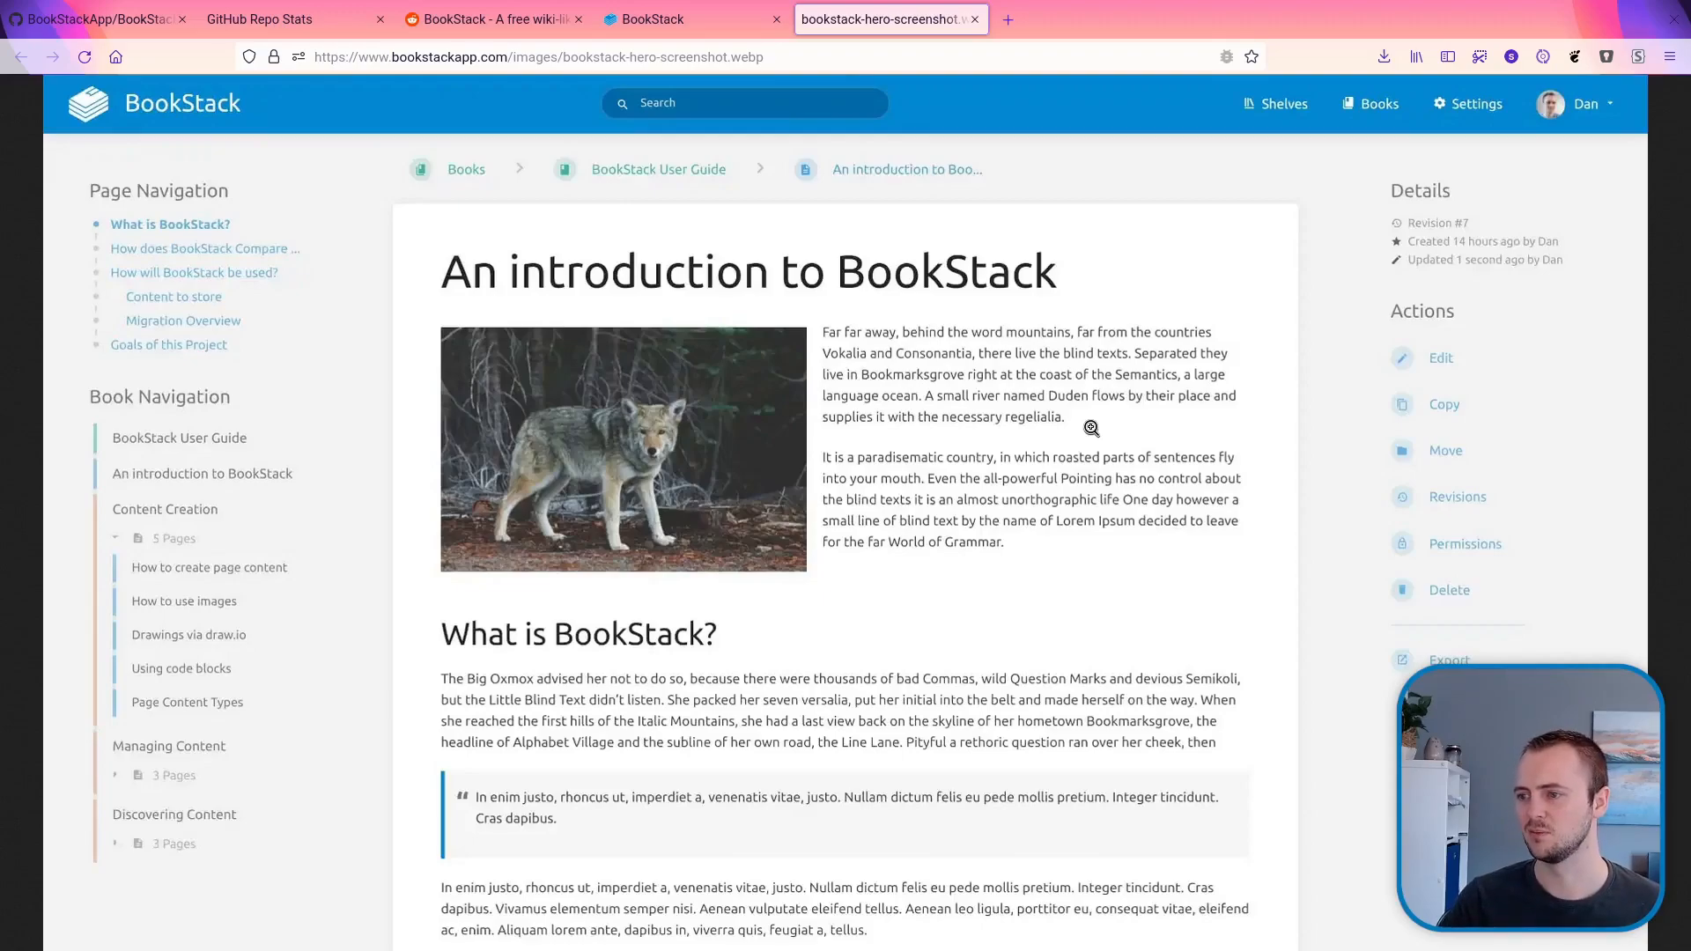
- Return to the Reddit thread's LDAP/Active Directory support question
click(1205, 20)
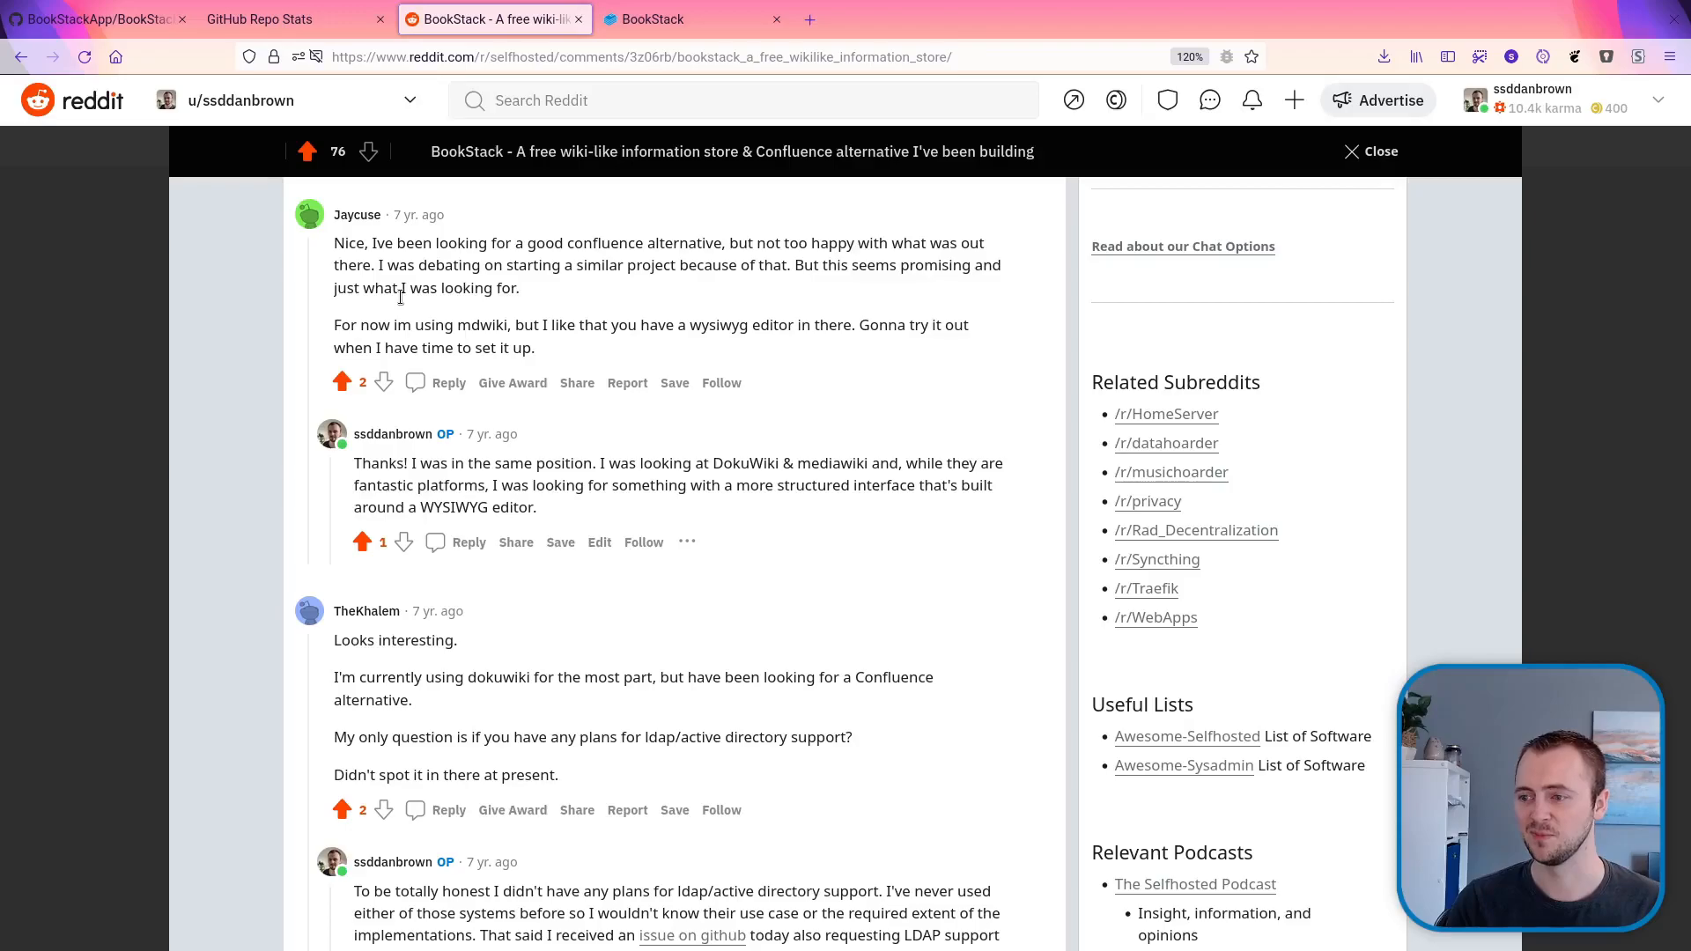
- Open GitHub issue #39 from the developer's LDAP reply
scroll(down, 3)
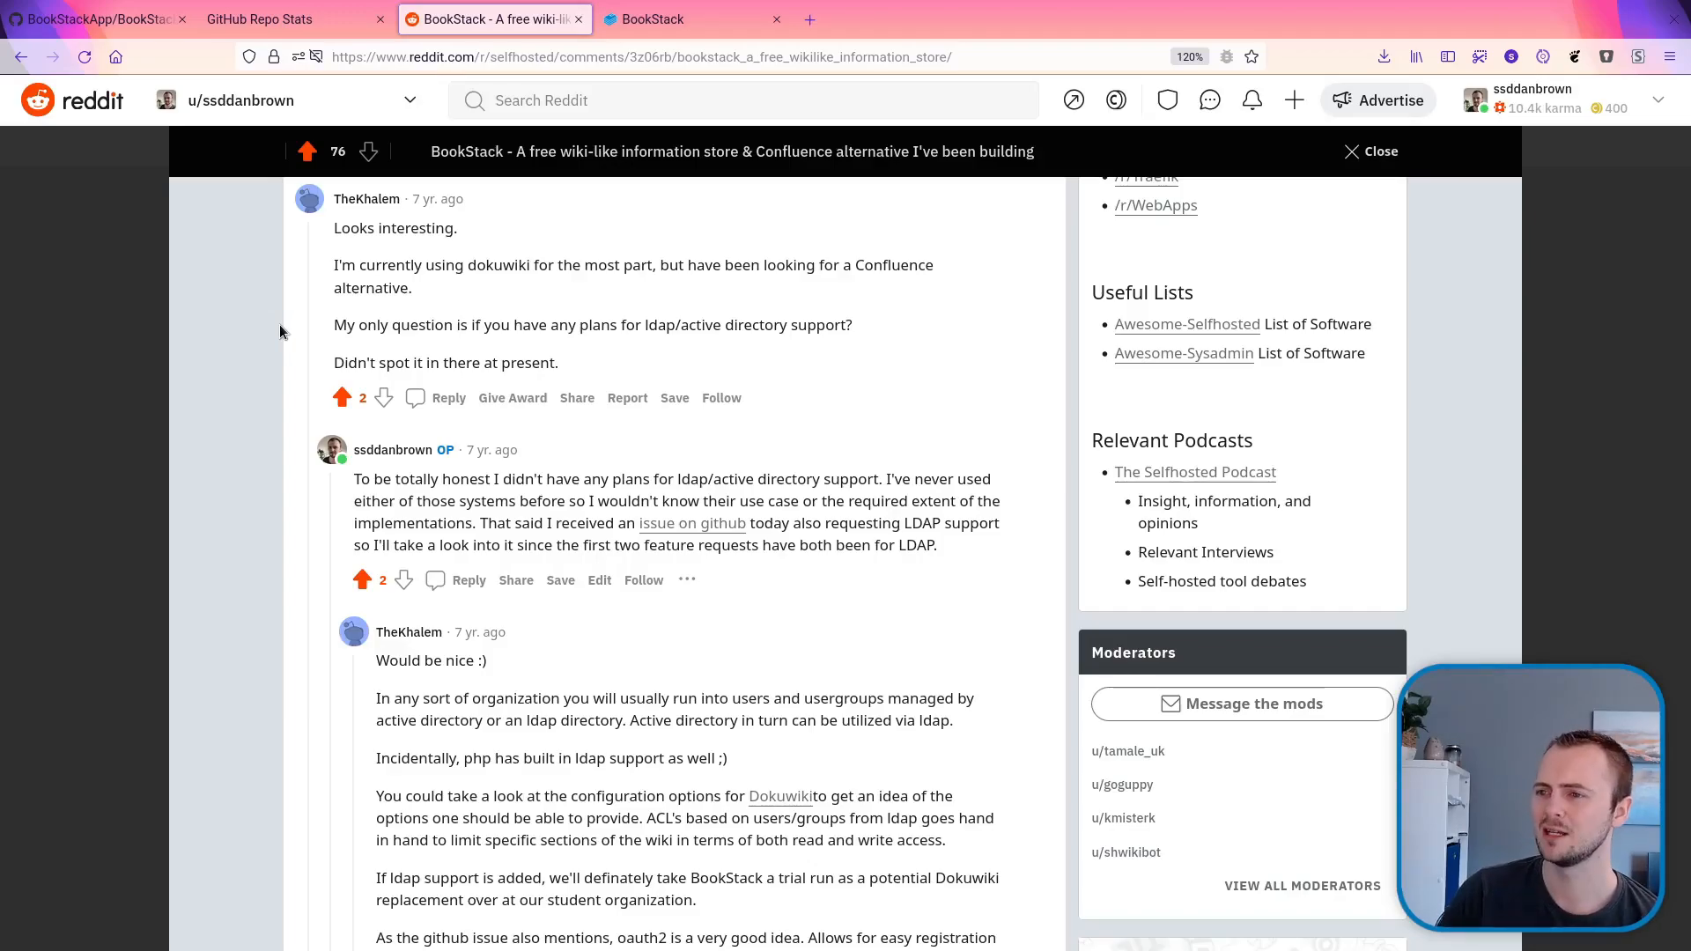
mouse_move(701, 529)
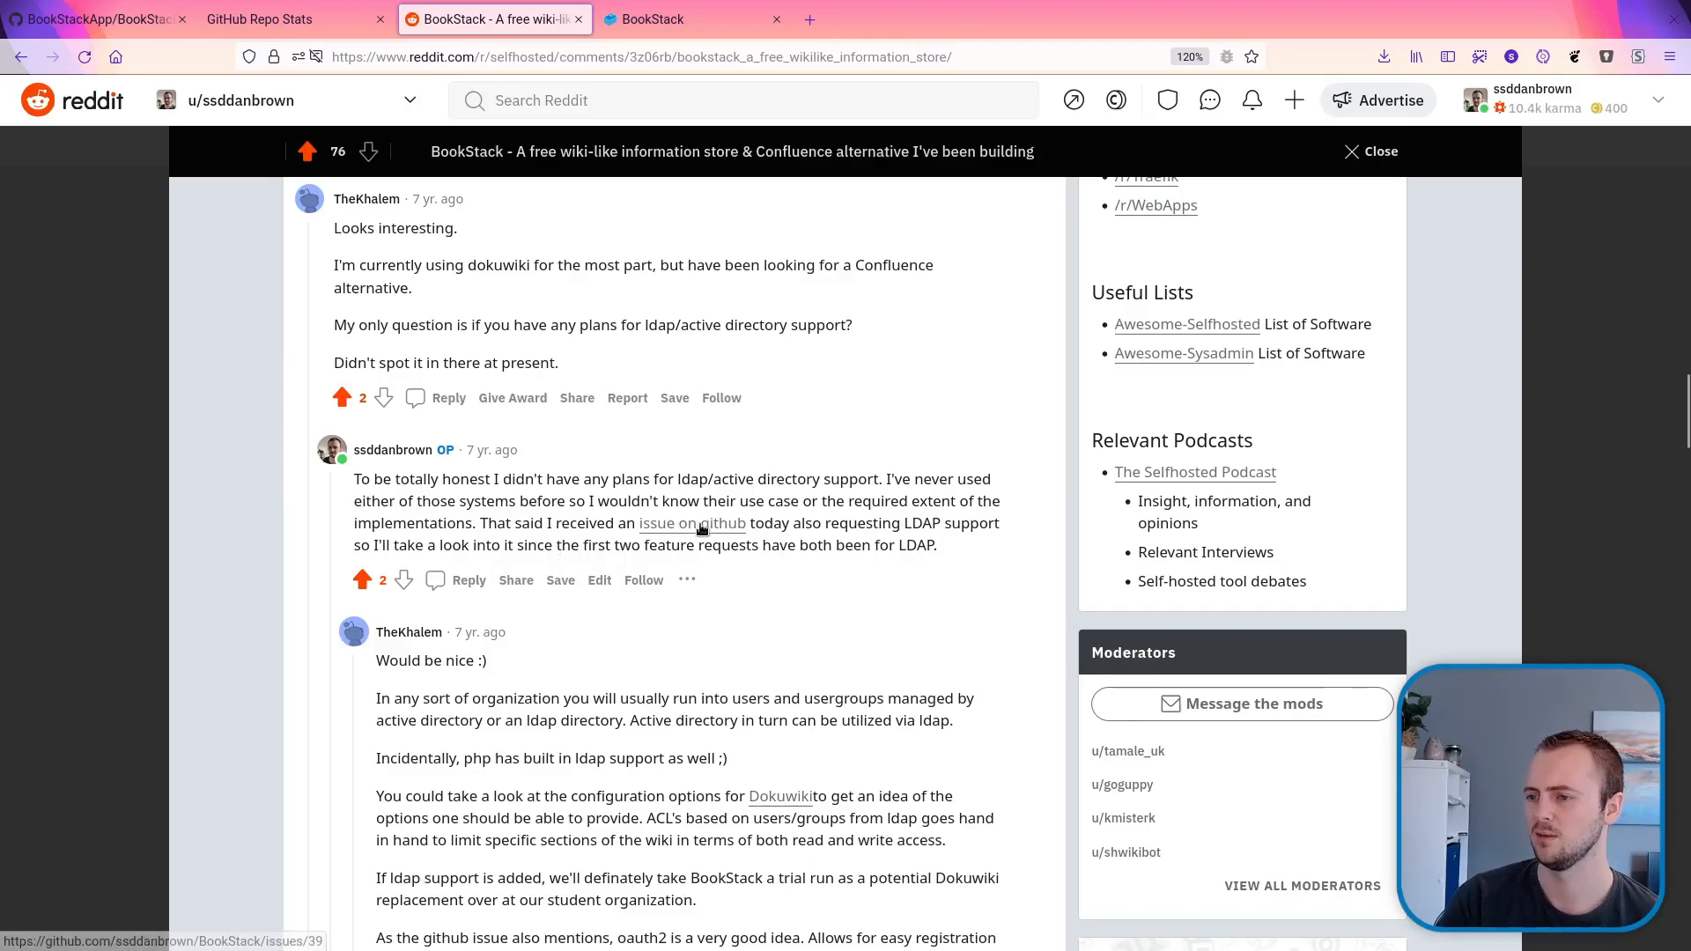
click(691, 524)
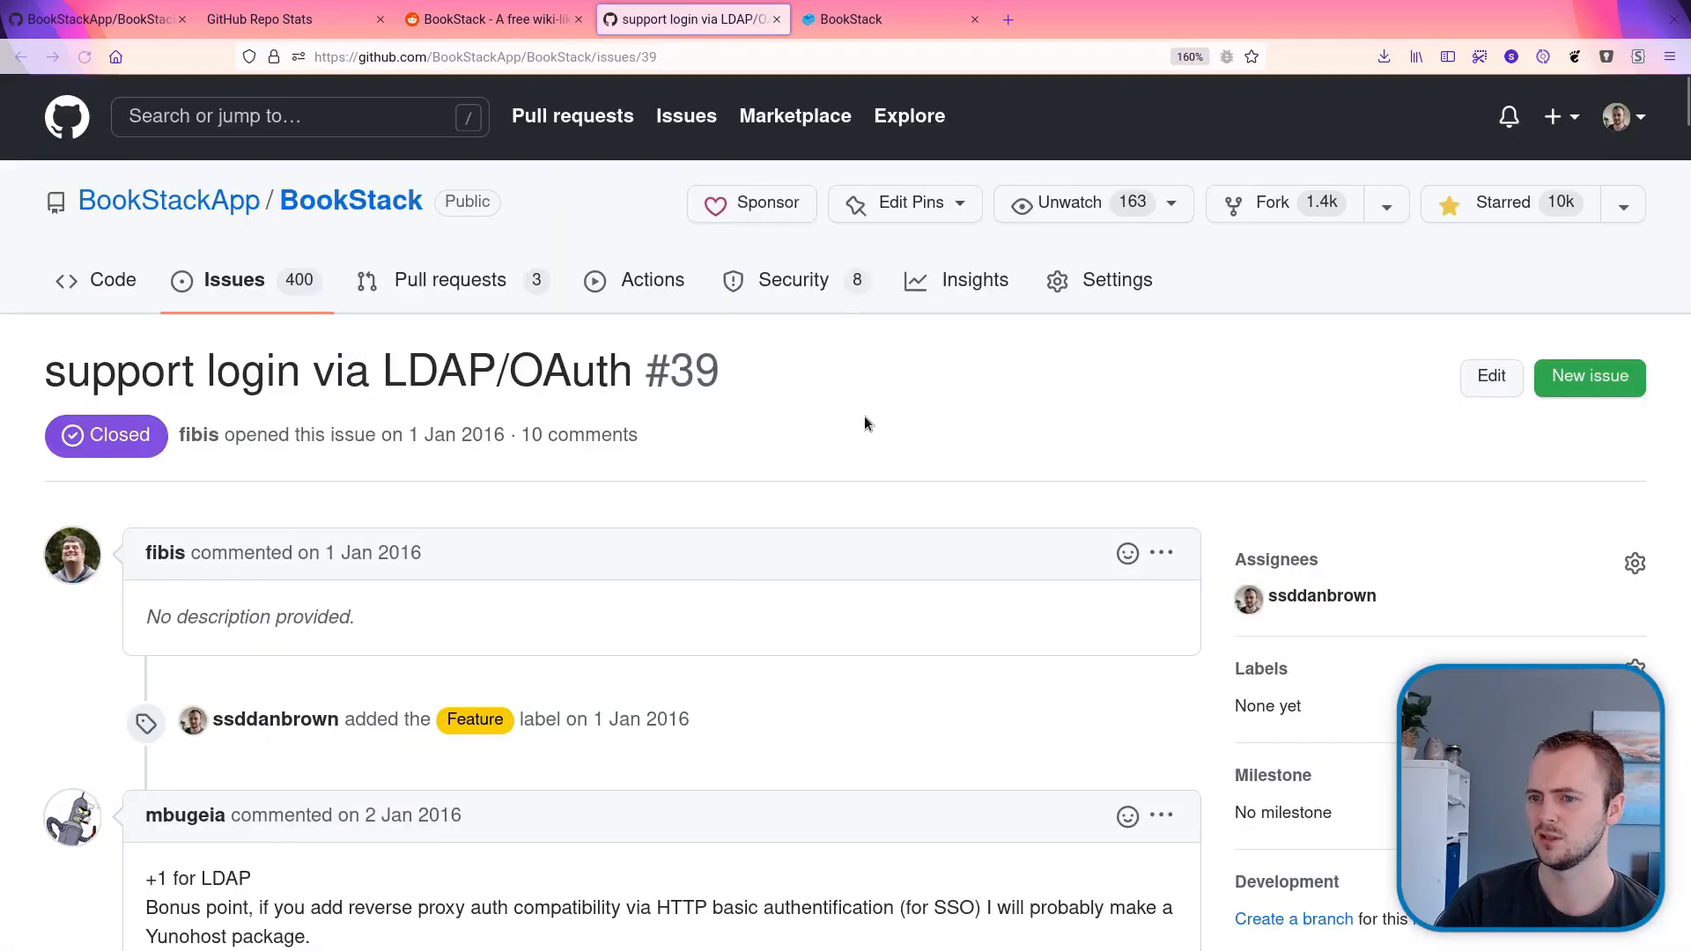
- Read issue #39 through the release 0.7 comment, then return to Reddit
scroll(down, 3)
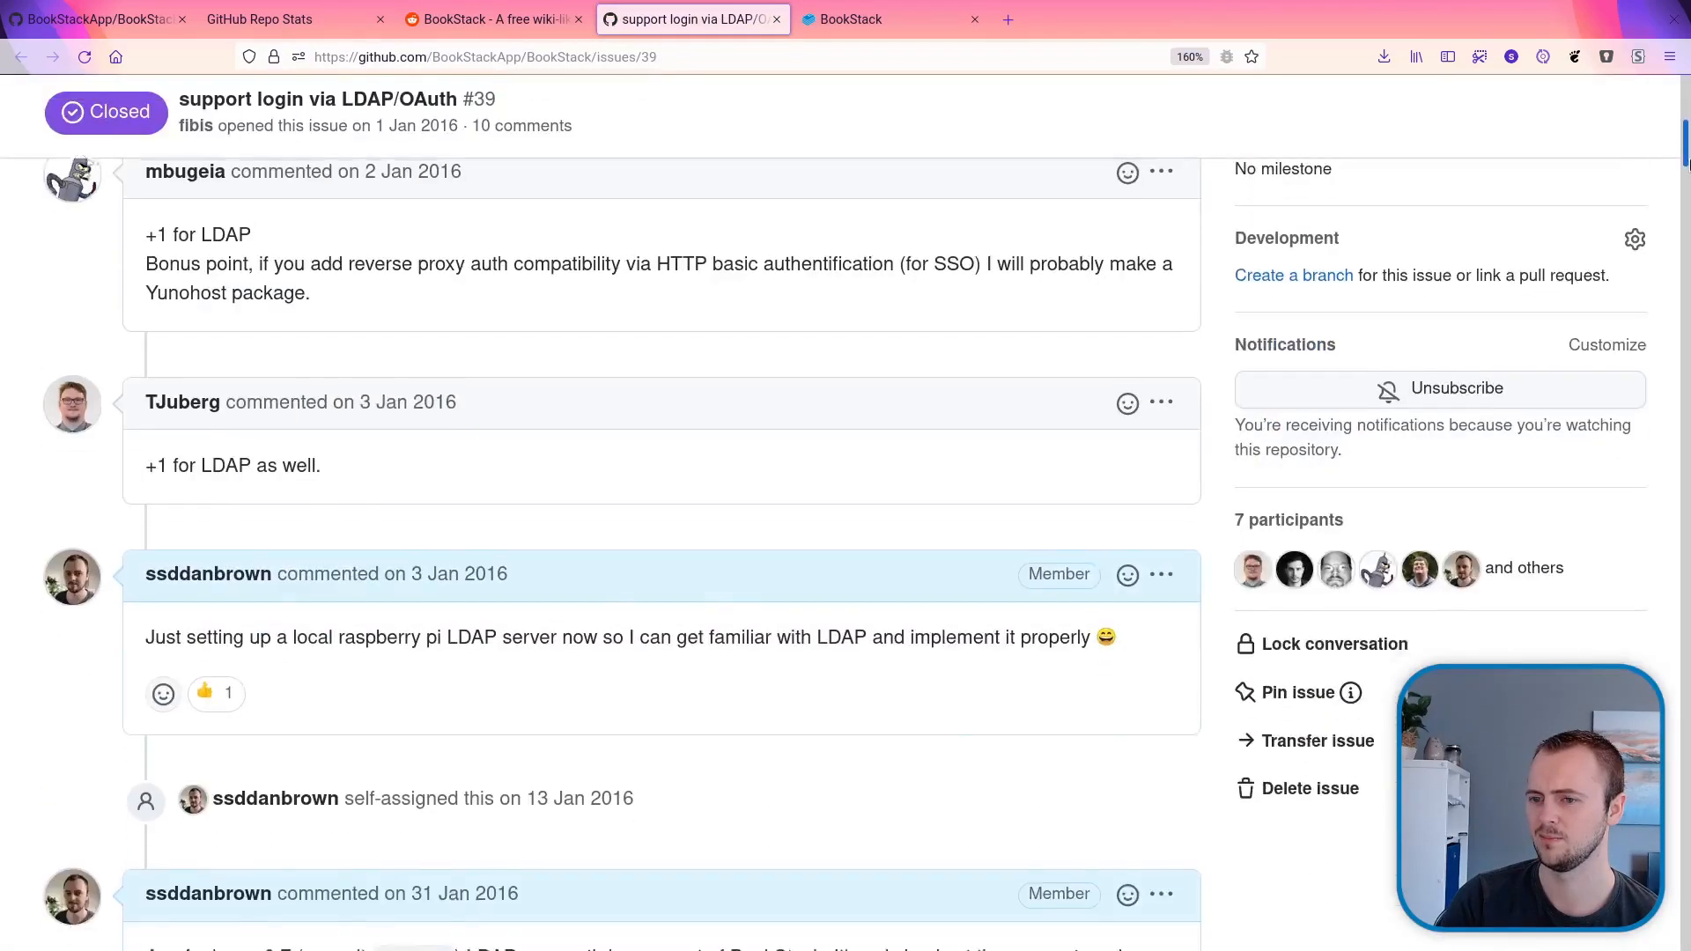
scroll(down, 3)
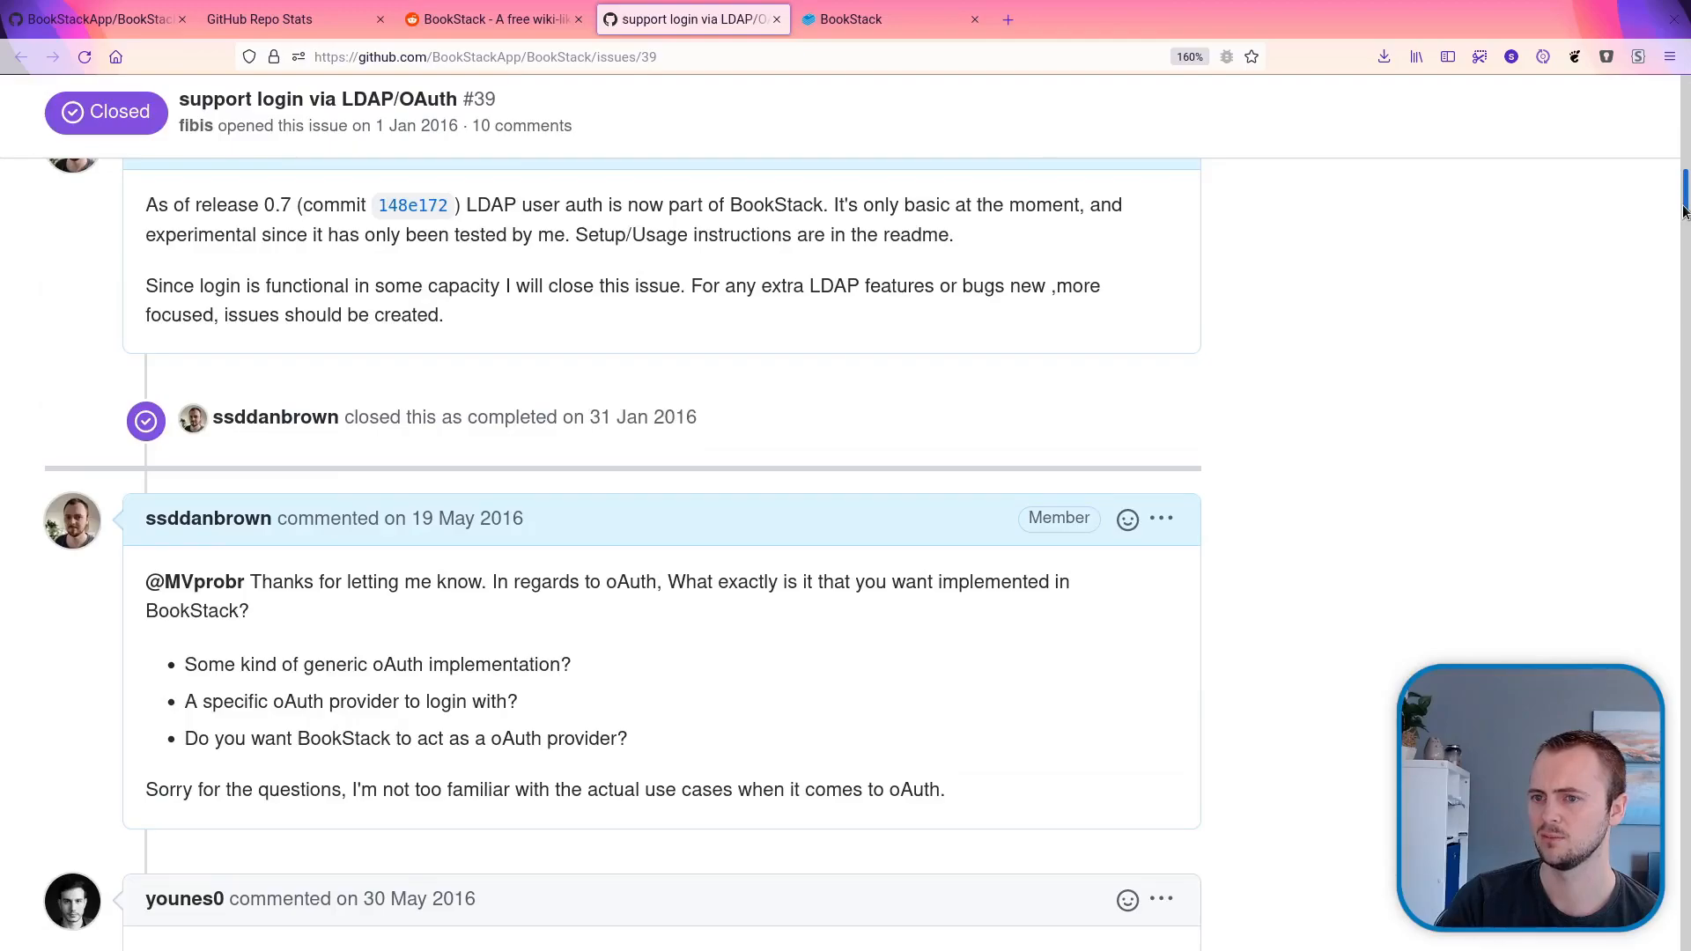
scroll(up, 3)
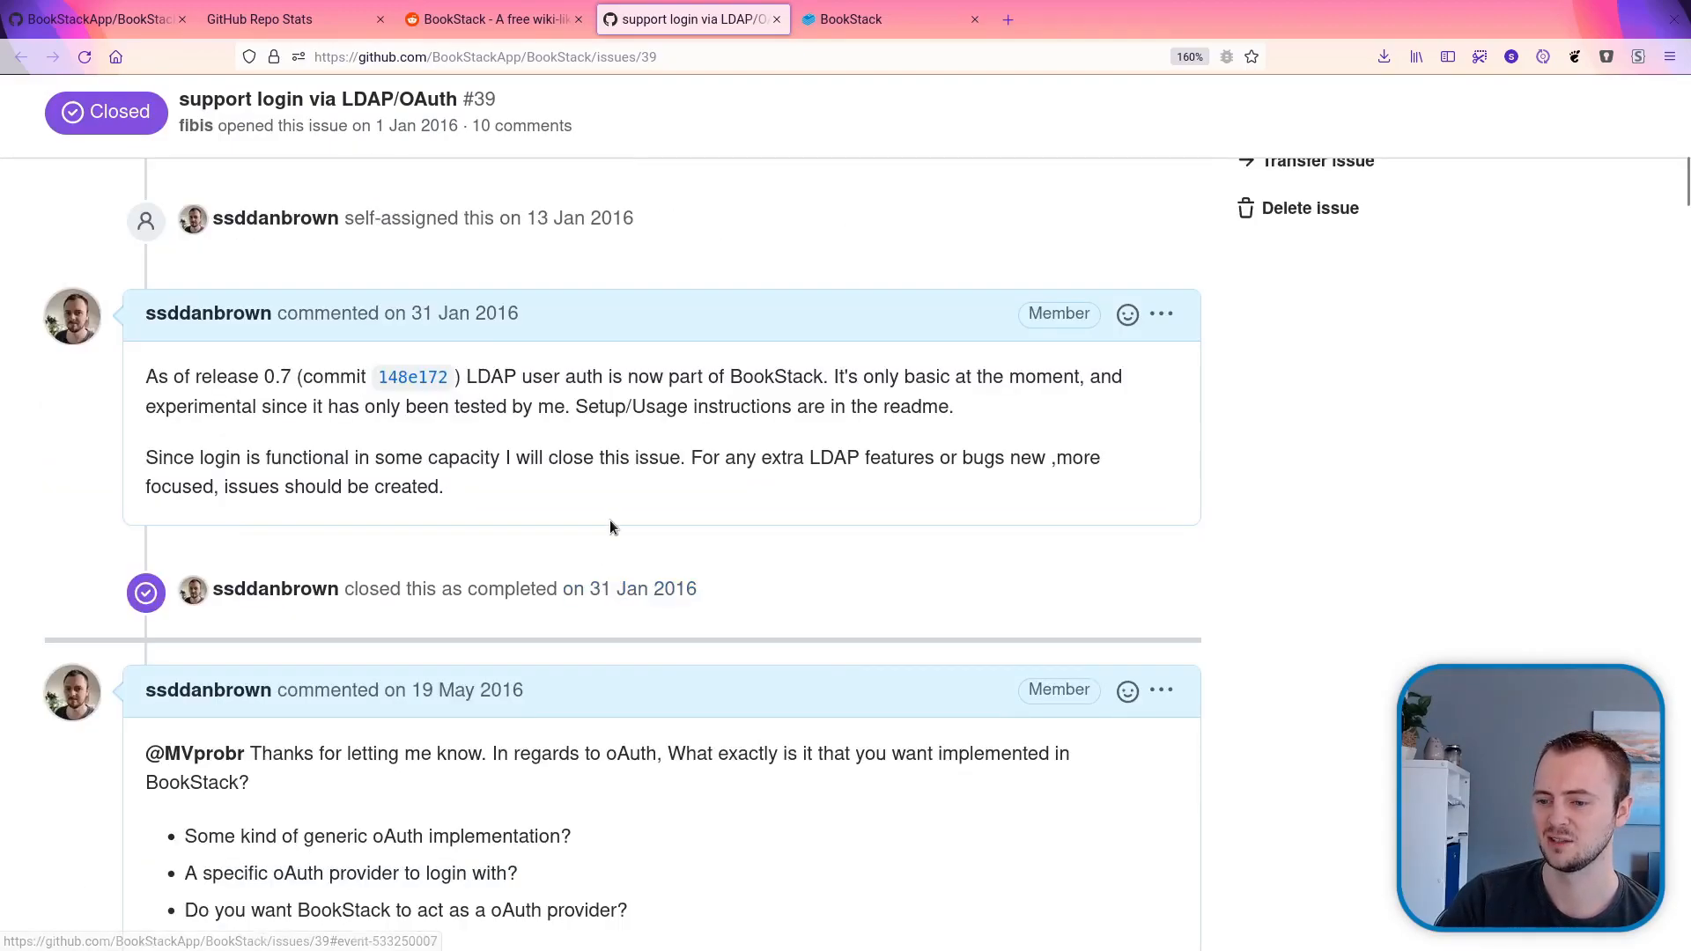
click(490, 18)
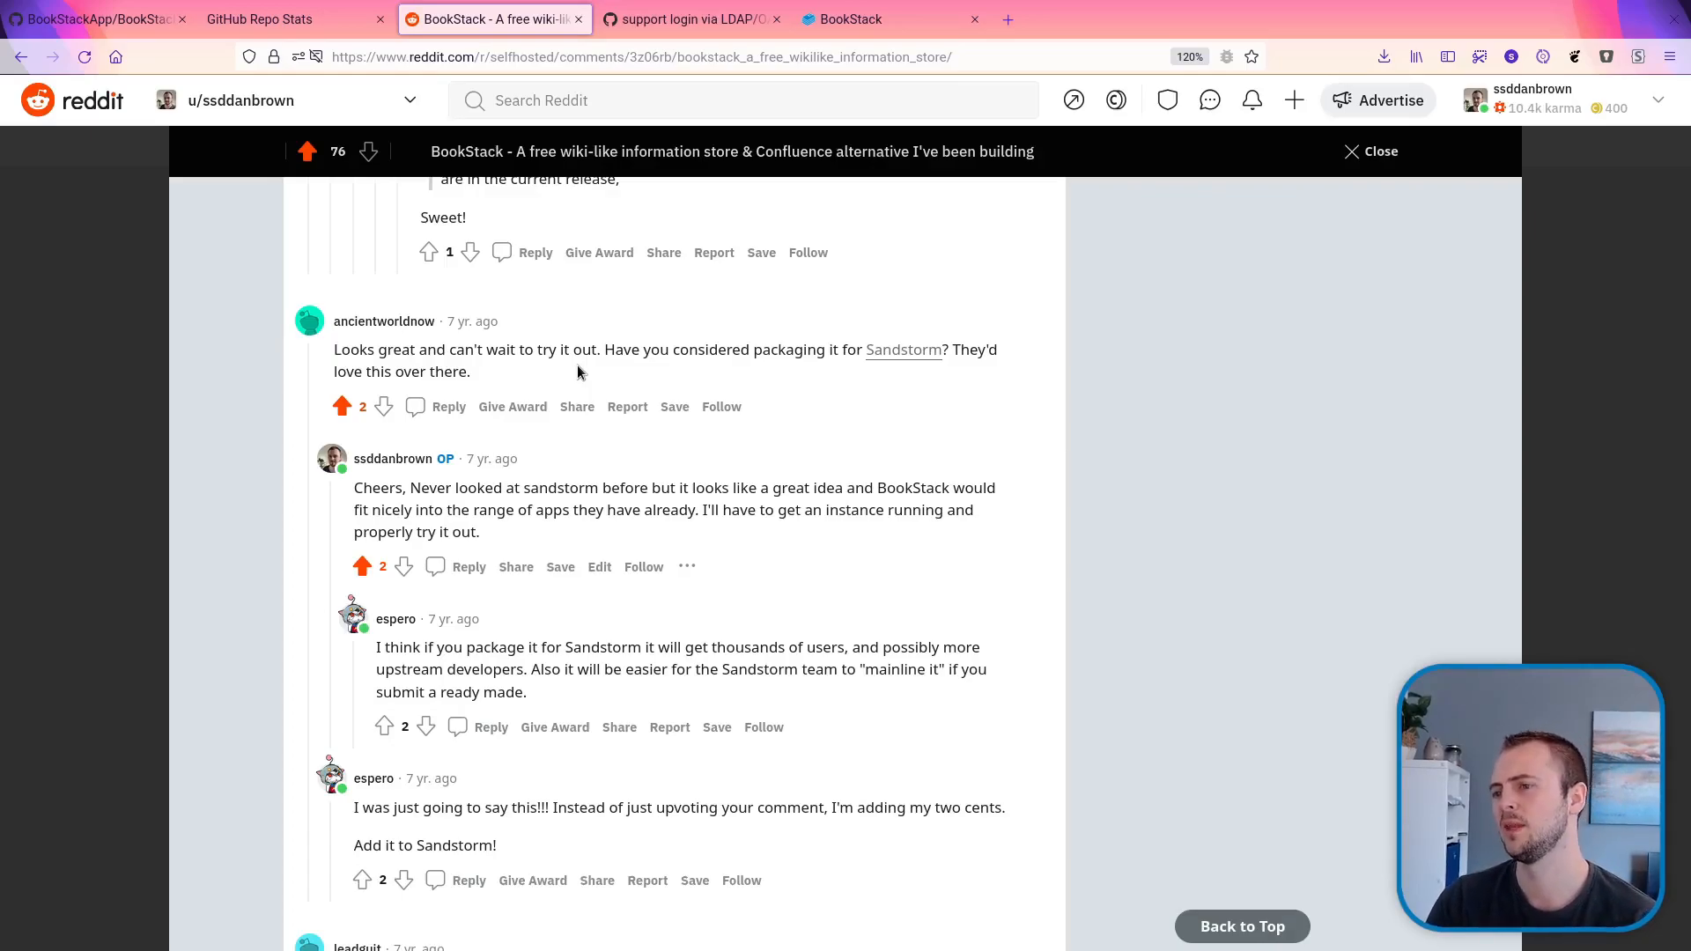
mouse_move(626, 394)
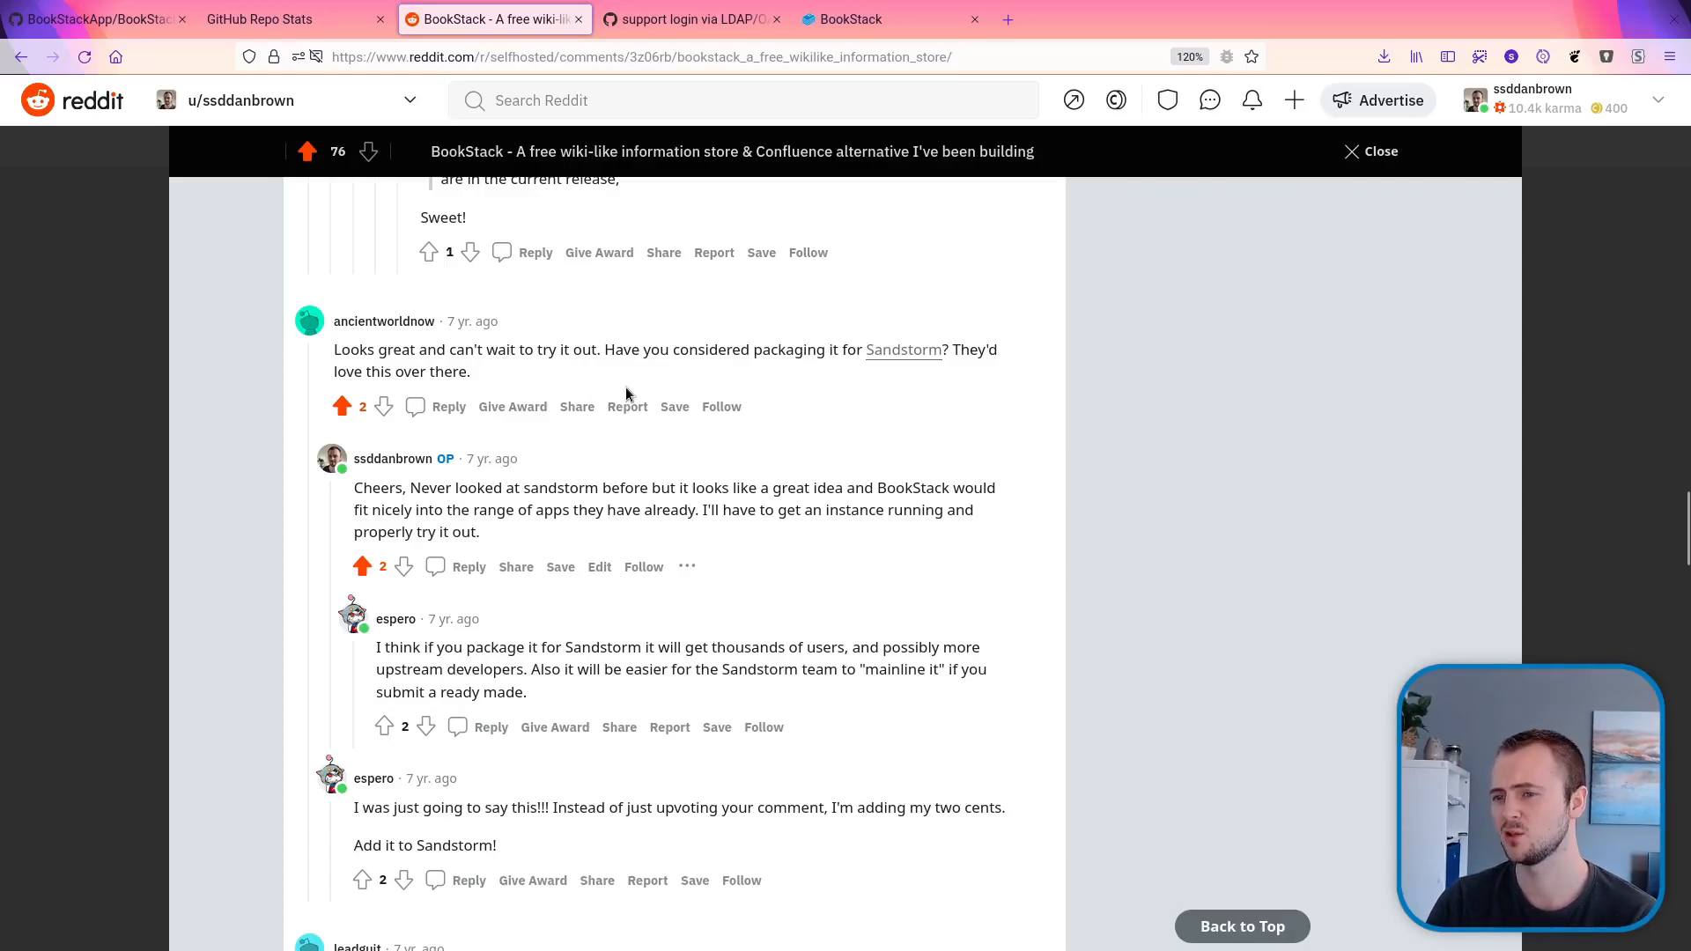
- Open sandstorm.io from the ancientworldnow comment in a new tab
click(902, 350)
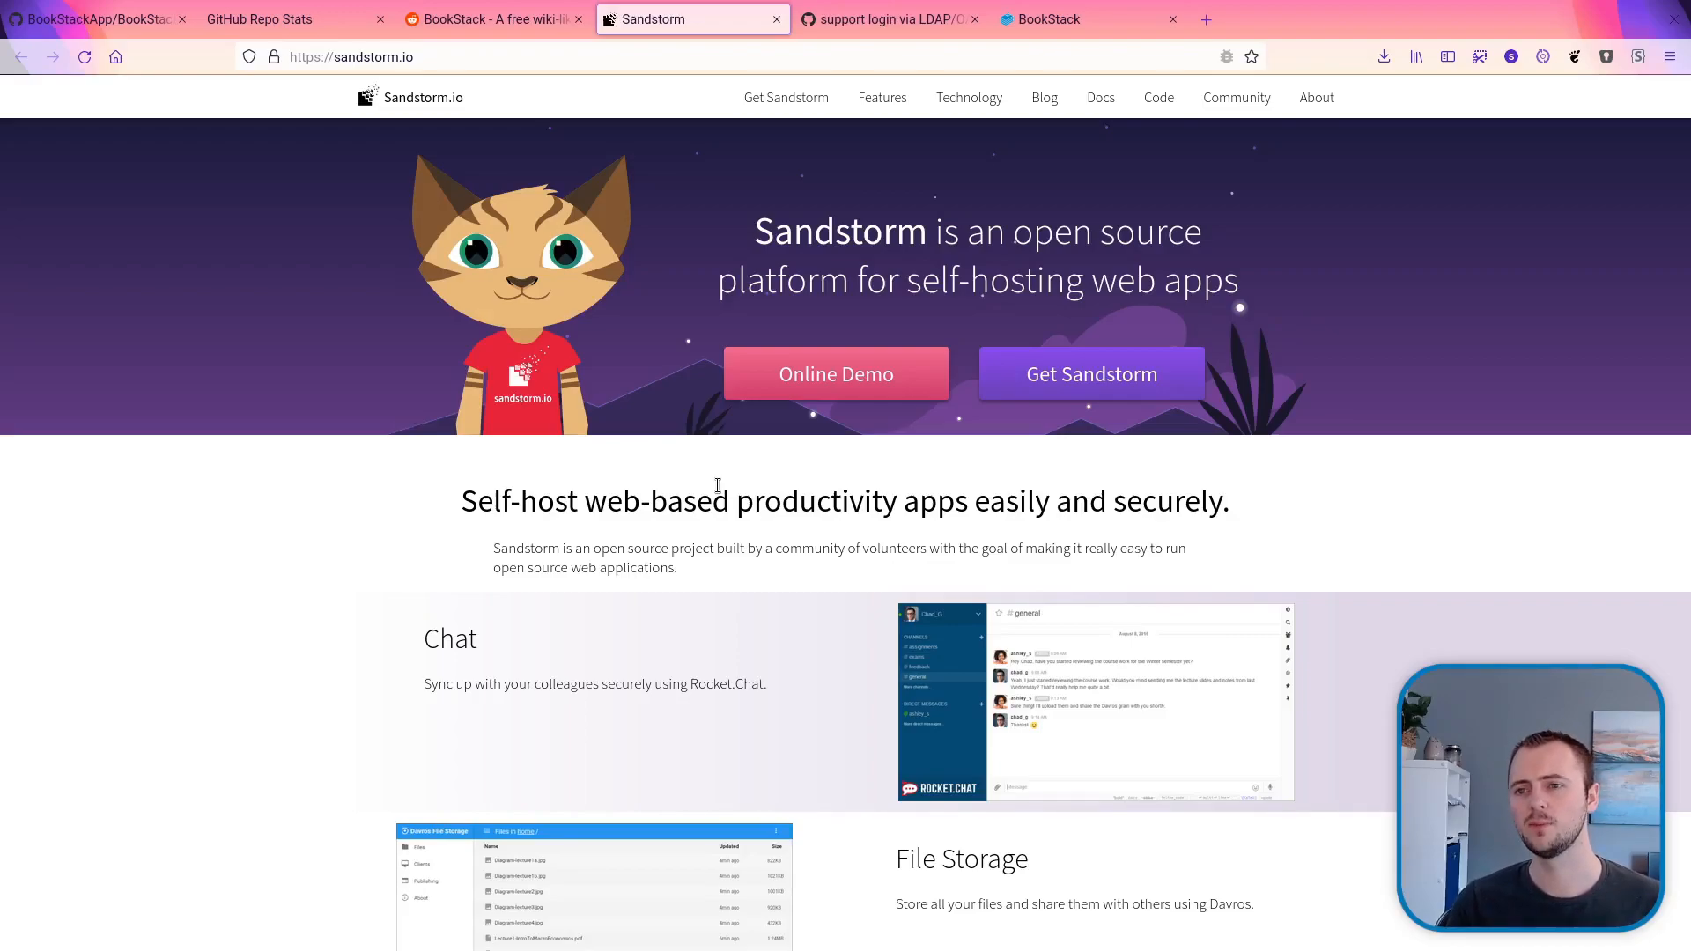
- Open a fresh blank tab beside the Sandstorm homepage
click(1403, 18)
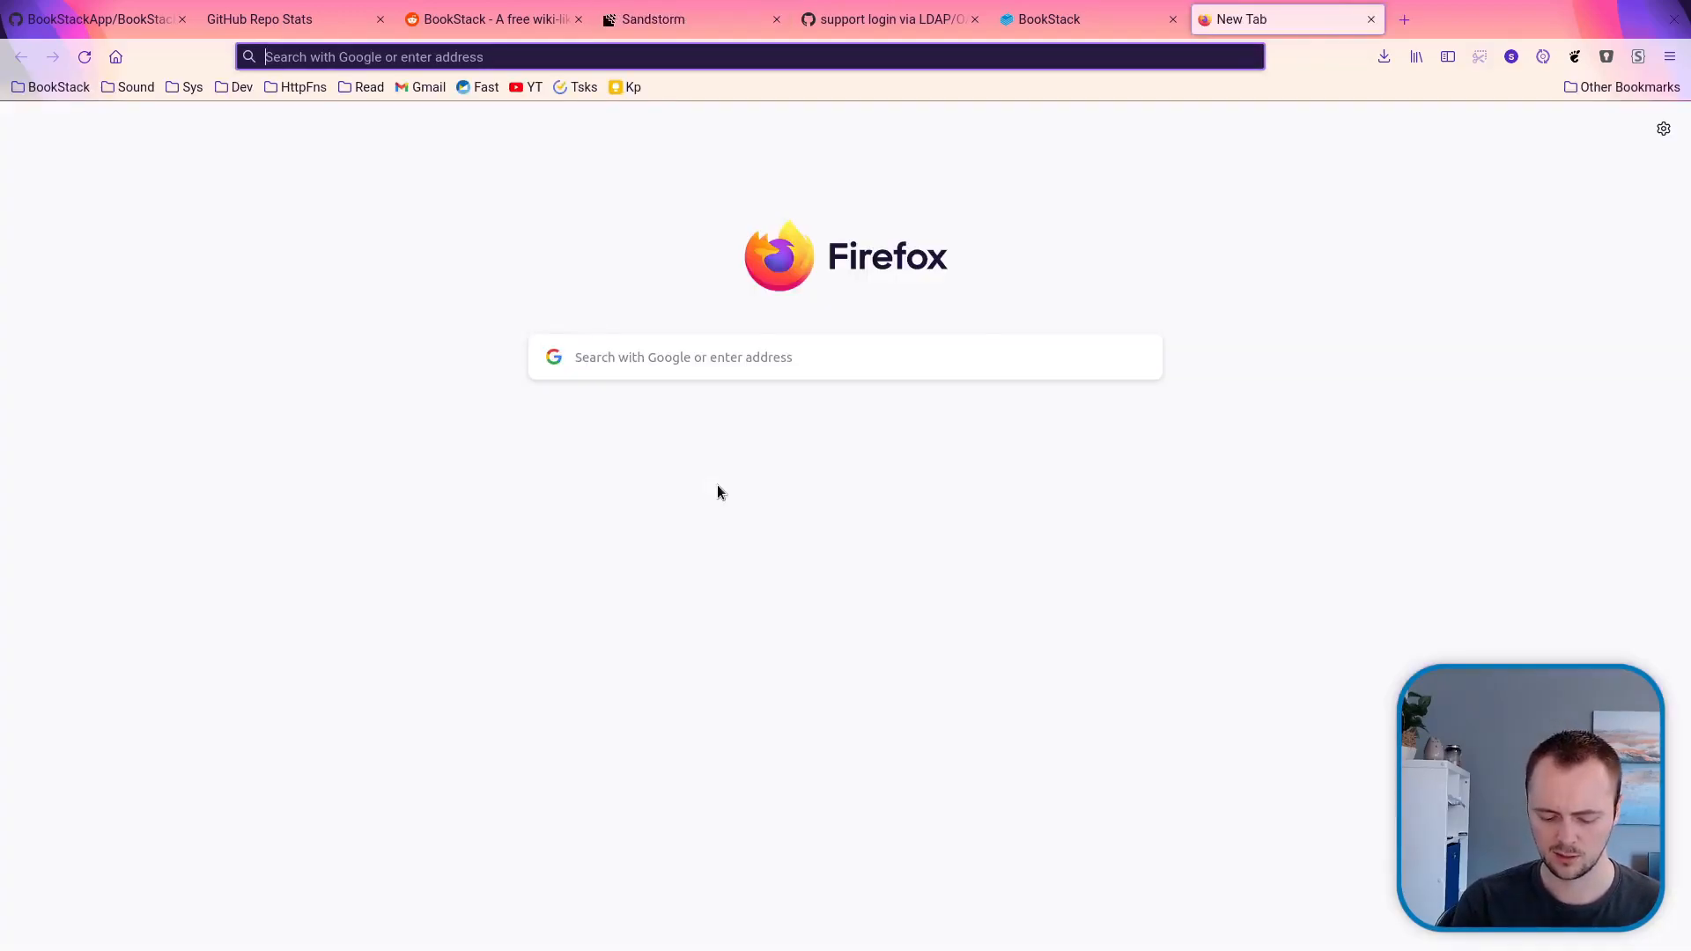
- Search 'home assistant' and view the hassio-addons/addon-bookstack repository from its top
text(home assistant)
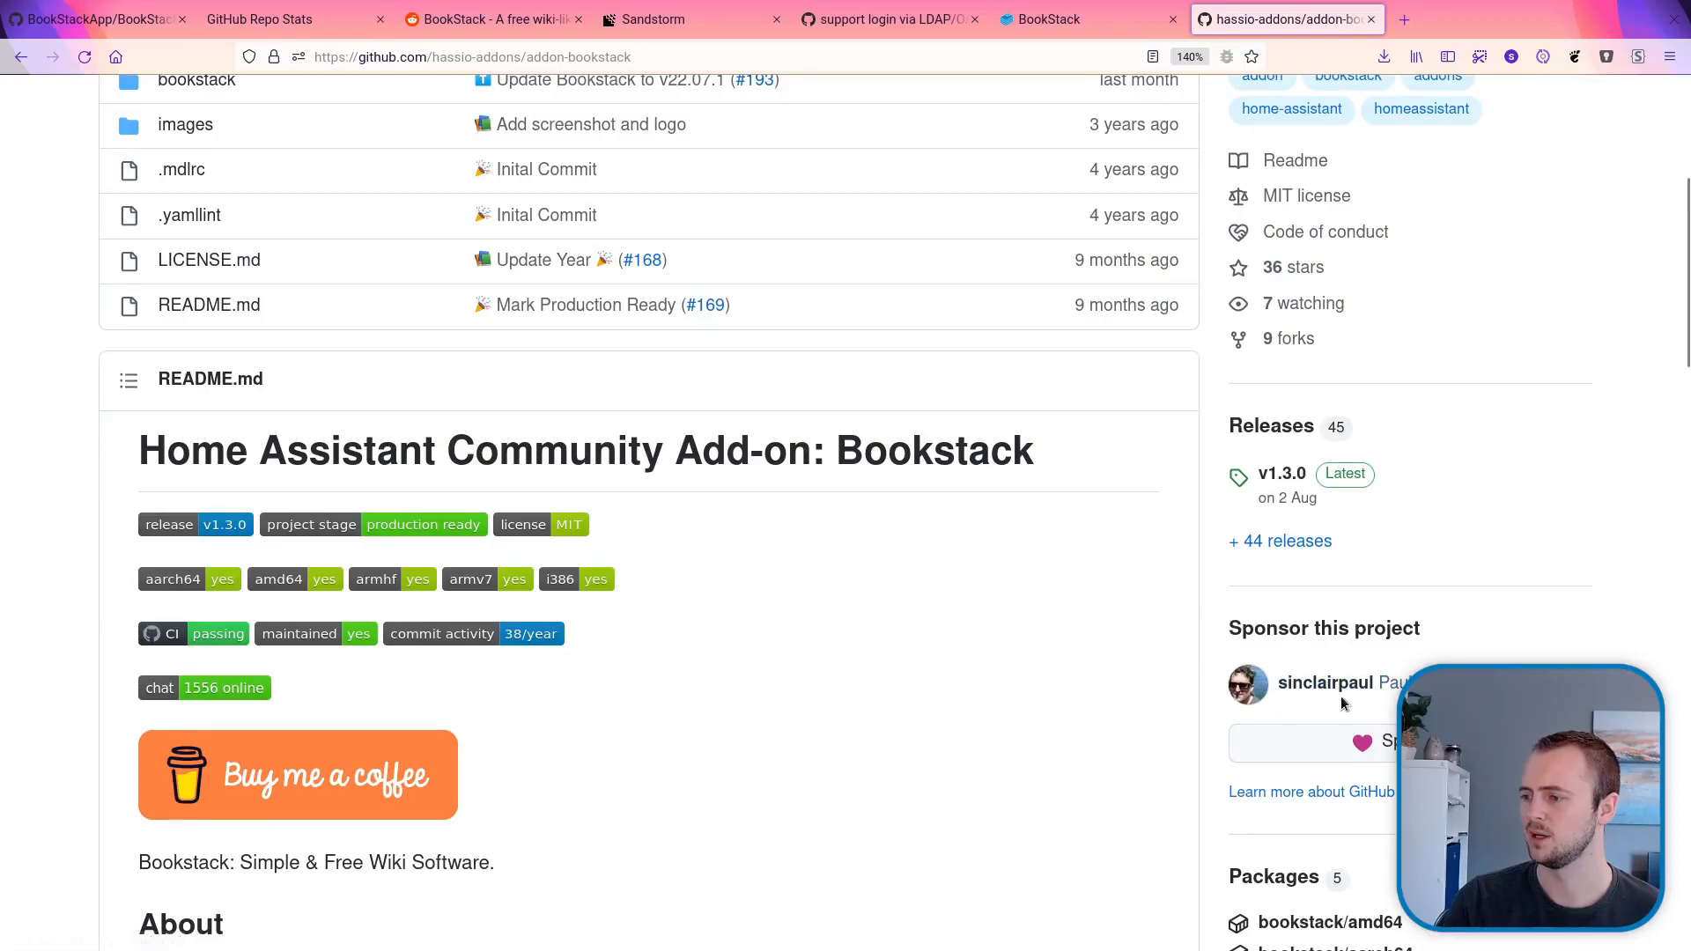
mouse_move(788, 658)
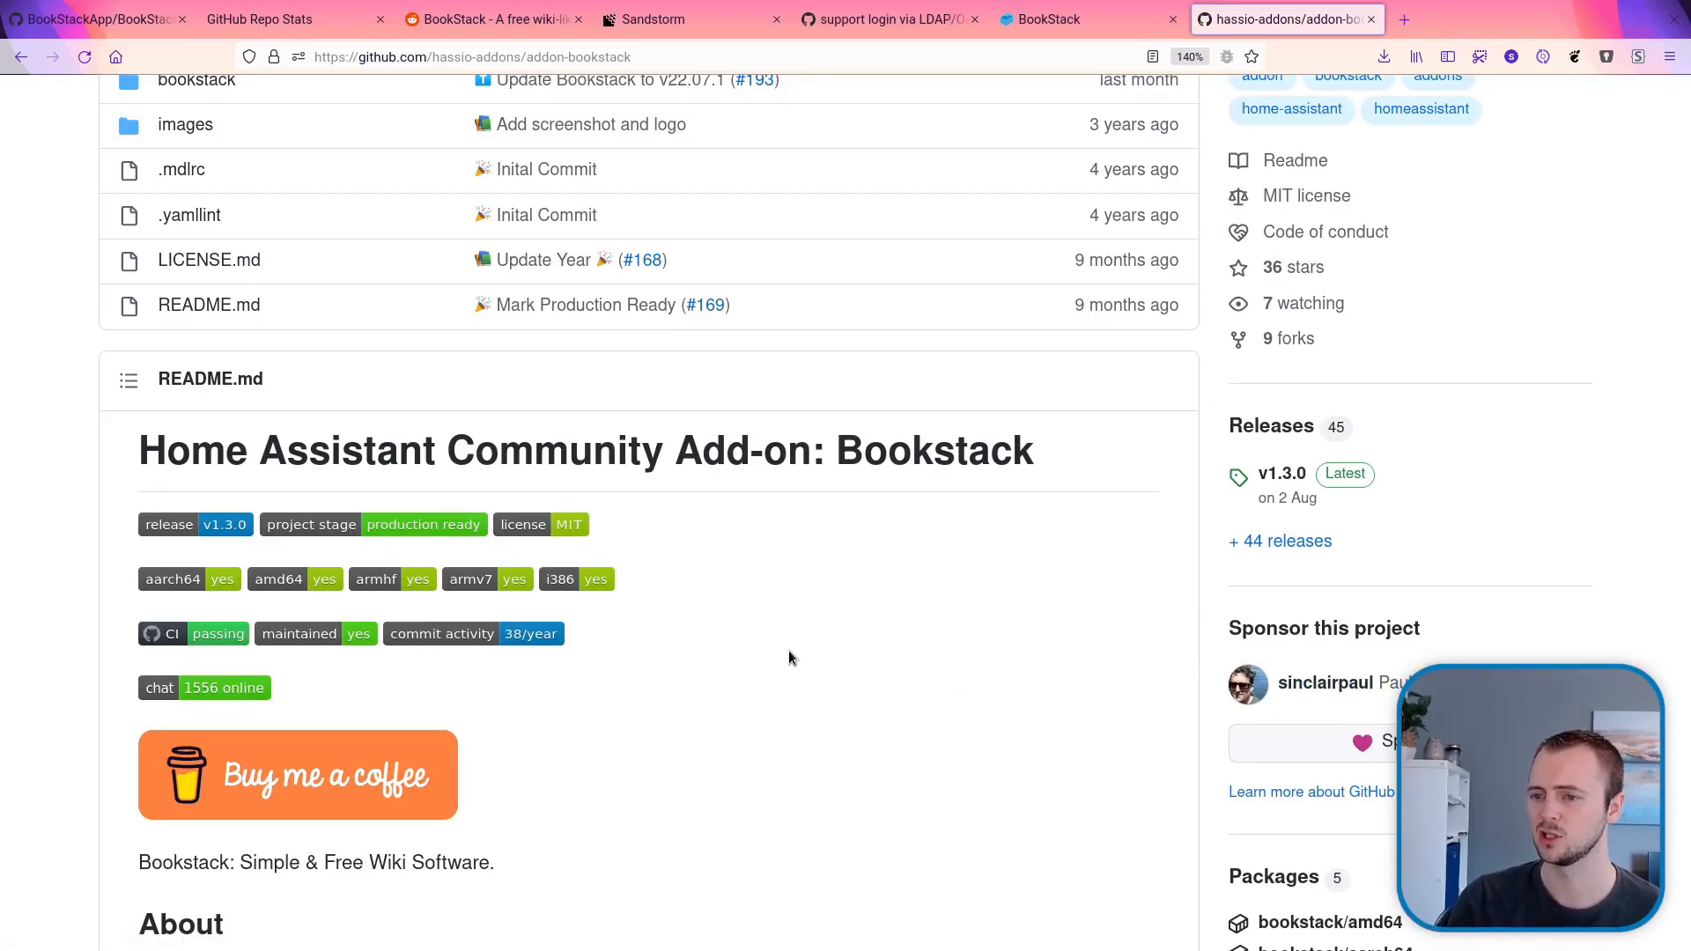
scroll(up, 3)
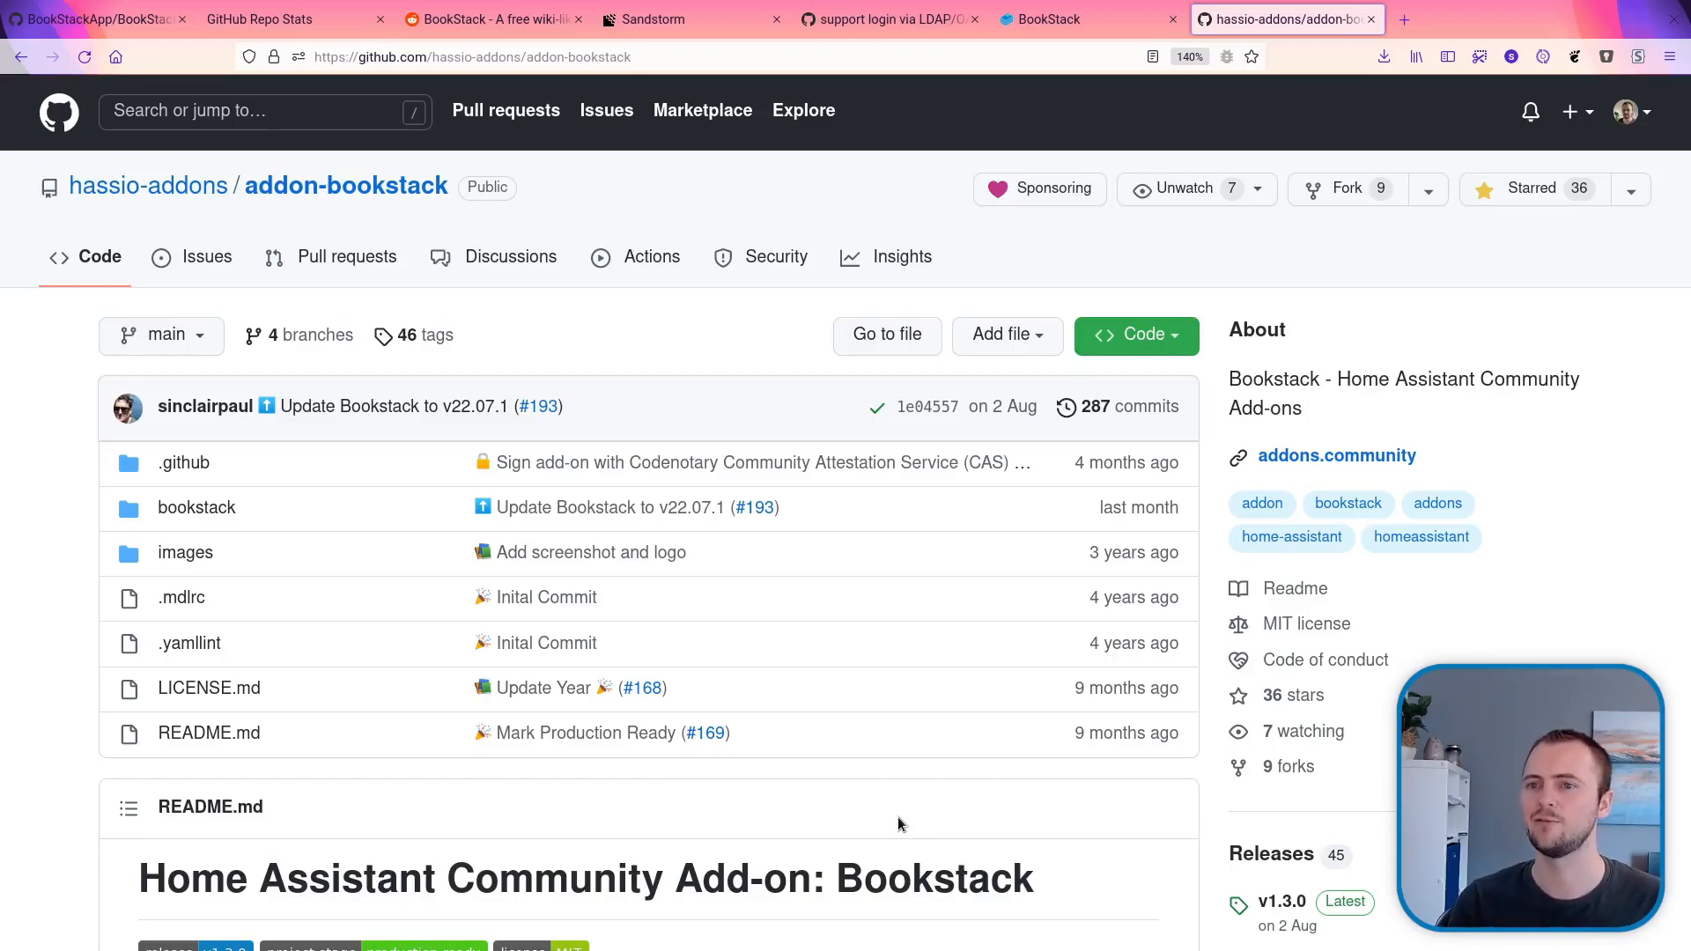
- Return to the Reddit BookStack thread and right-click the 'TurnKey-Linux LAMP' comment text
click(491, 18)
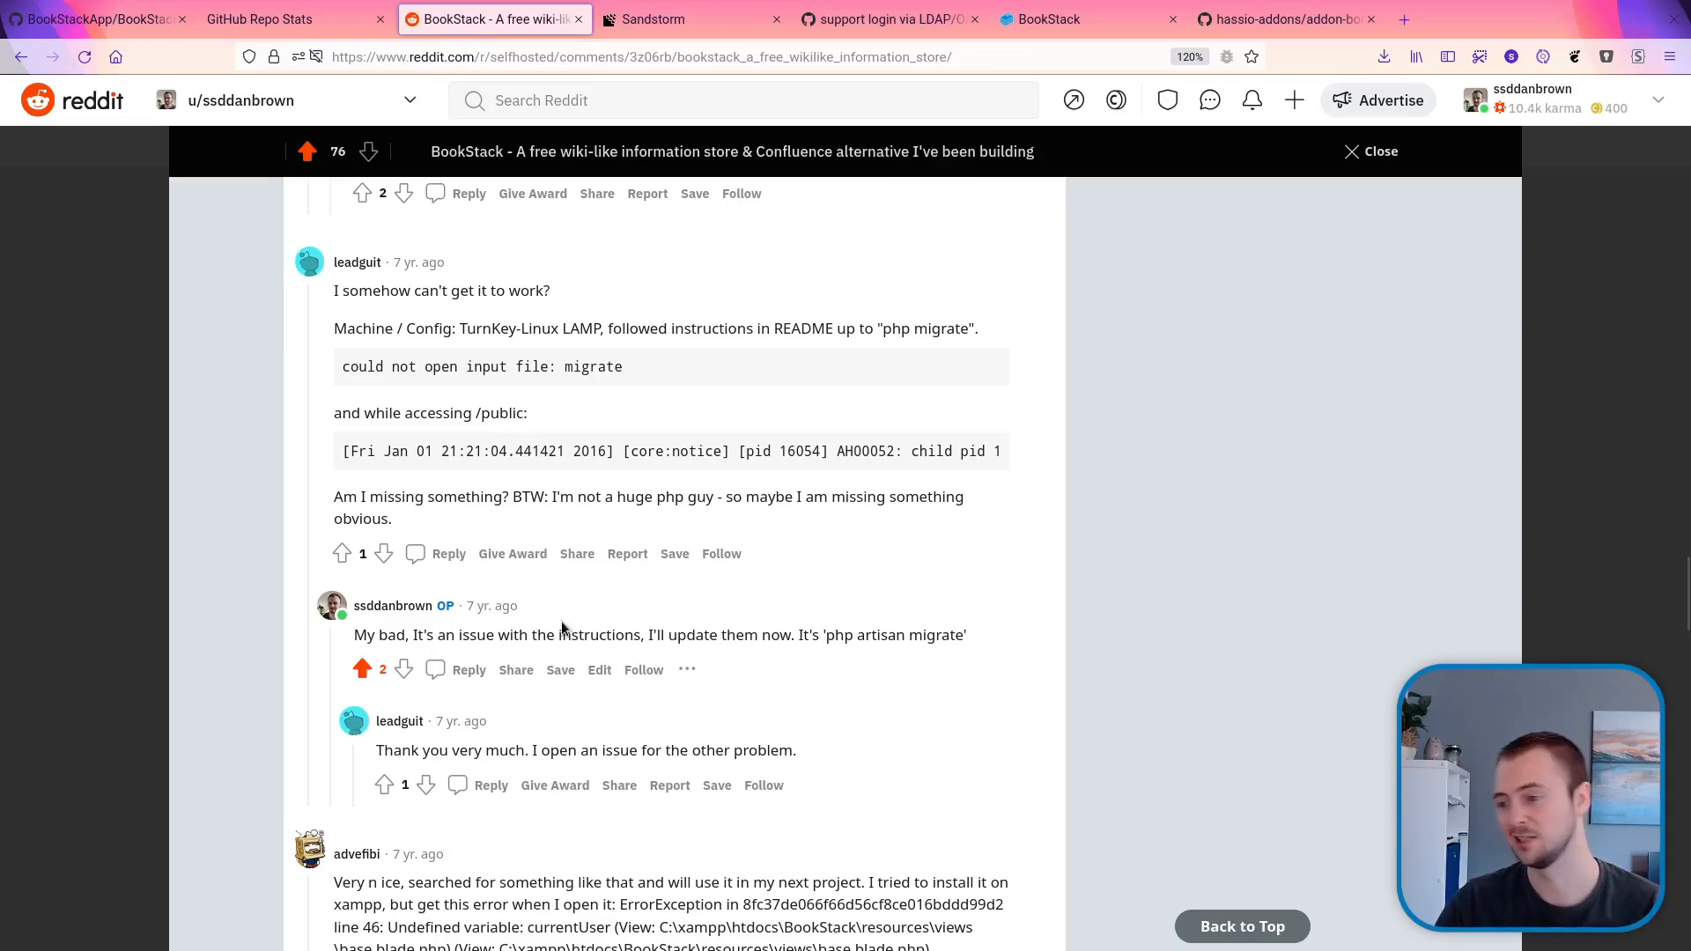
mouse_move(564, 619)
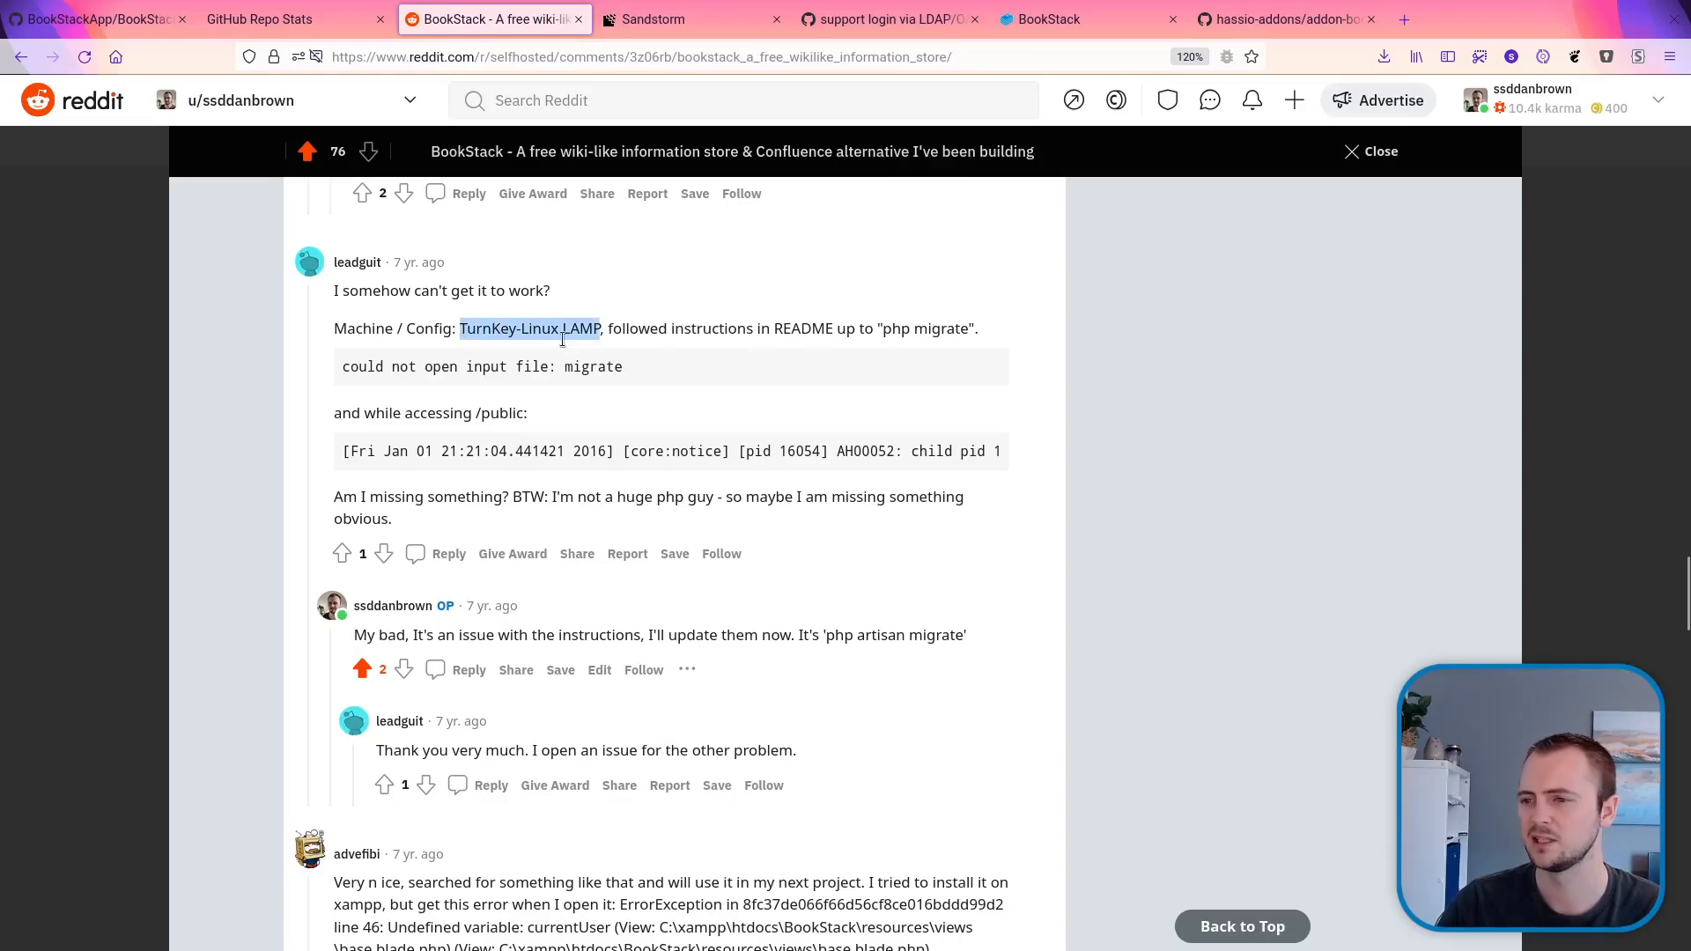
right_click(561, 335)
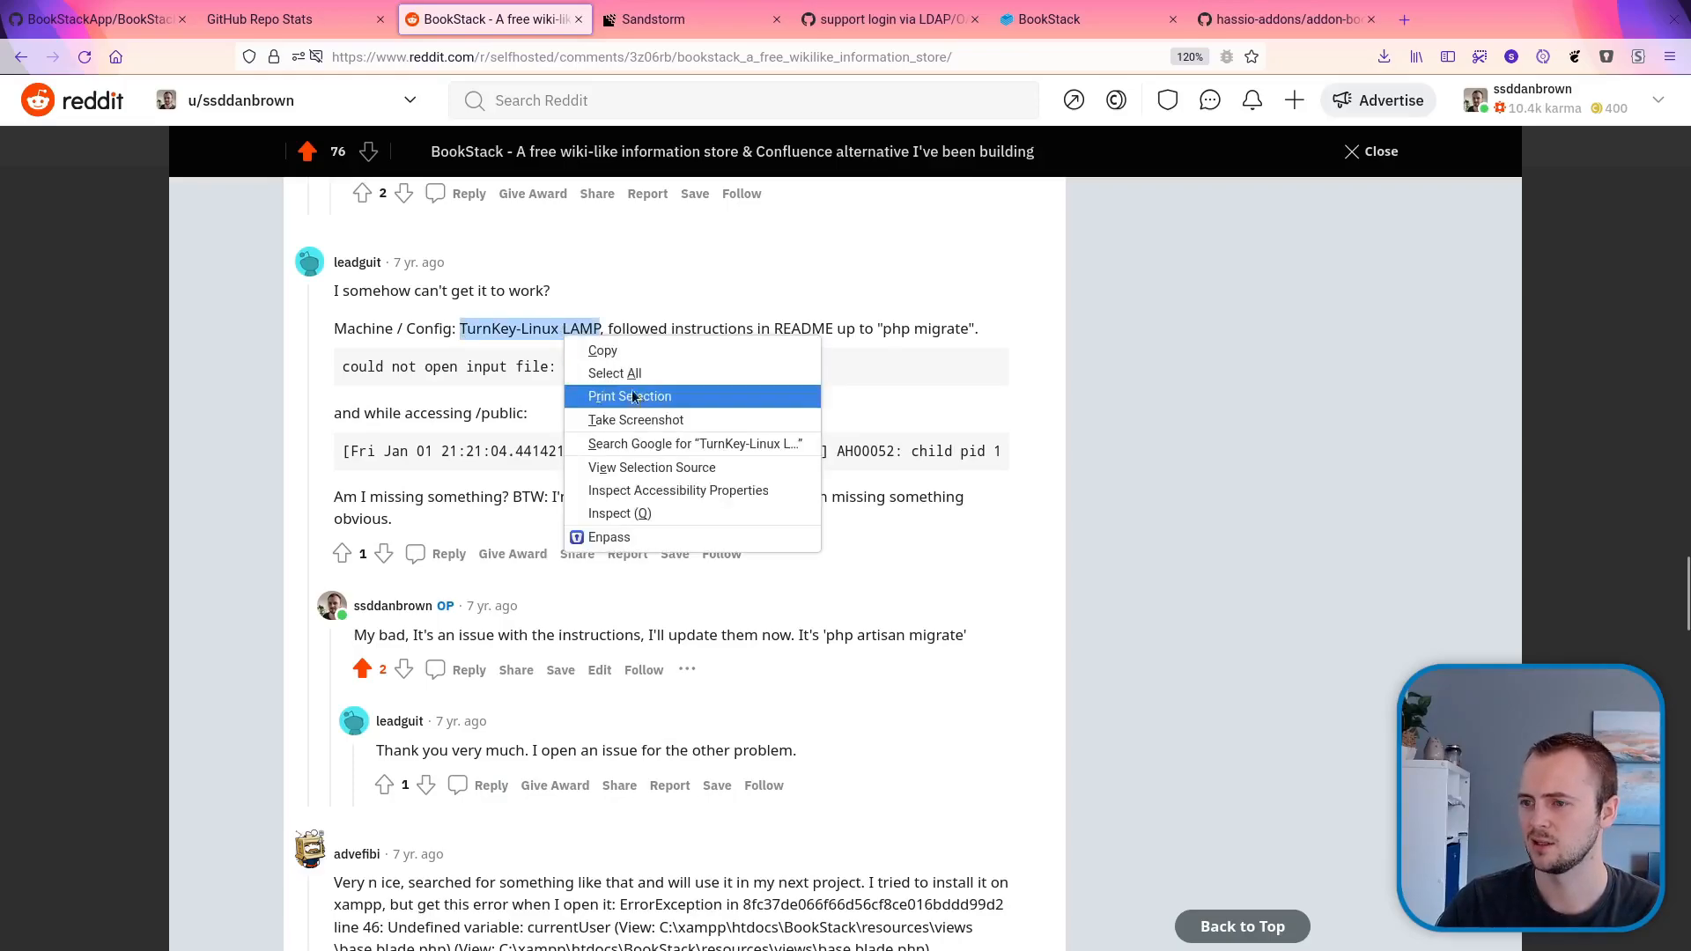
- Search Google for 'TurnKey-Linux LAMP' and open the TurnKey LAMP Stack result
click(695, 443)
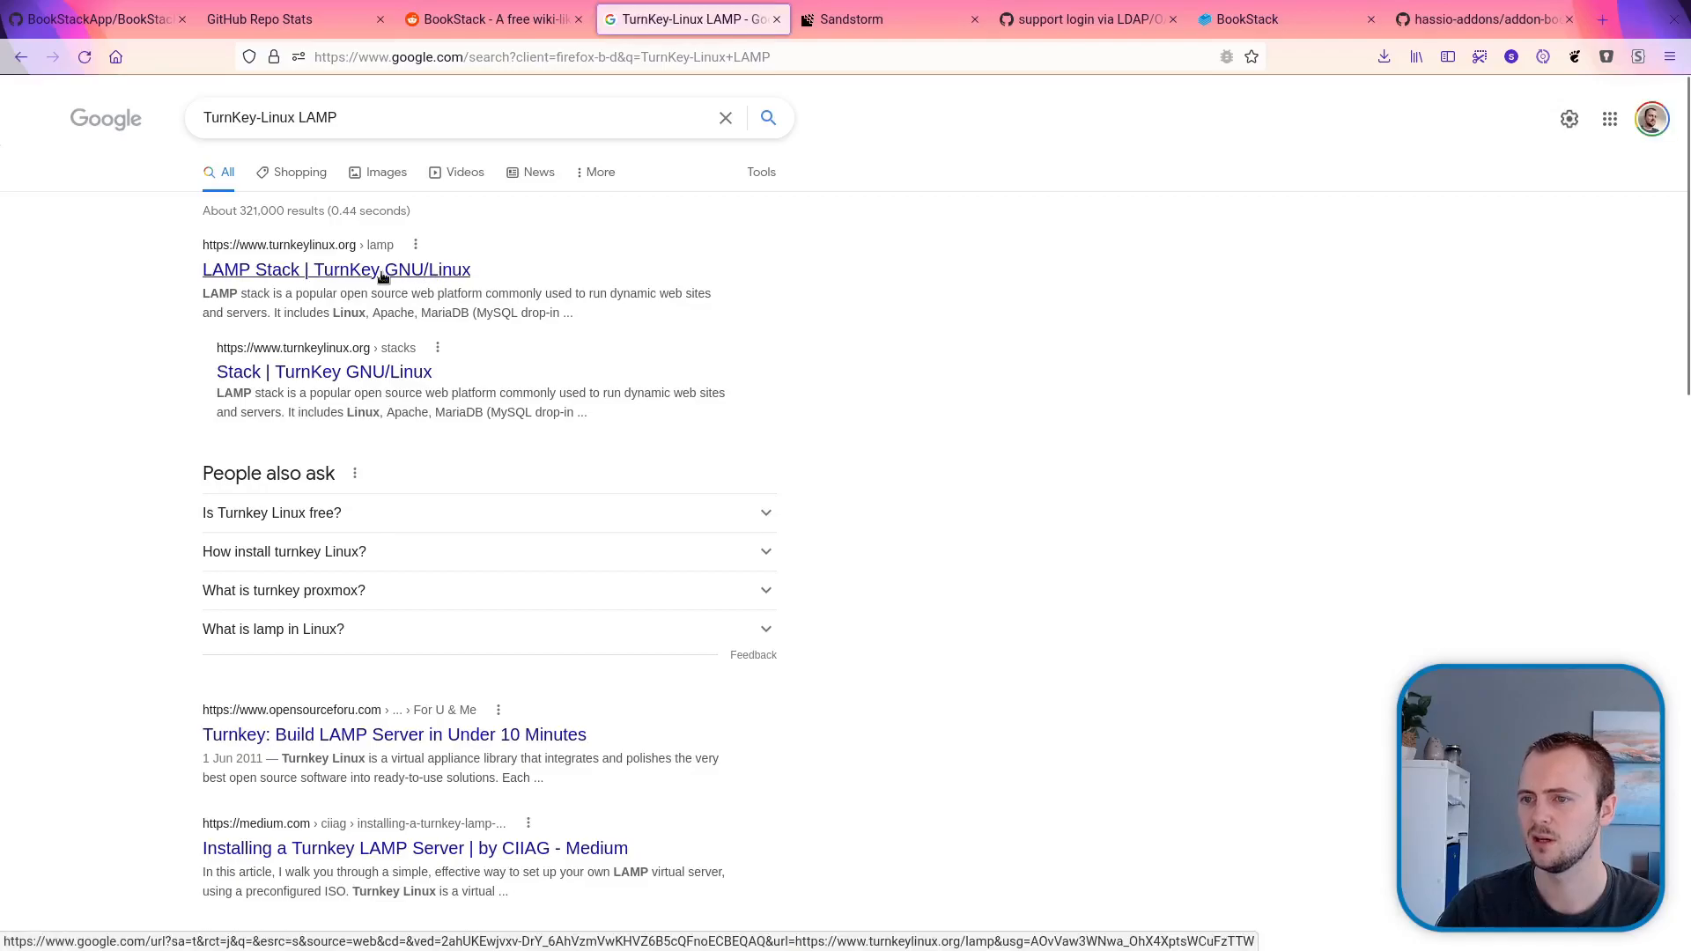
click(335, 270)
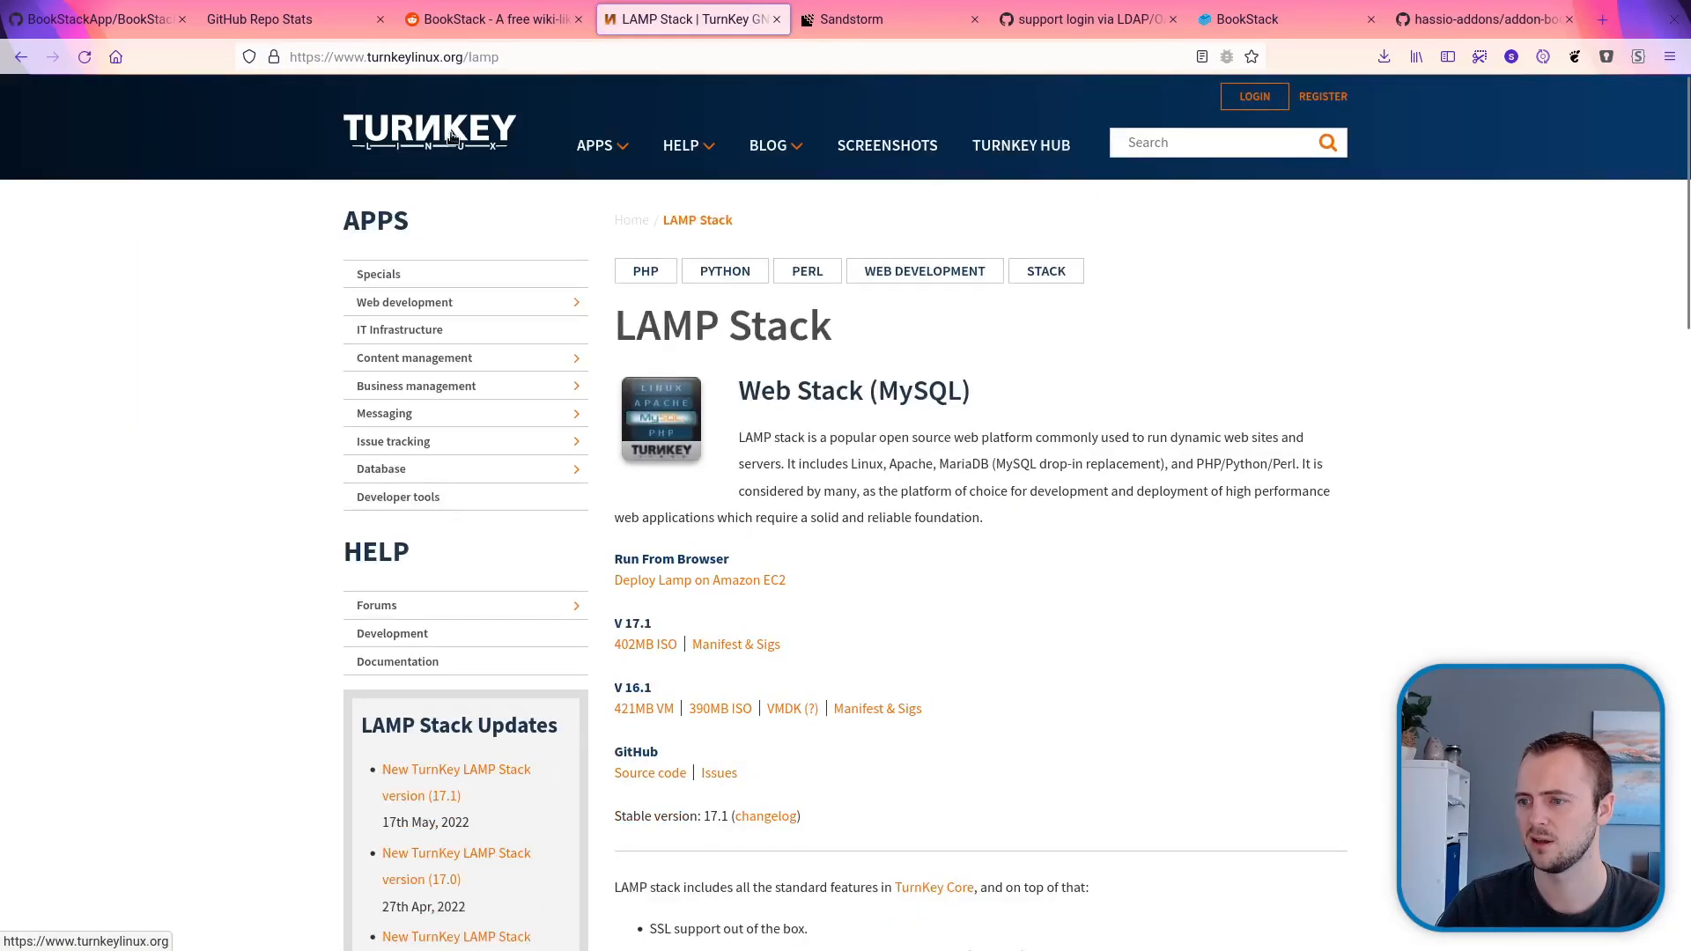
mouse_move(851, 321)
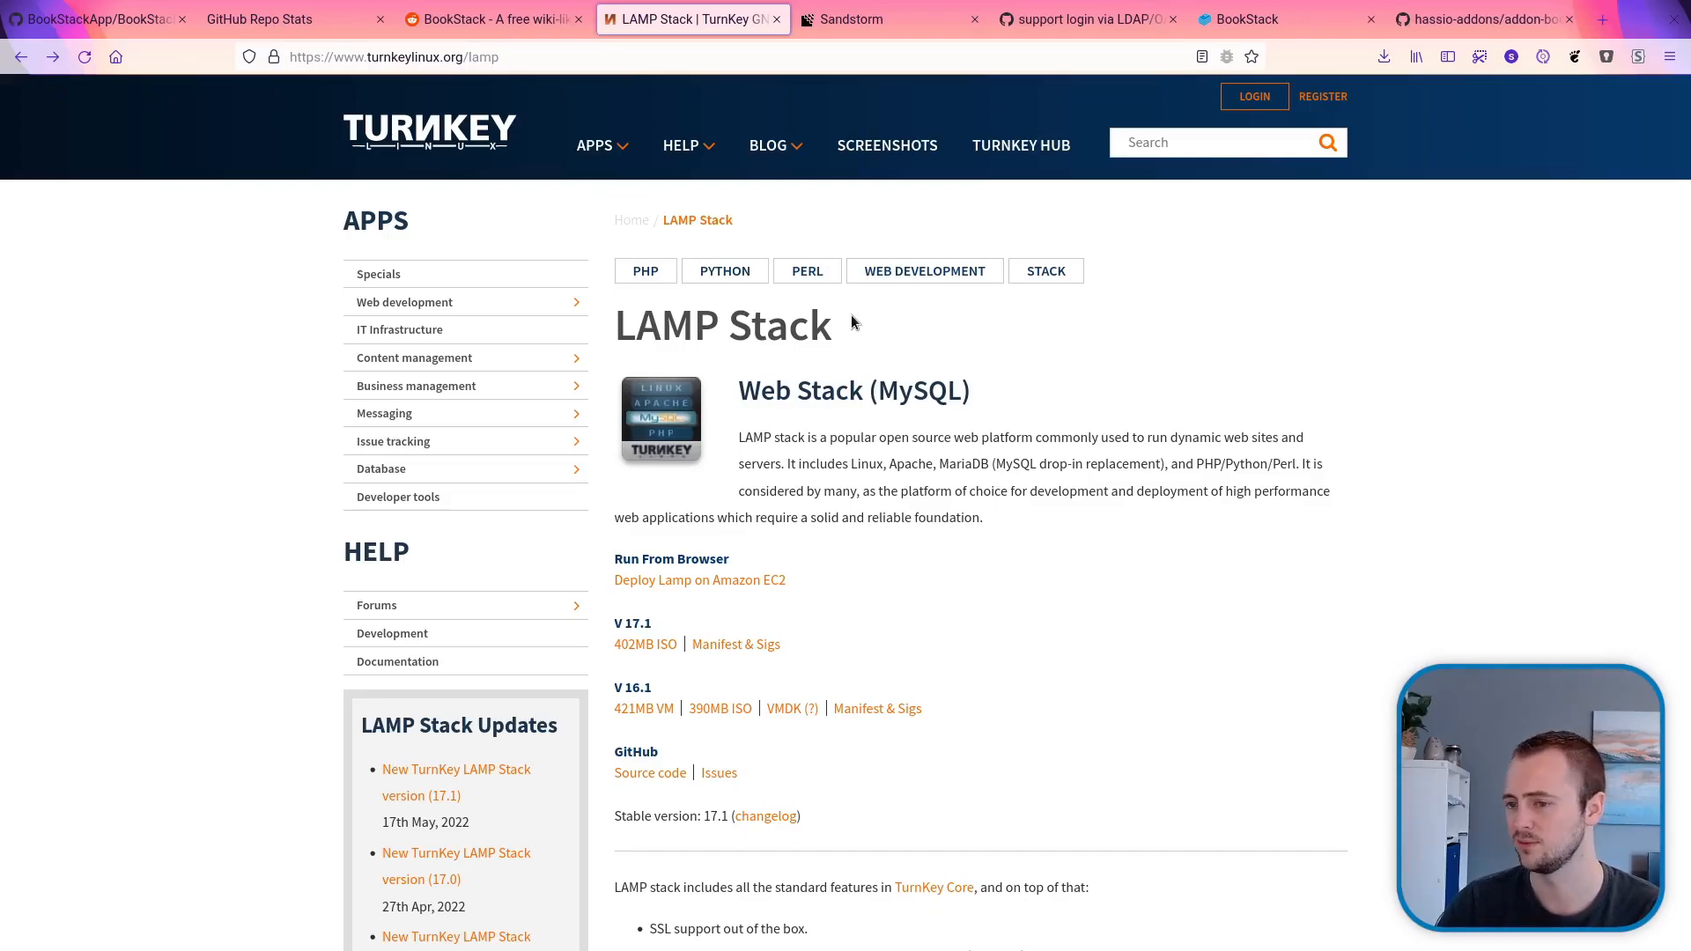
mouse_move(922, 582)
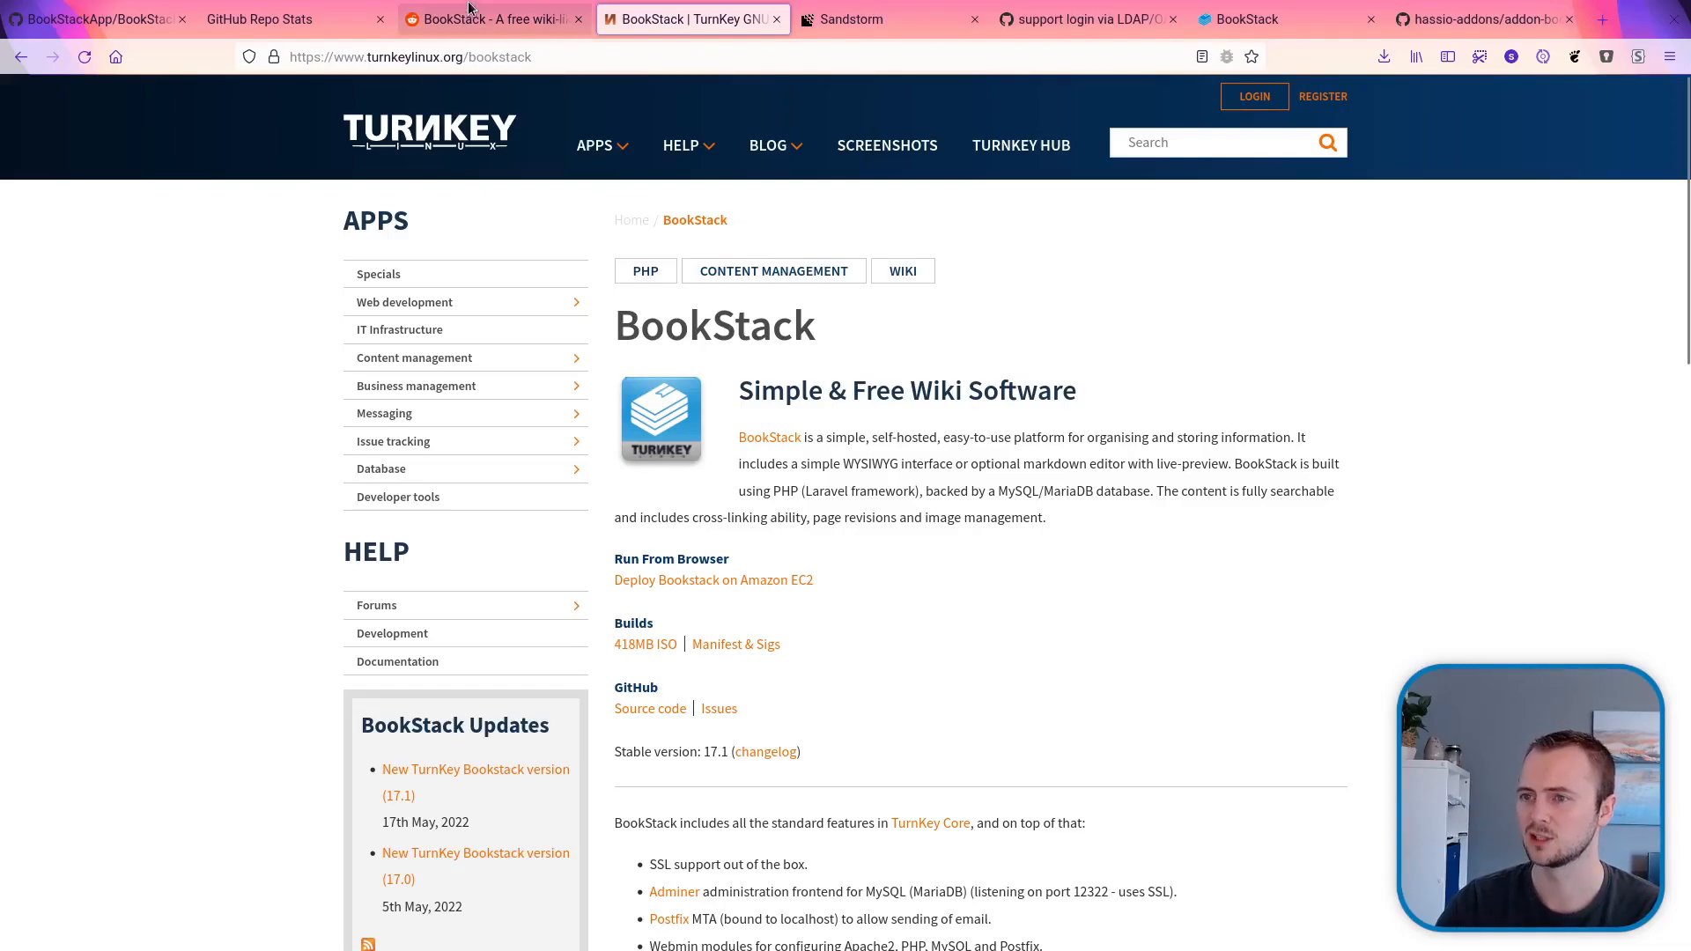
- Go back to the Reddit BookStack thread at the XAMPP install error comments
click(490, 19)
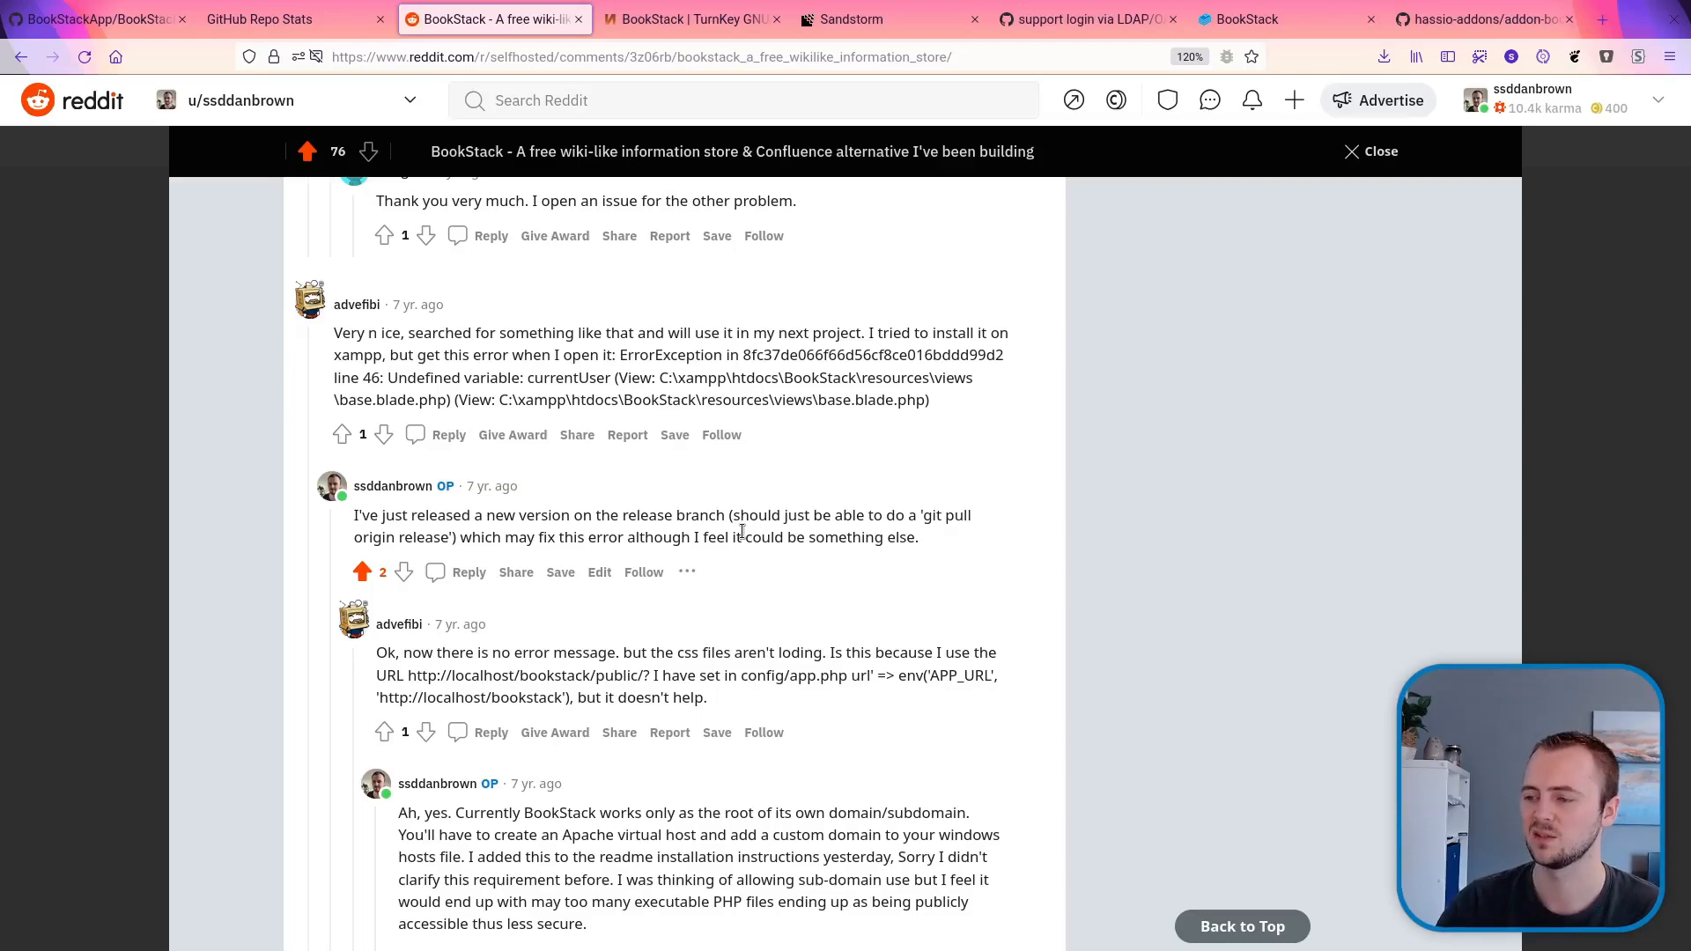
- Scroll down to the author's reply requiring BookStack at a domain root
scroll(down, 3)
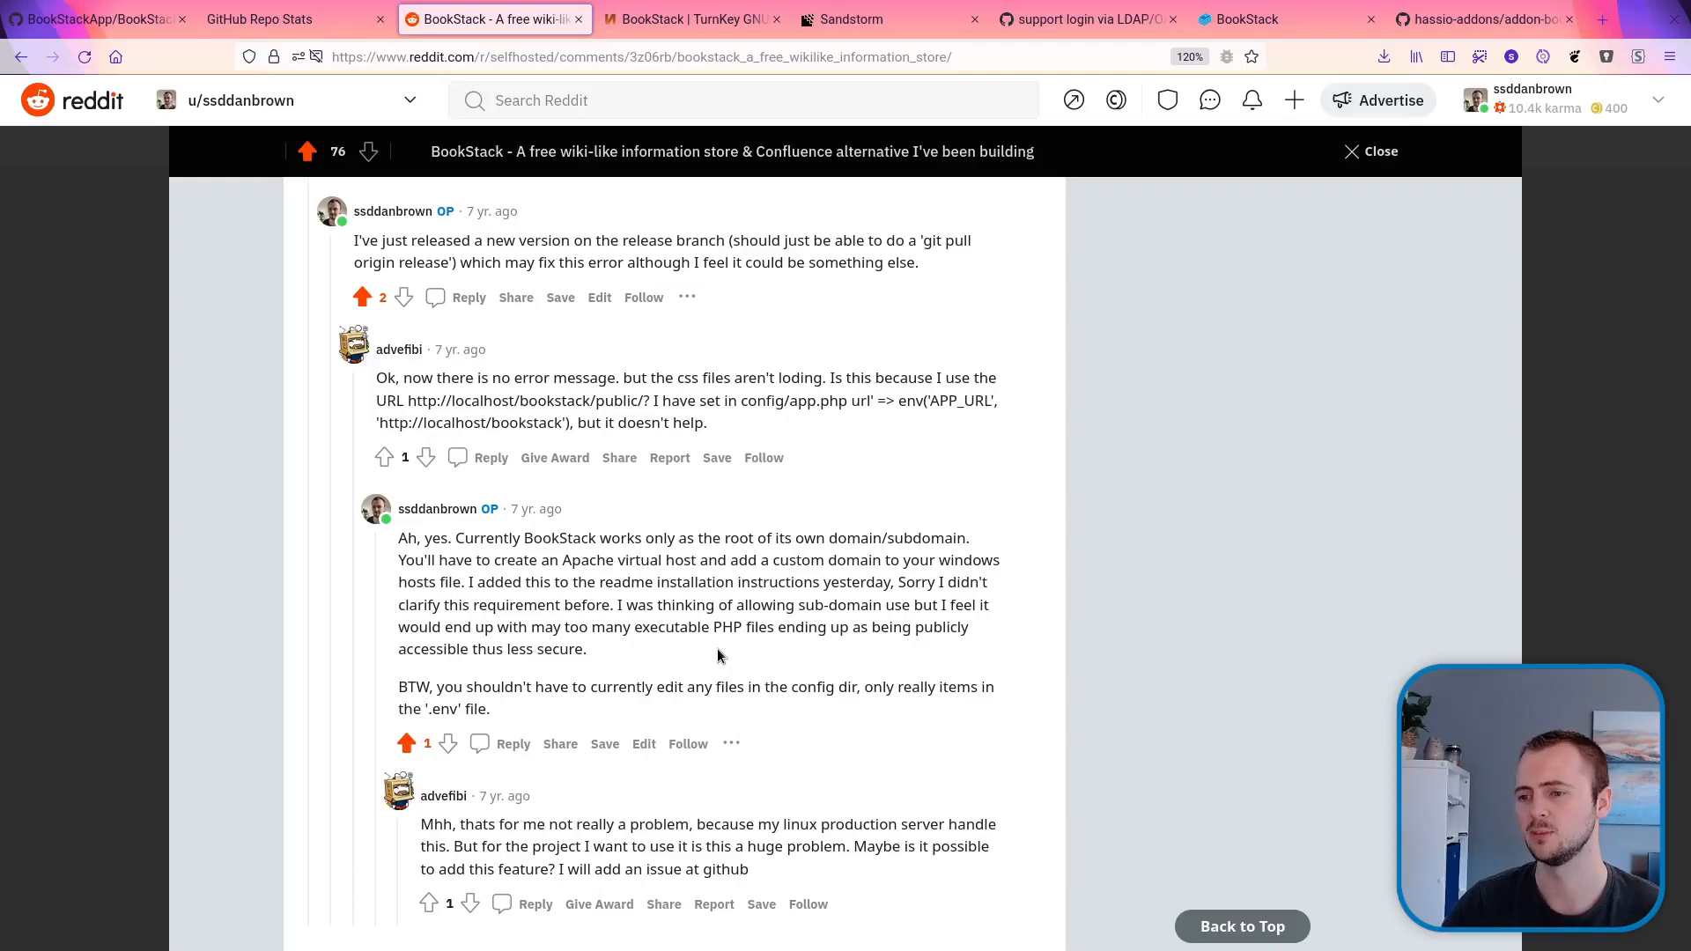
- Scroll to the book import/export request and the reply listing export formats
scroll(down, 3)
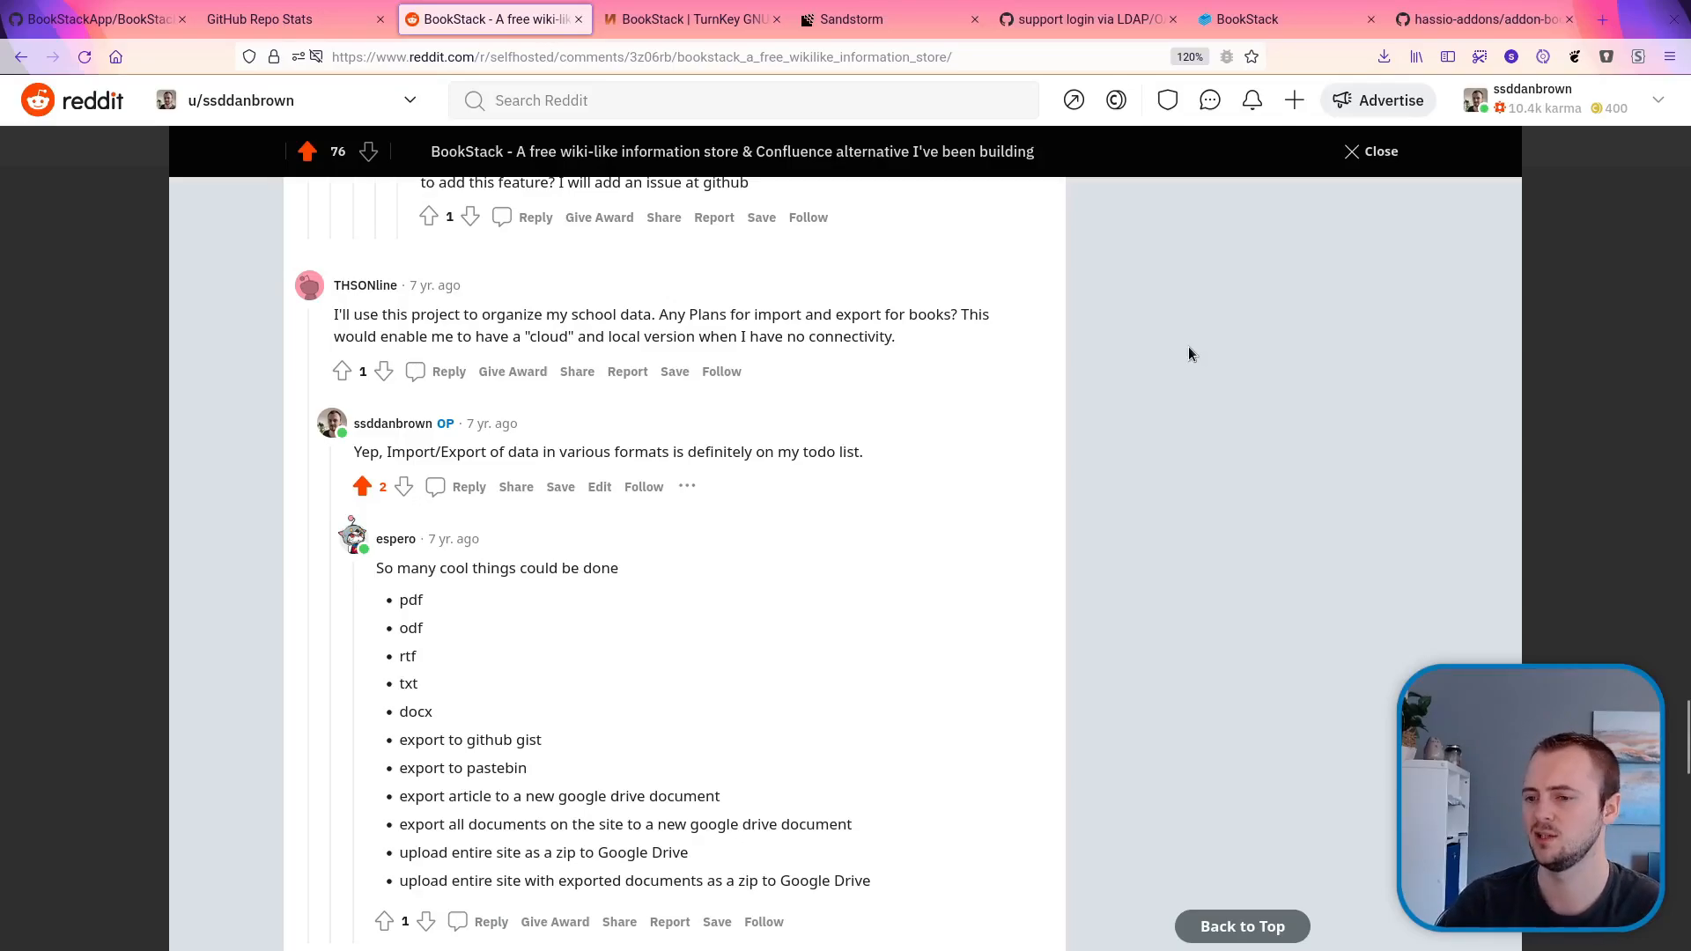
scroll(down, 3)
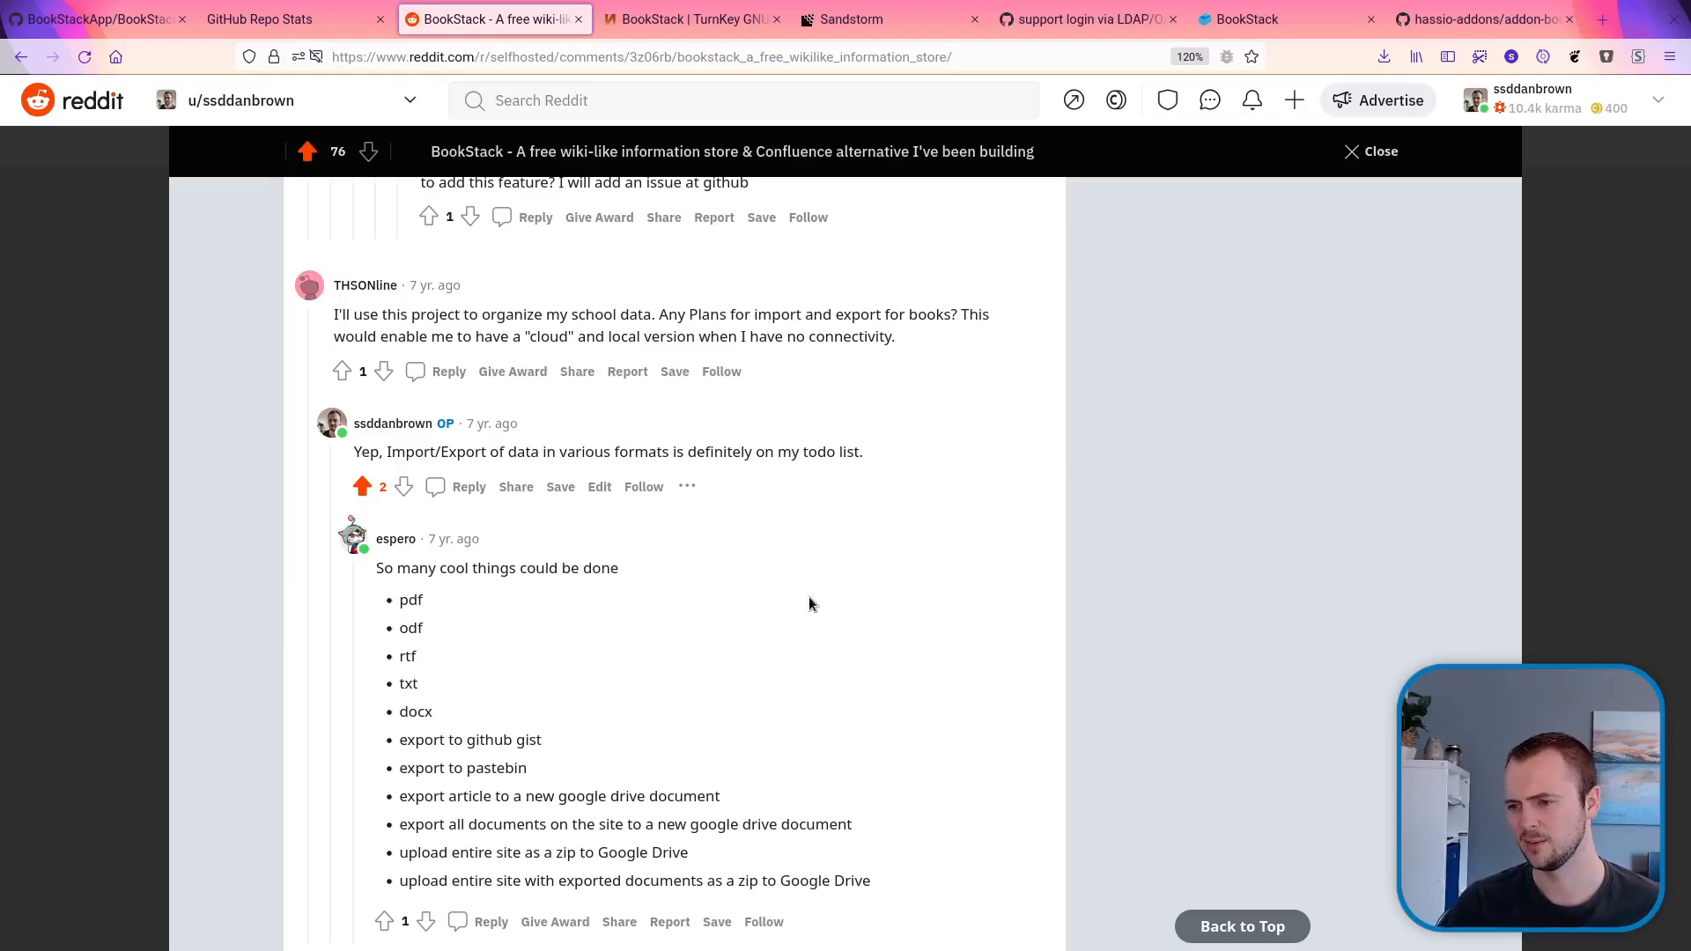
- Scroll past the export list to a deleted comment and JT-Ripper's install report
scroll(down, 3)
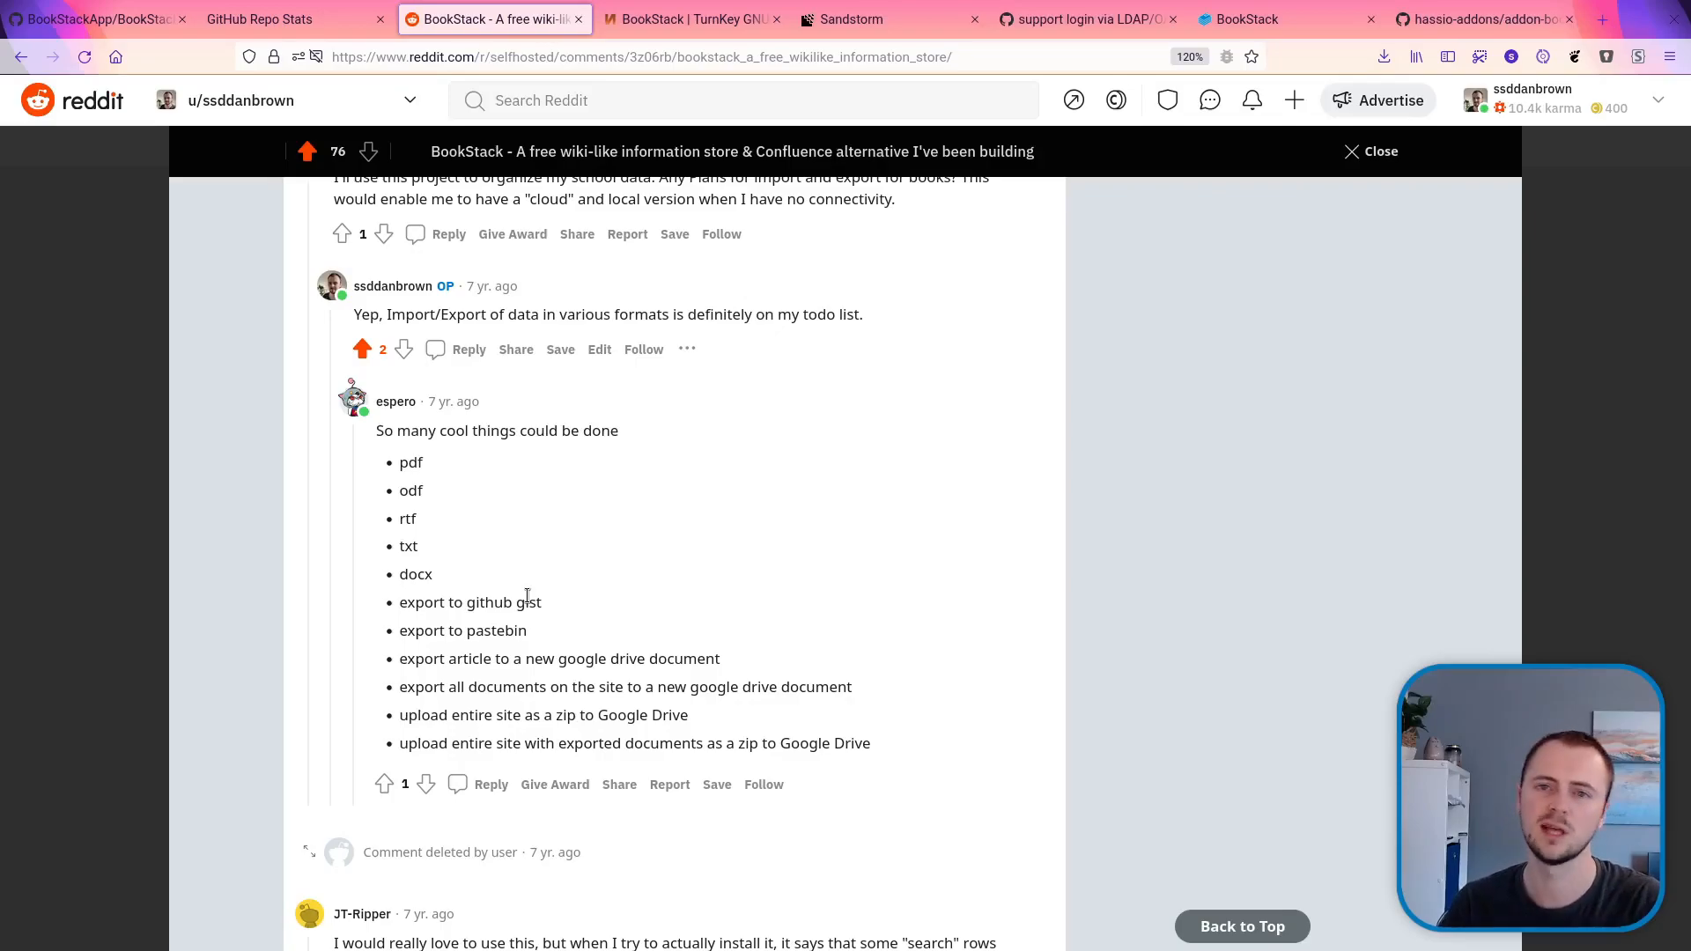
scroll(down, 3)
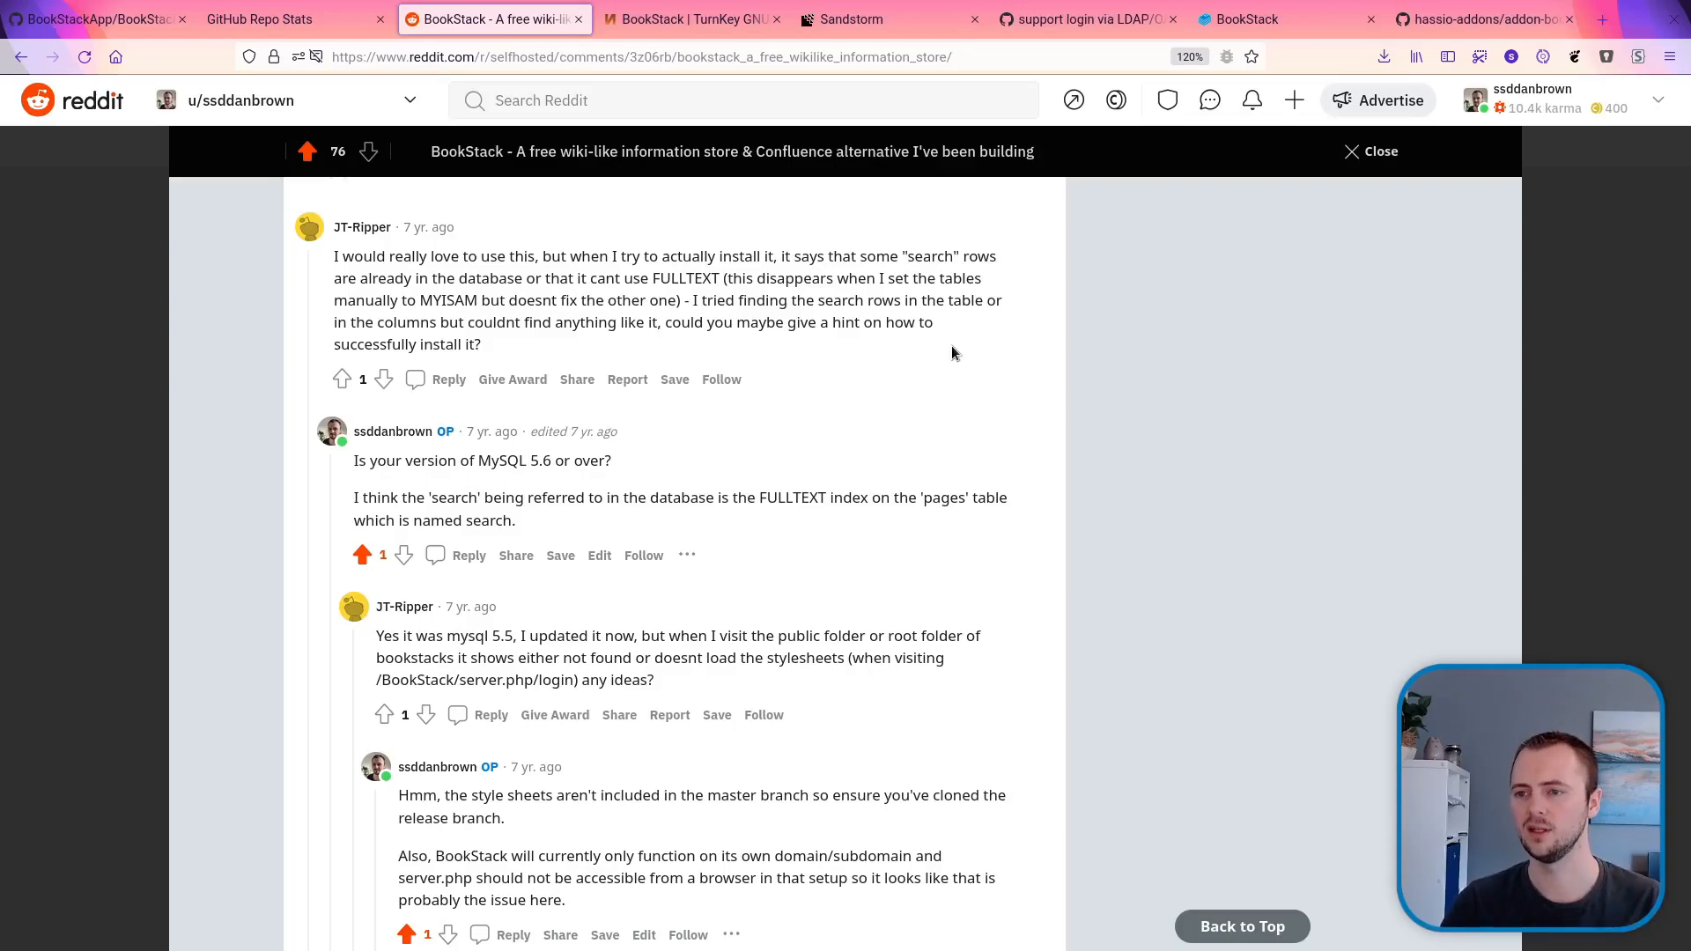
scroll(down, 3)
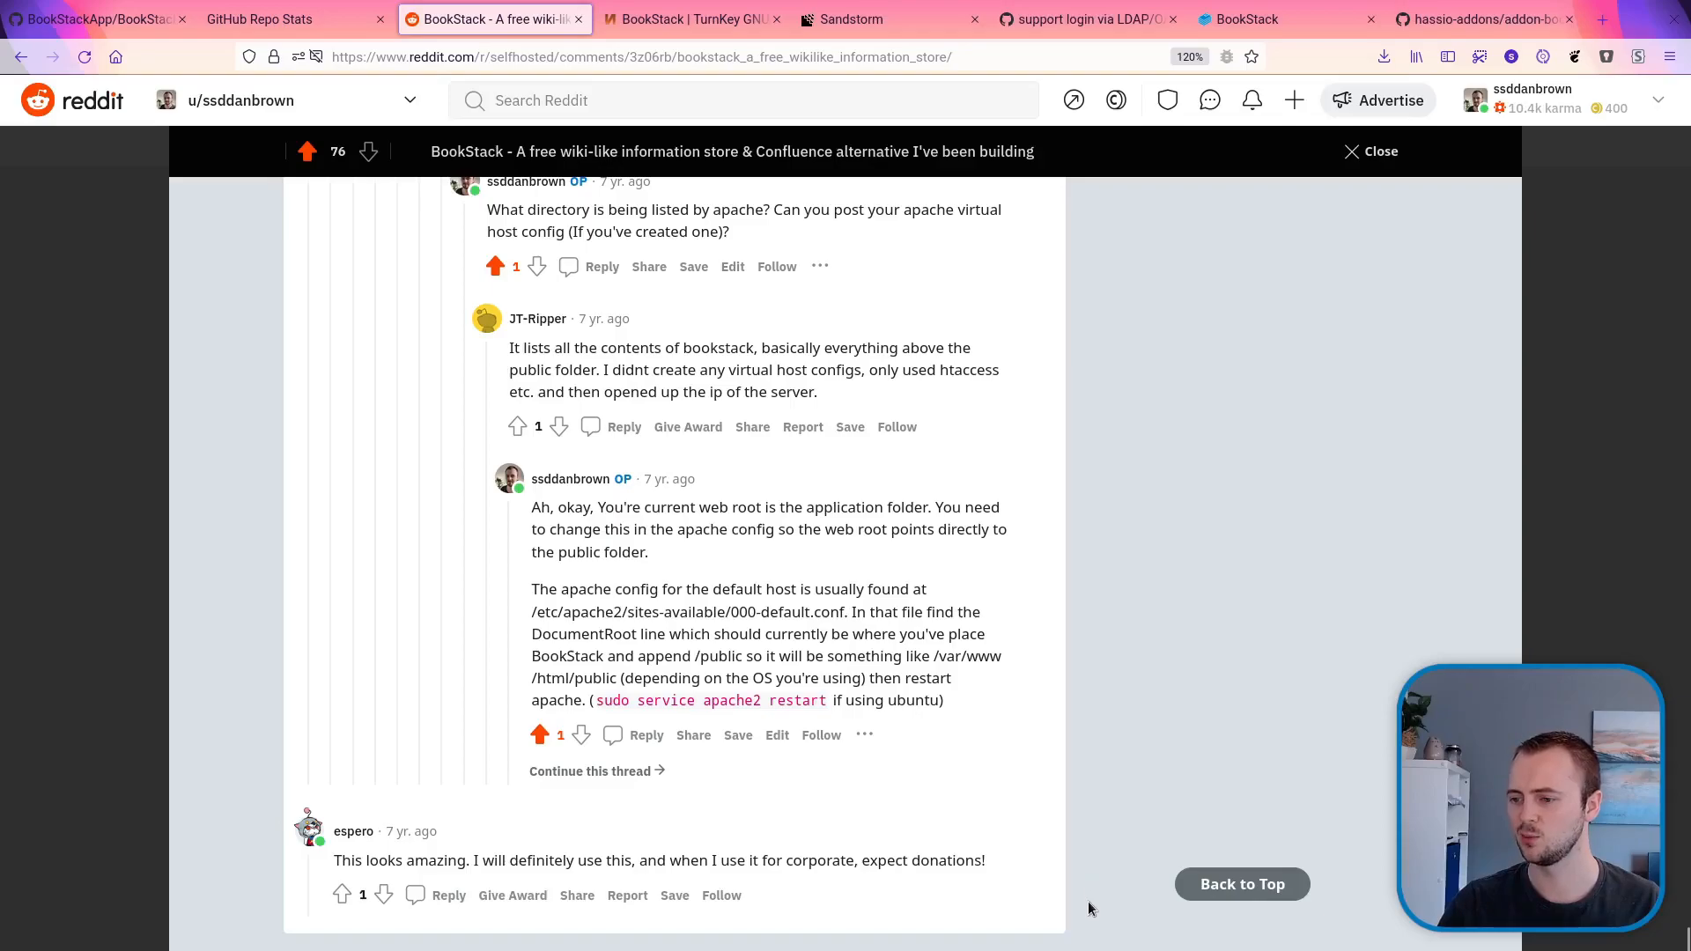
mouse_move(1019, 919)
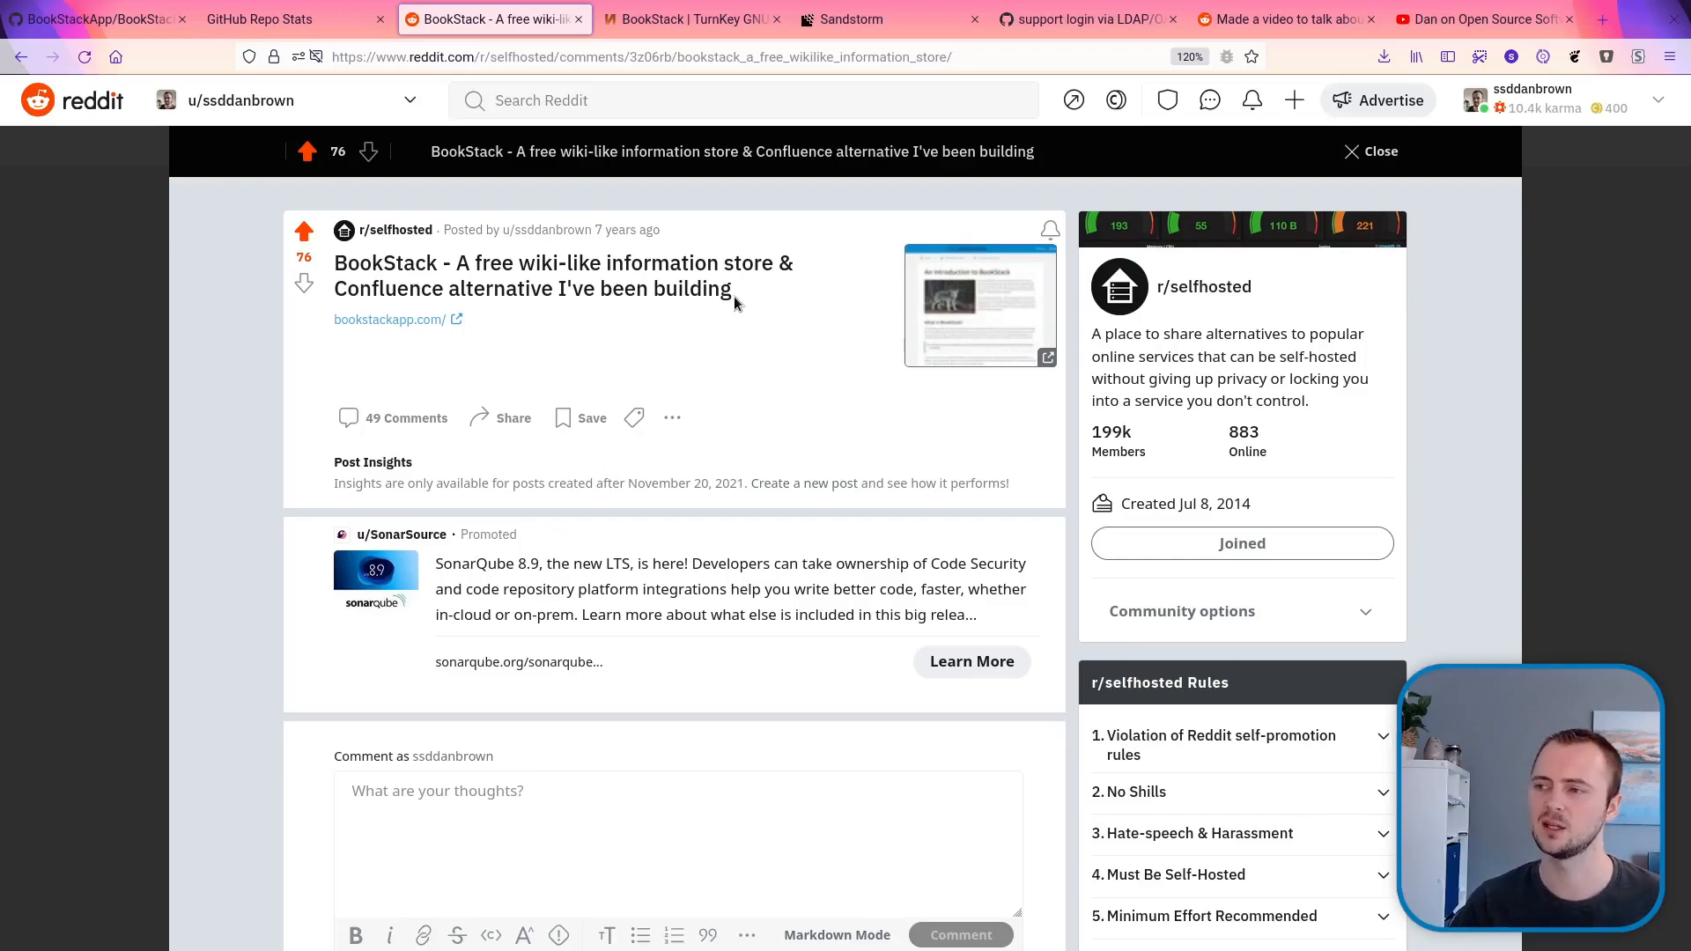
- Switch to the 'Dan on Open Source Software' YouTube channel tab
click(1483, 18)
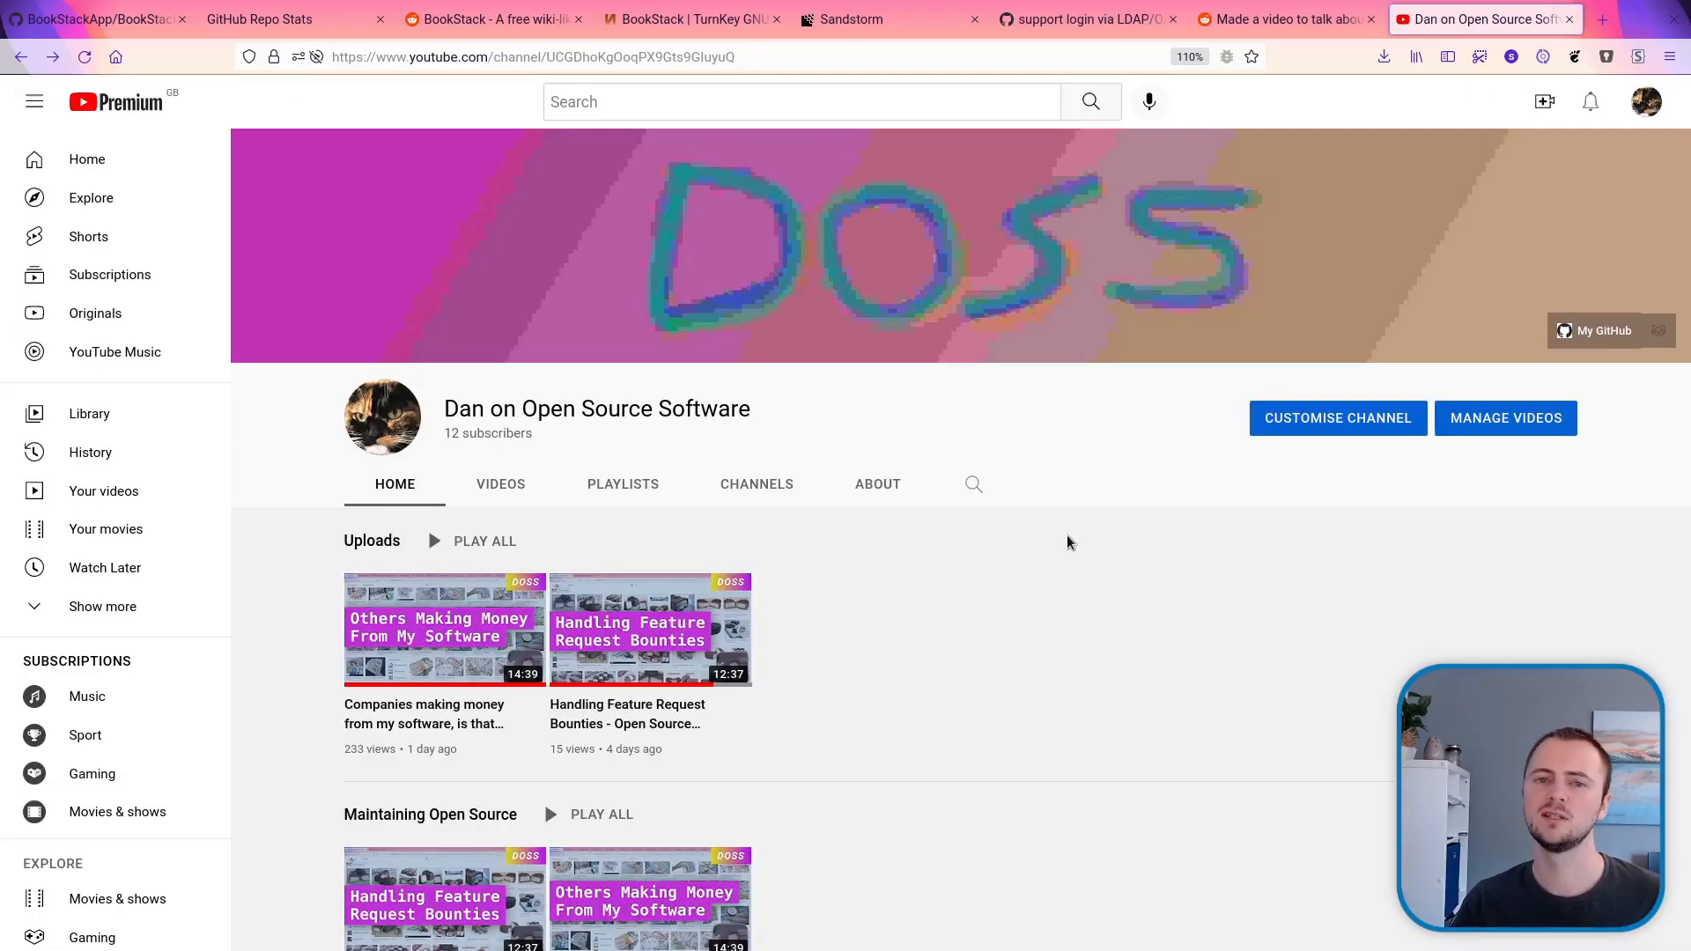